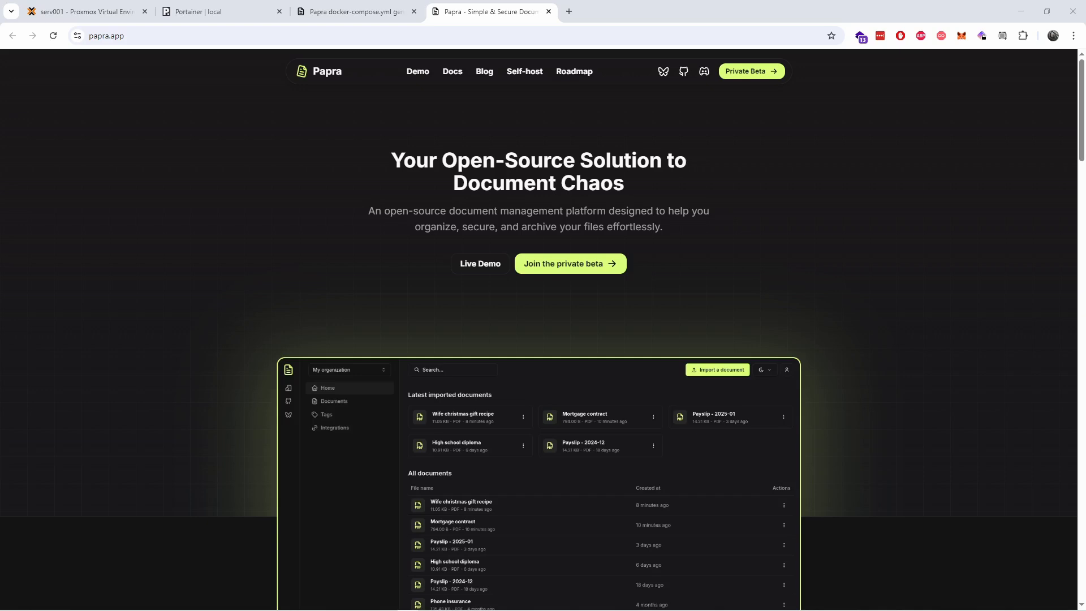
Step: Review the compose generator's settings (port 1221, base URL, ingestion) and its generated YAML
click(357, 11)
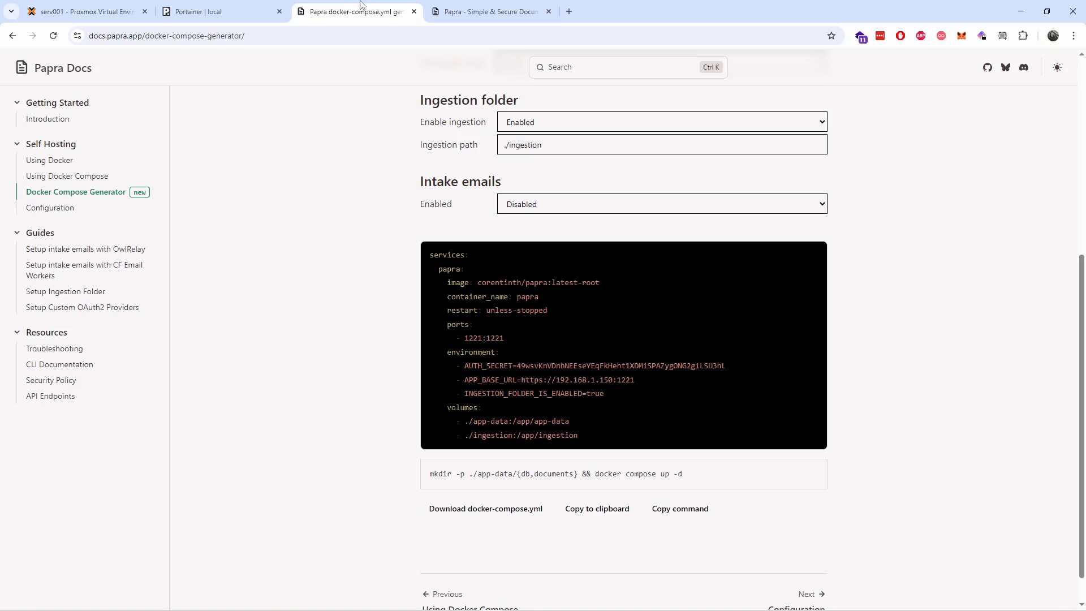
scroll(up, 3)
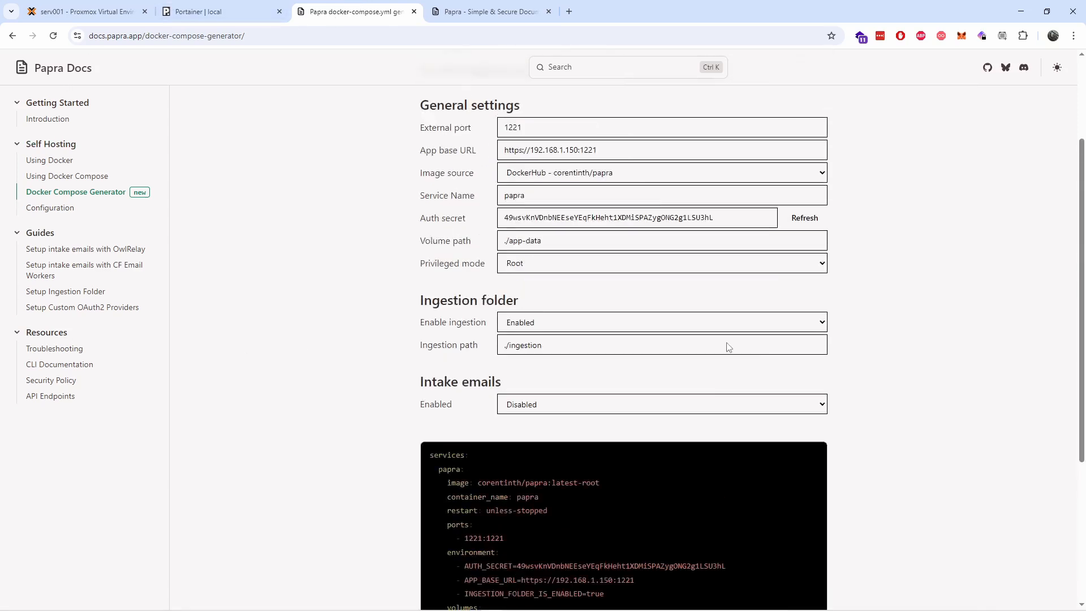
scroll(up, 3)
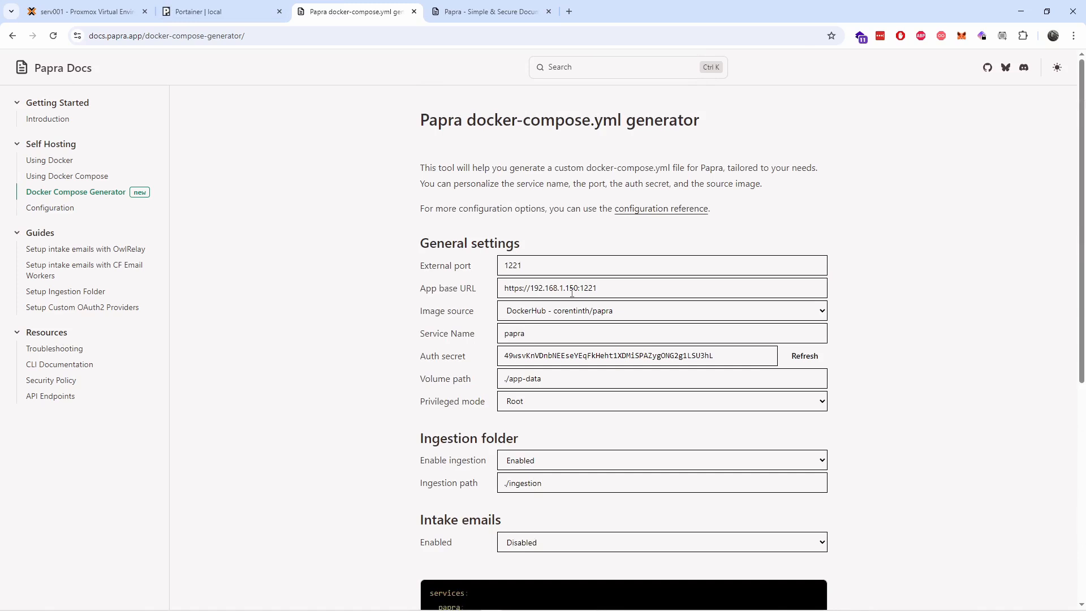
mouse_move(167, 204)
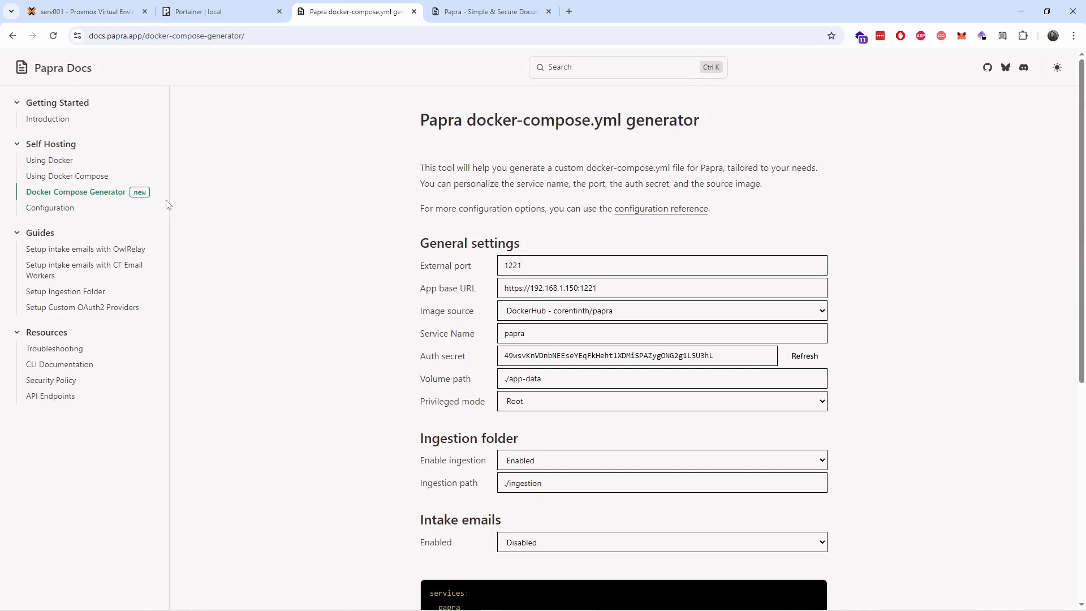
mouse_move(144, 201)
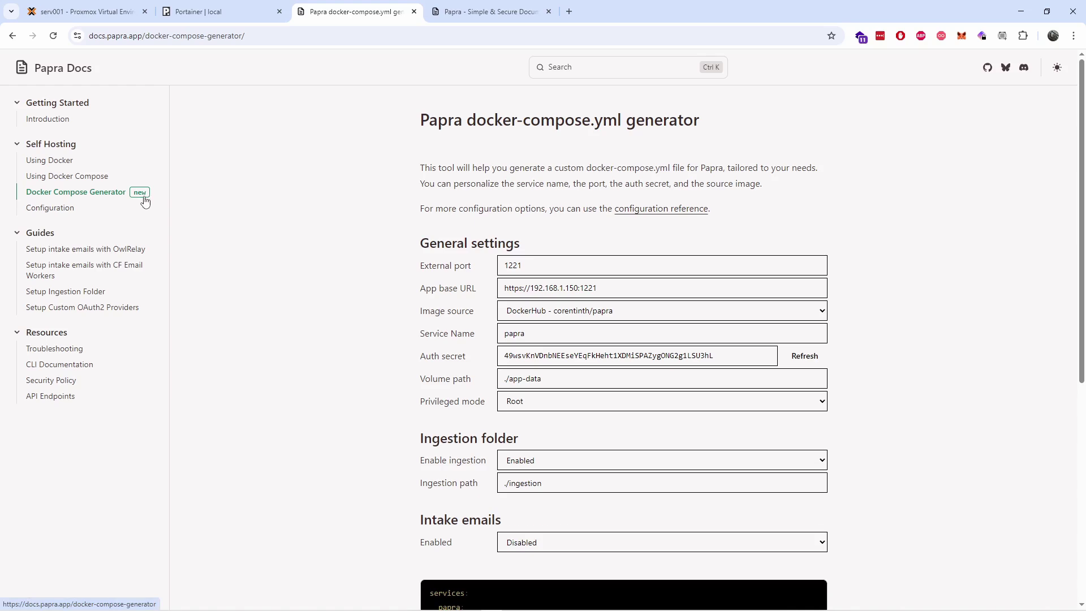
scroll(down, 3)
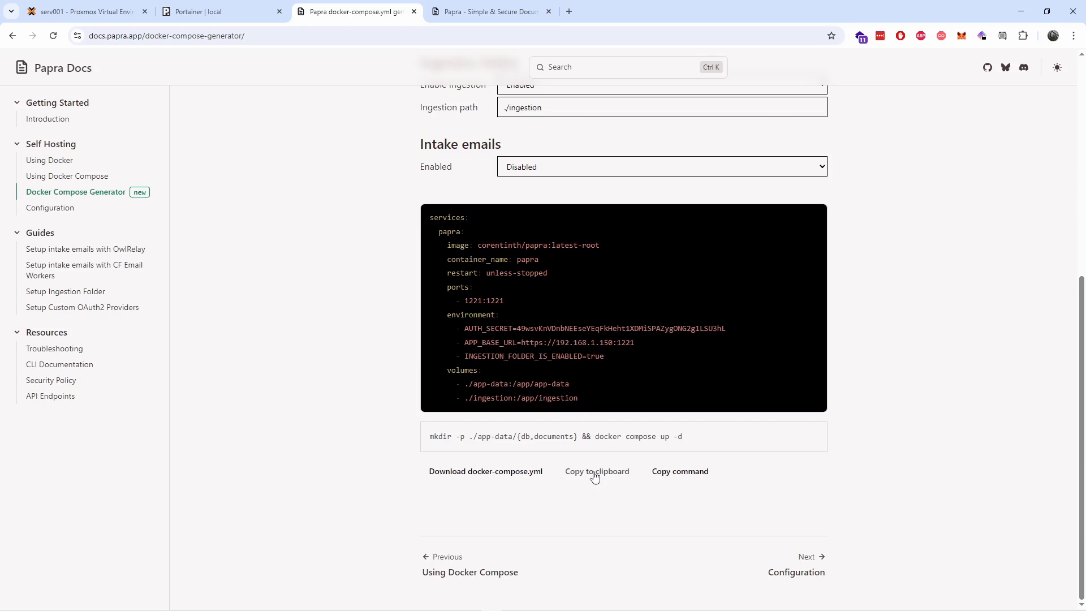
scroll(up, 3)
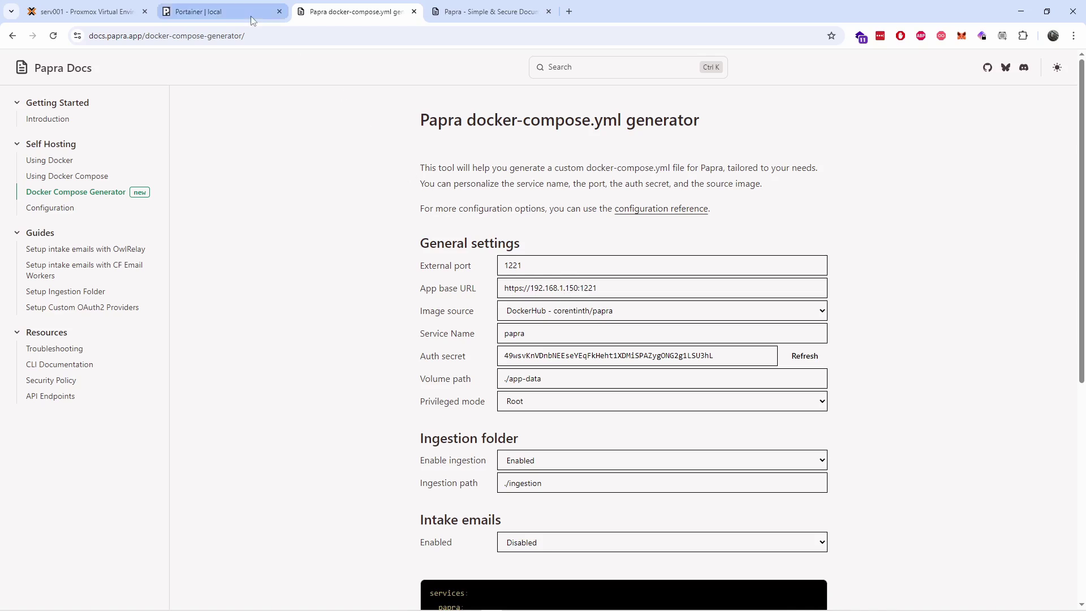
mouse_move(201, 11)
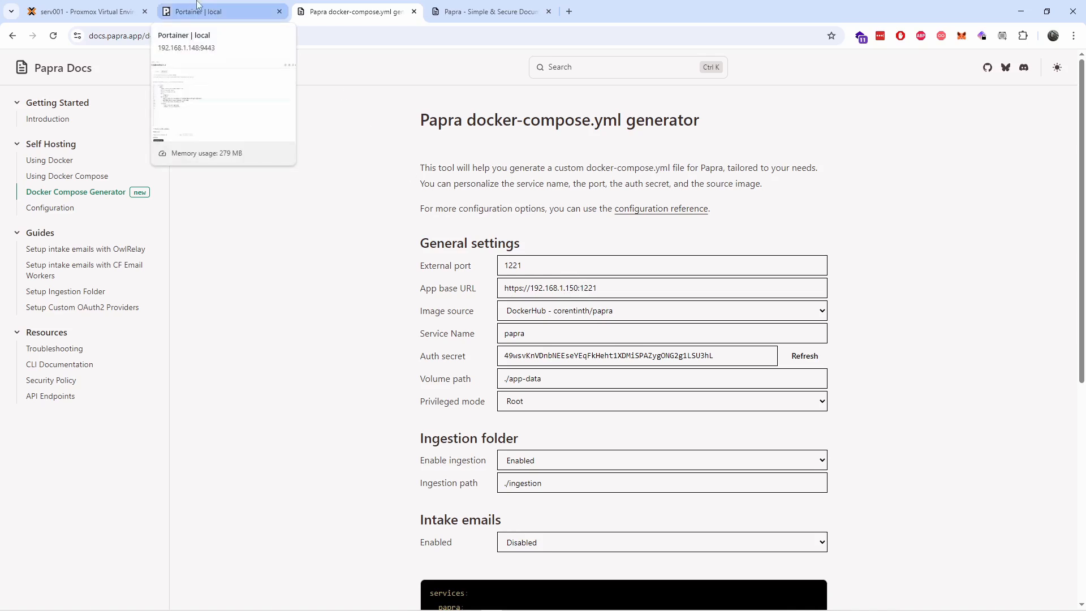
Step: Compare the papra stack compose with the generator, keeping DockerHub as the image source
click(221, 11)
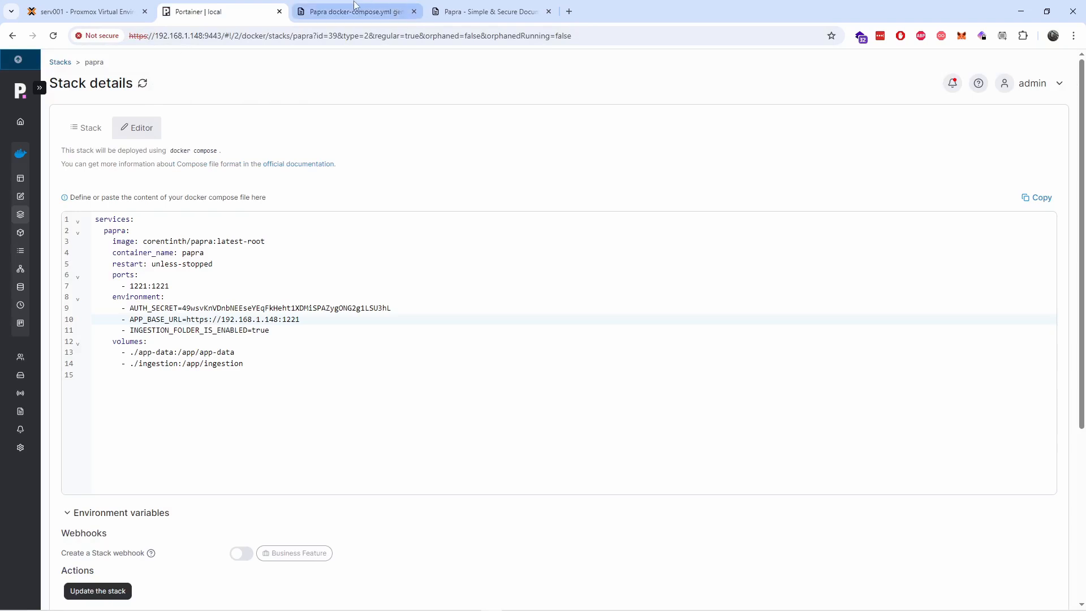
click(357, 11)
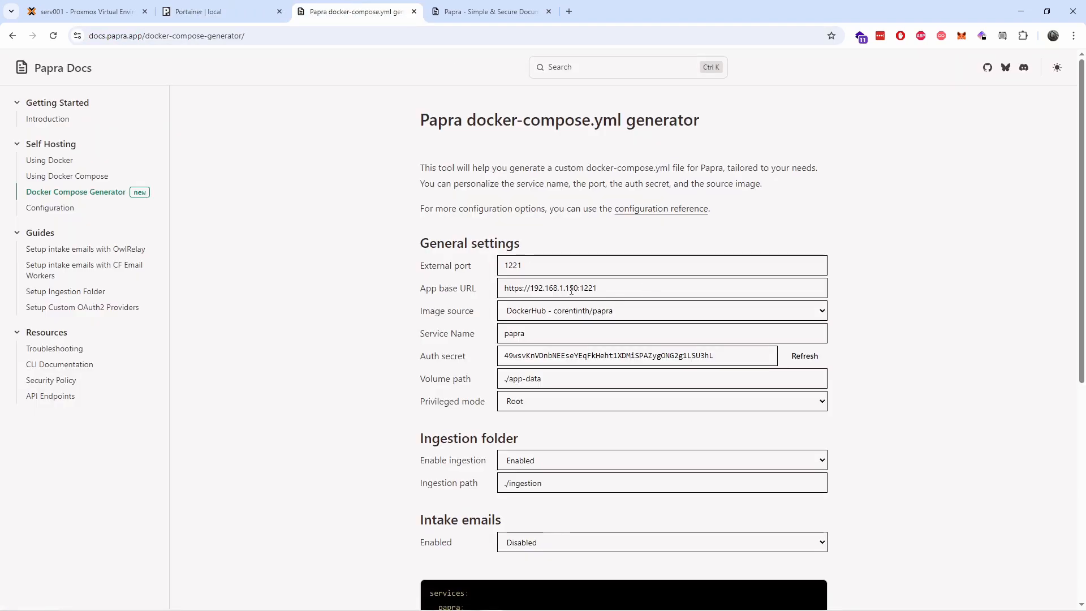
click(660, 310)
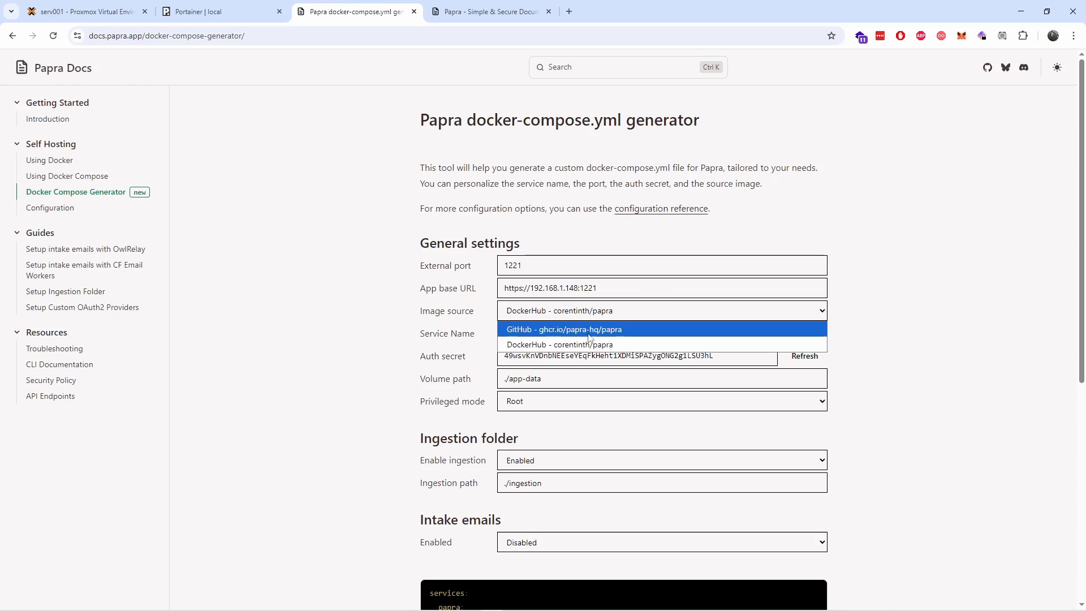
click(574, 345)
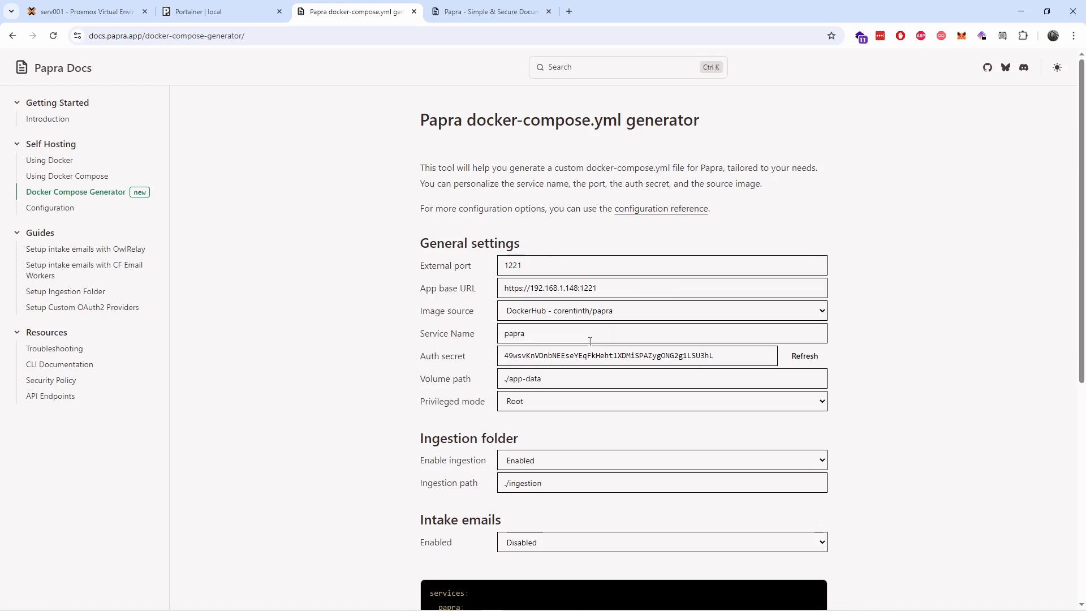
scroll(down, 3)
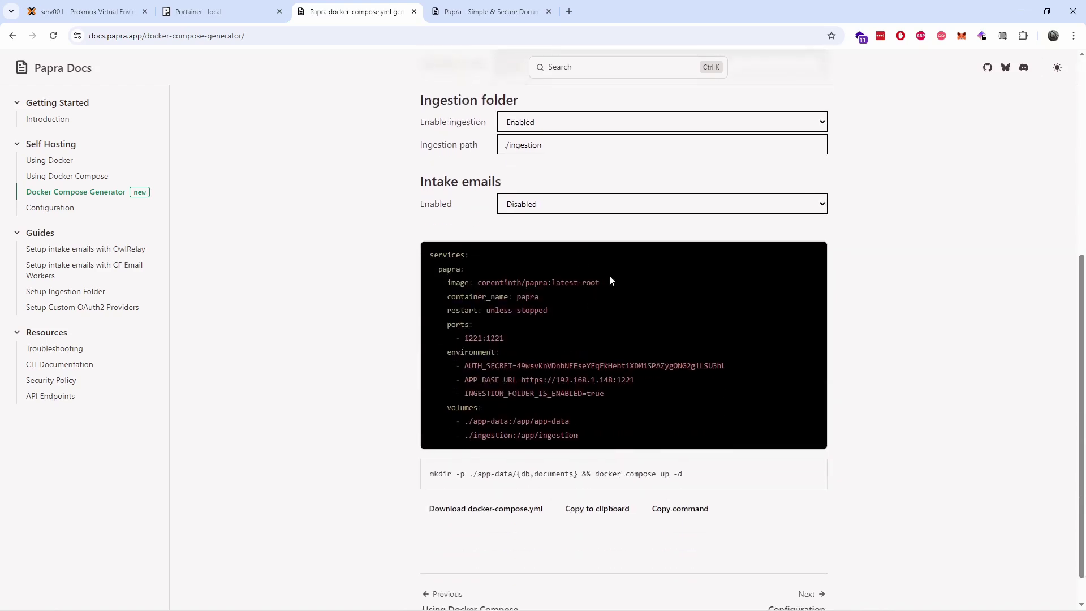
mouse_move(554, 298)
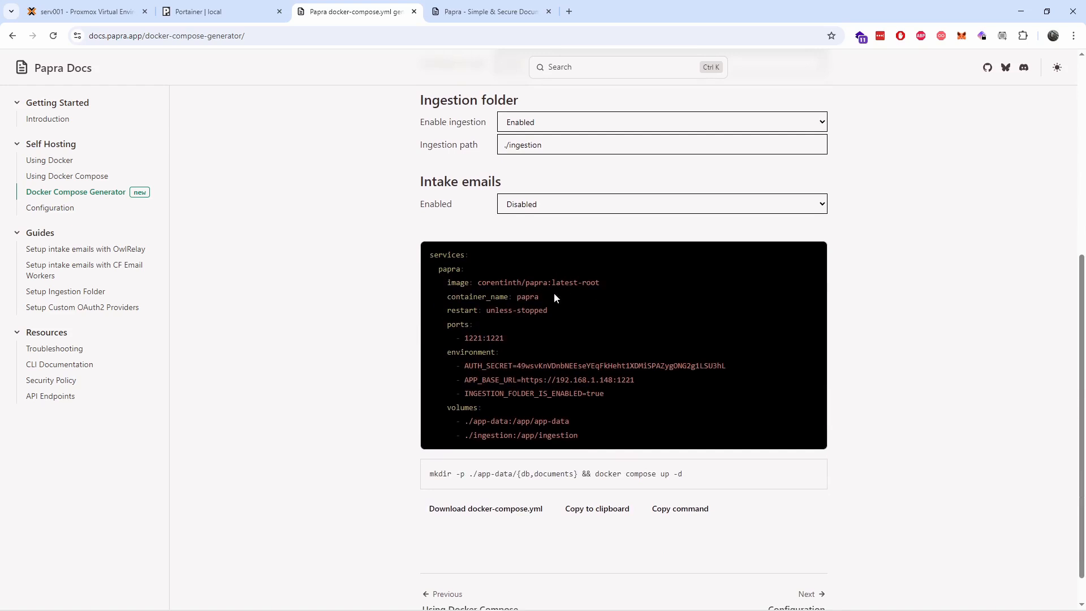
click(222, 11)
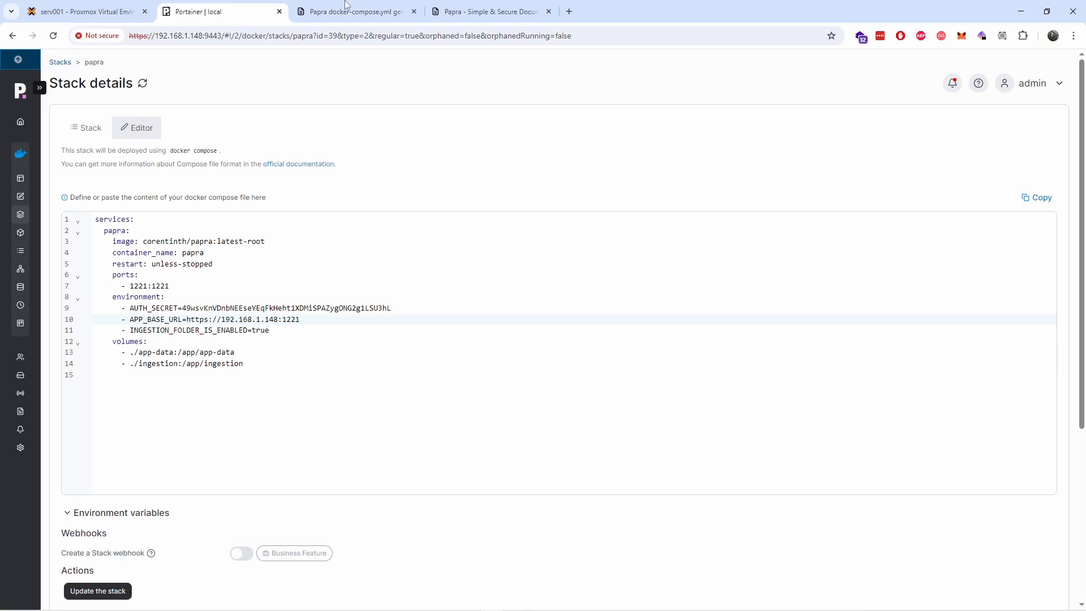
click(352, 11)
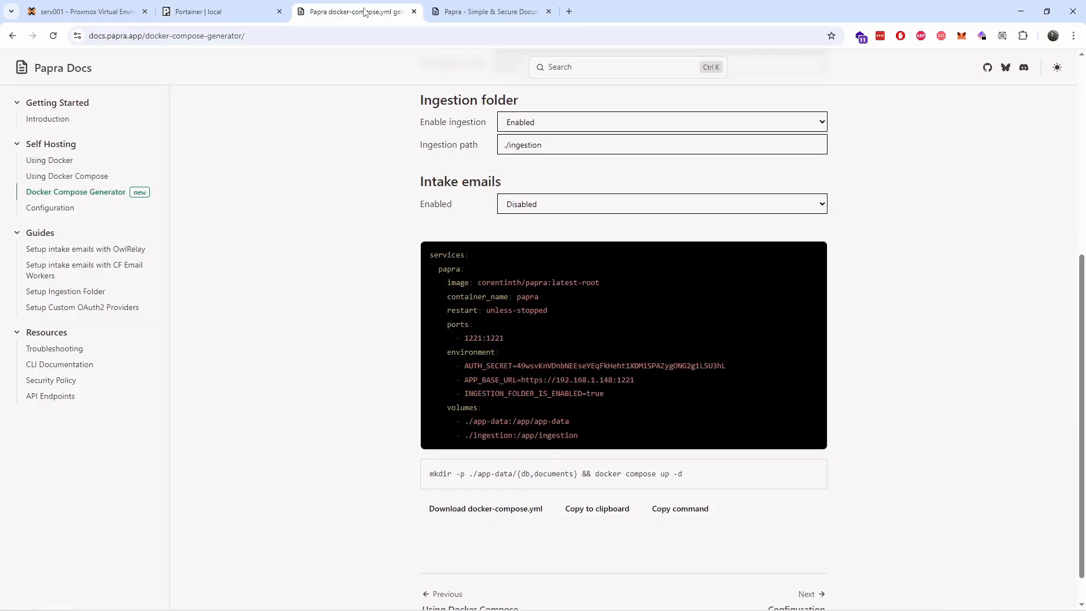
scroll(up, 3)
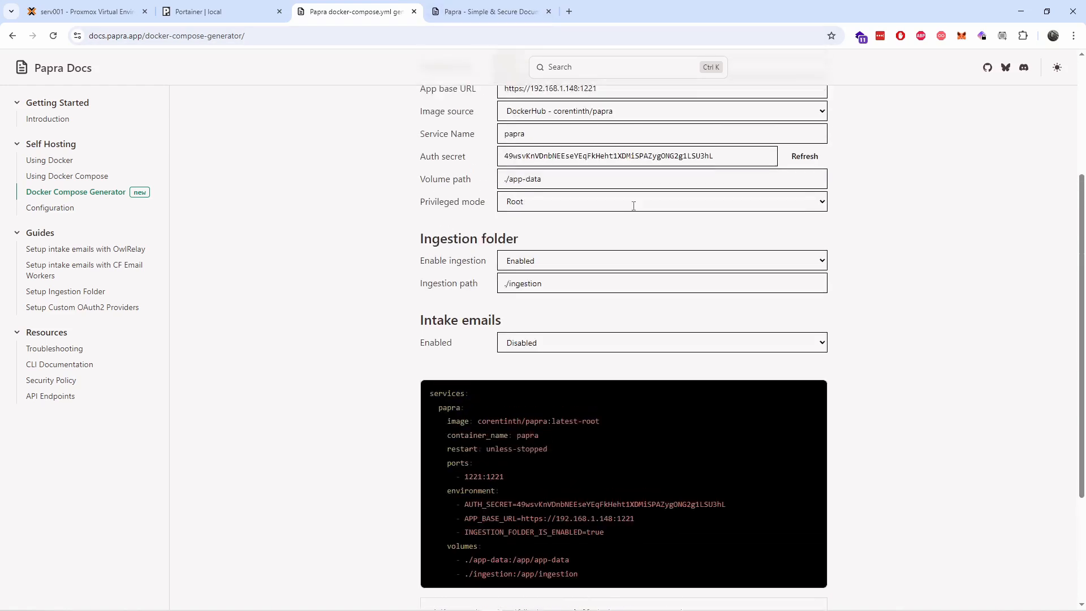
Step: Regenerate the auth secret and set Privileged mode to Rootless
scroll(up, 3)
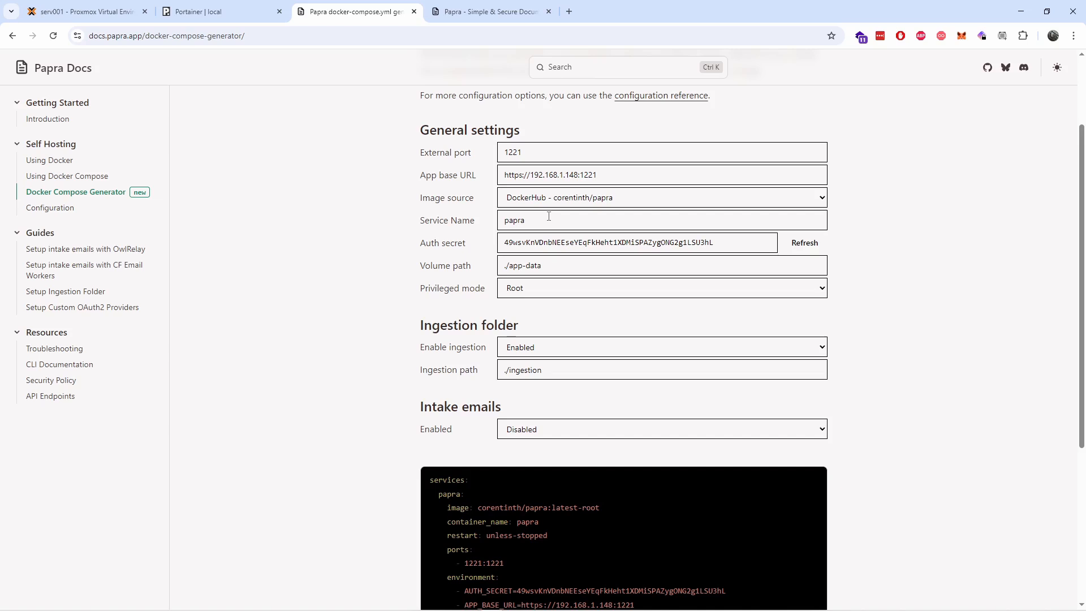
mouse_move(804, 250)
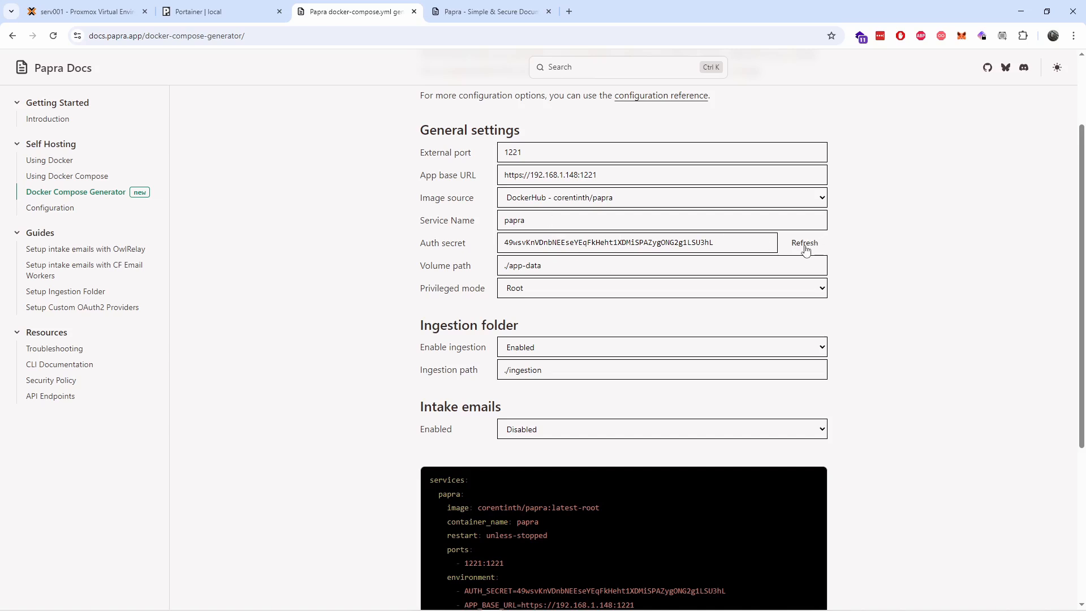
click(804, 242)
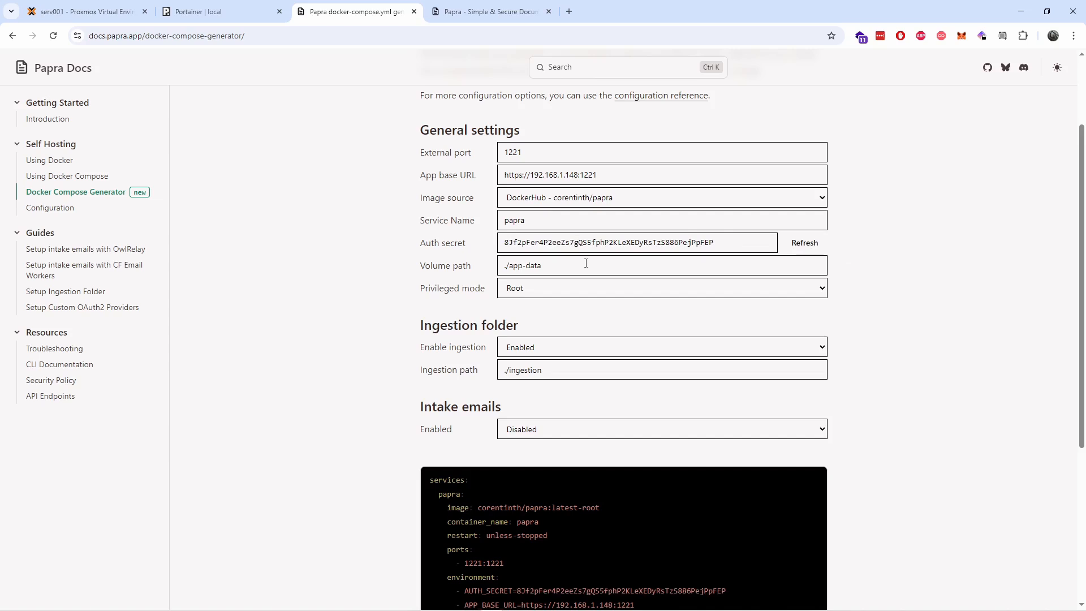
click(661, 287)
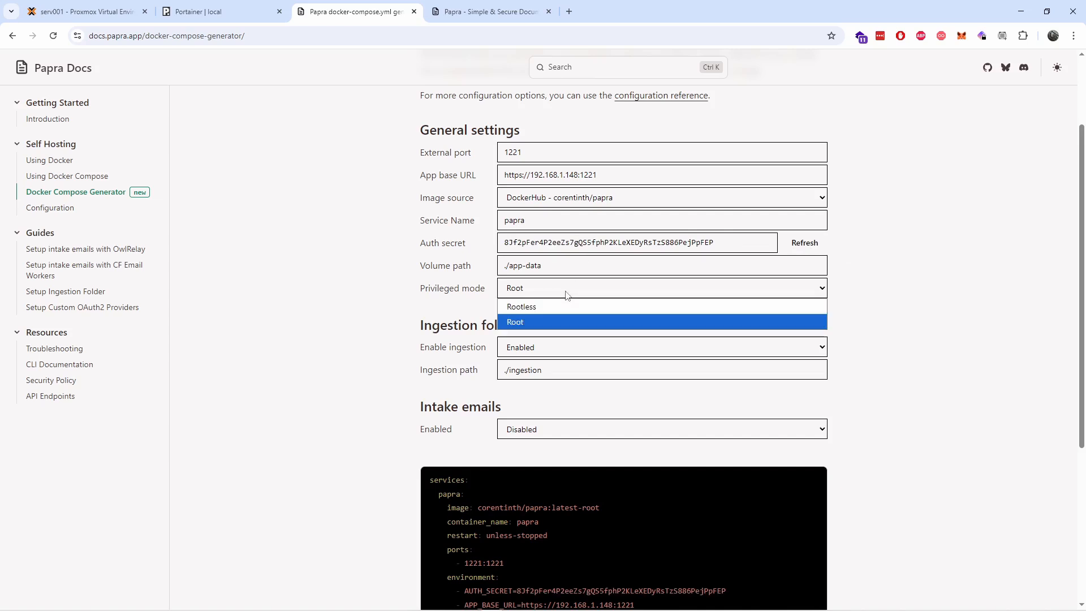
click(514, 321)
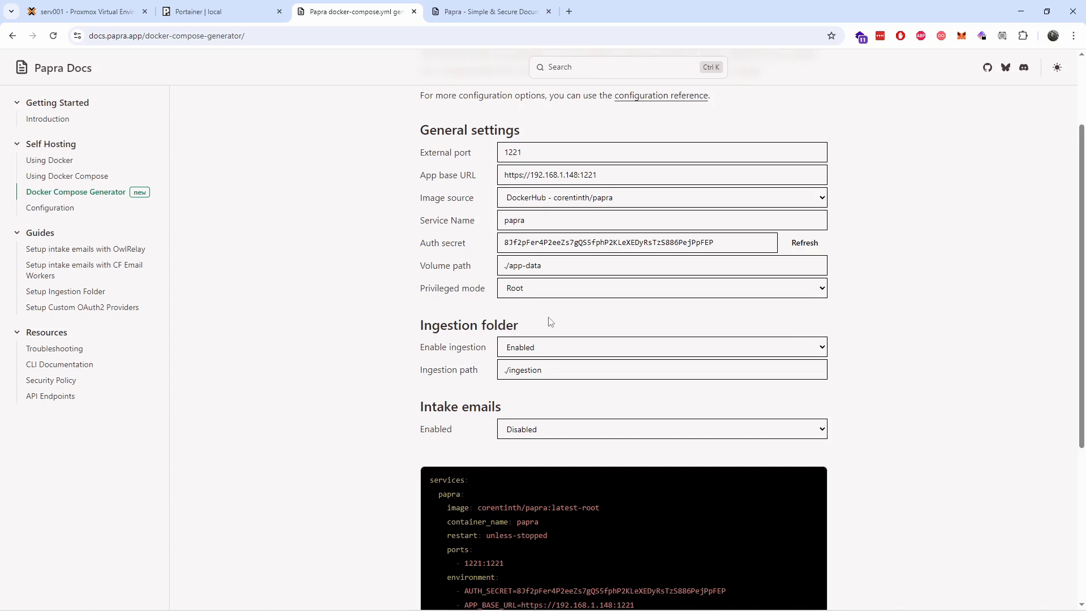
click(660, 287)
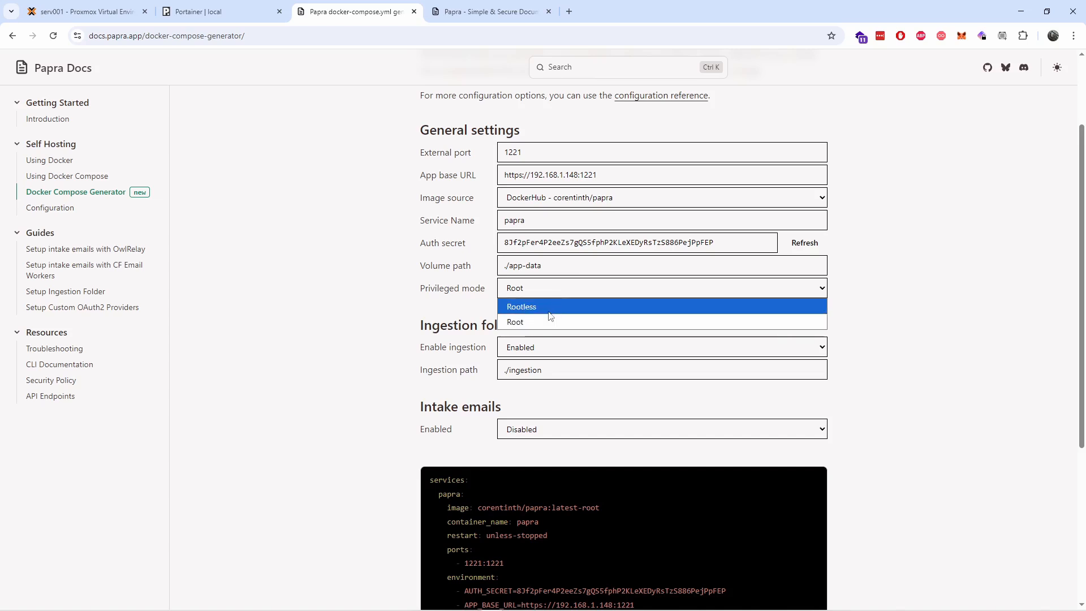
click(522, 306)
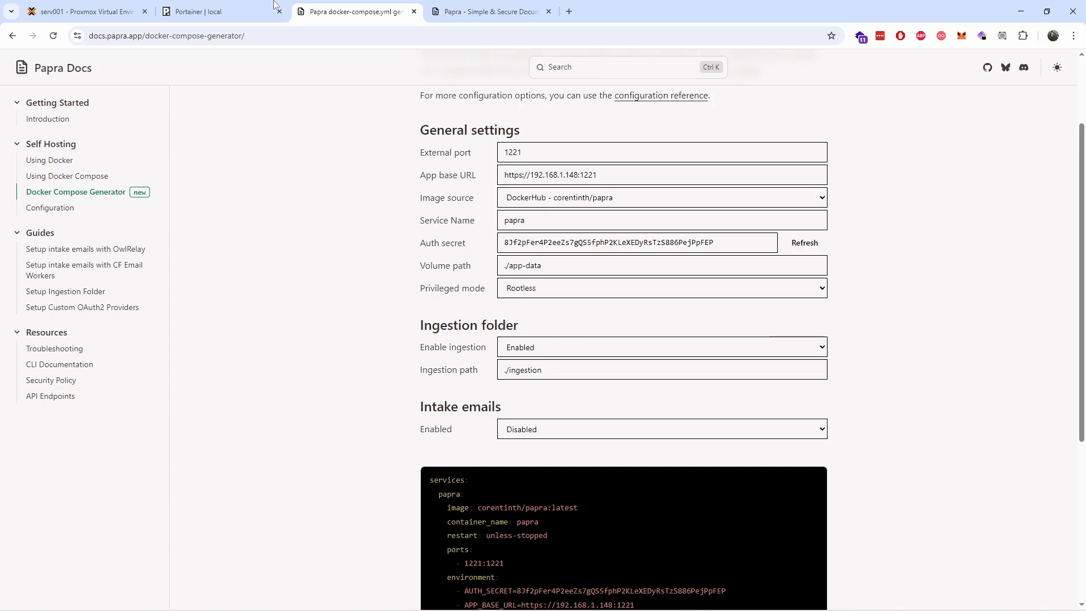
click(83, 12)
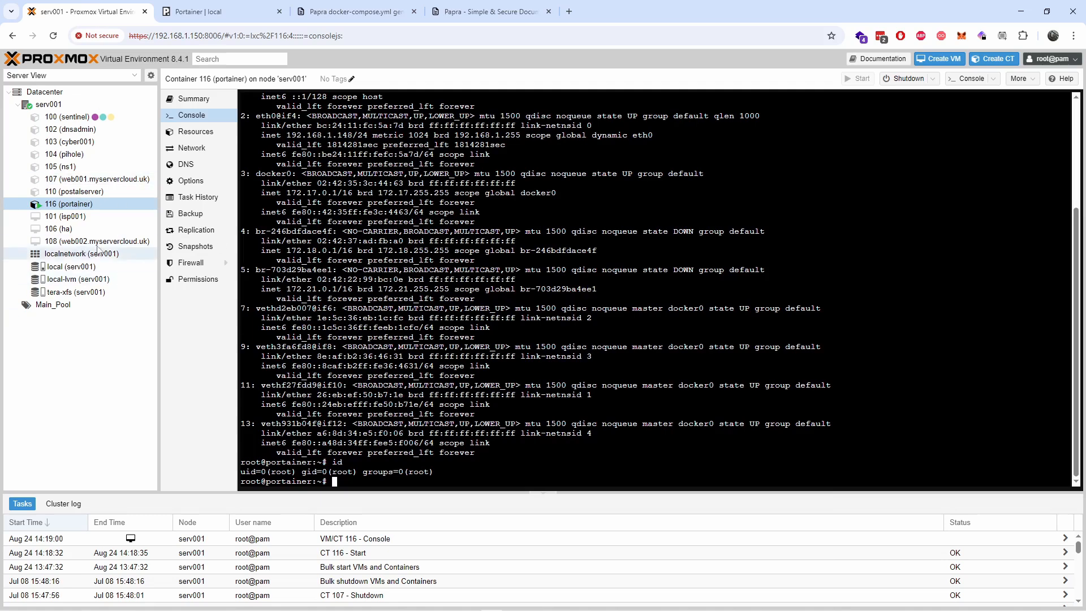
mouse_move(78, 278)
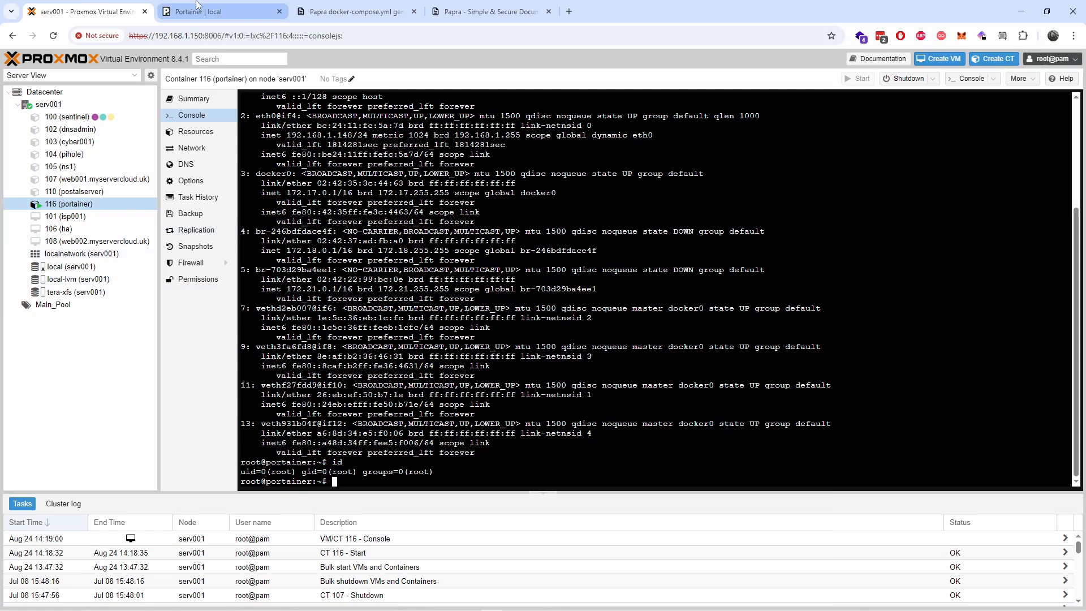
mouse_move(221, 11)
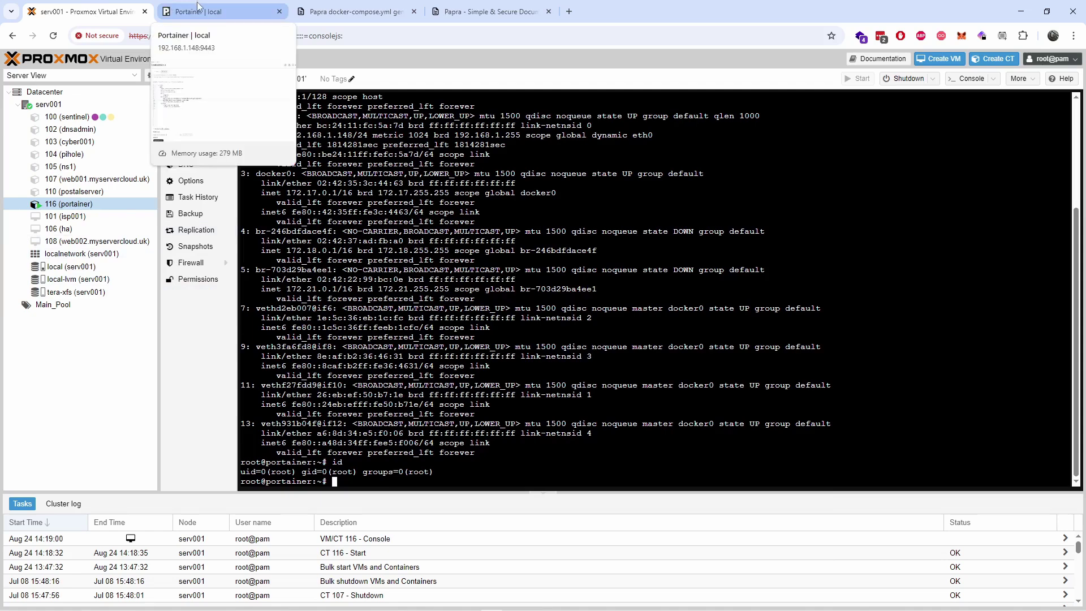
click(349, 11)
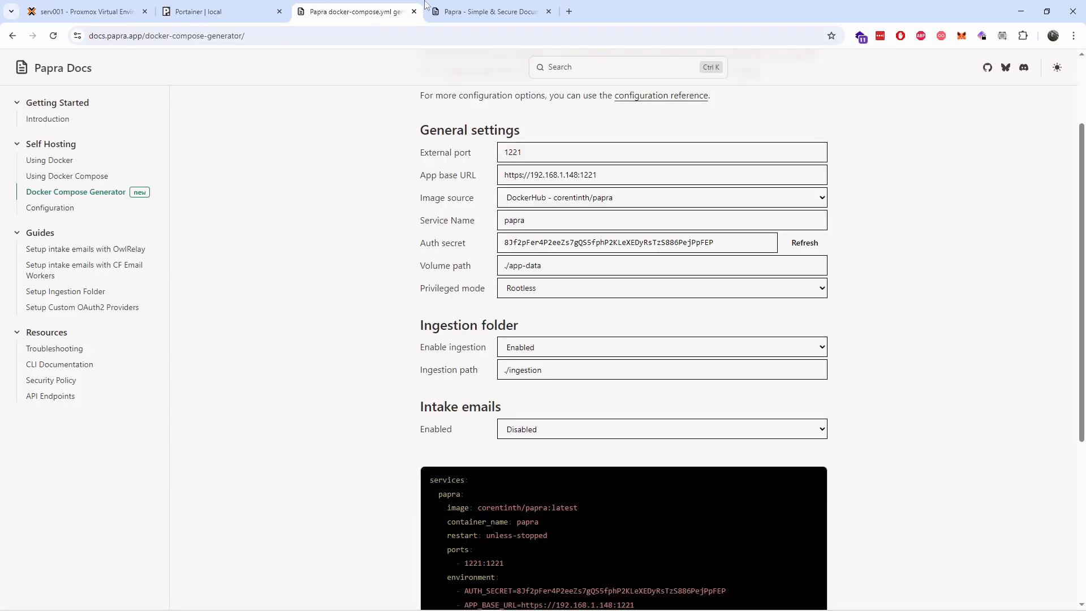
Step: Switch the compose back to Root, and try enabling intake emails before setting them back to Disabled
click(660, 287)
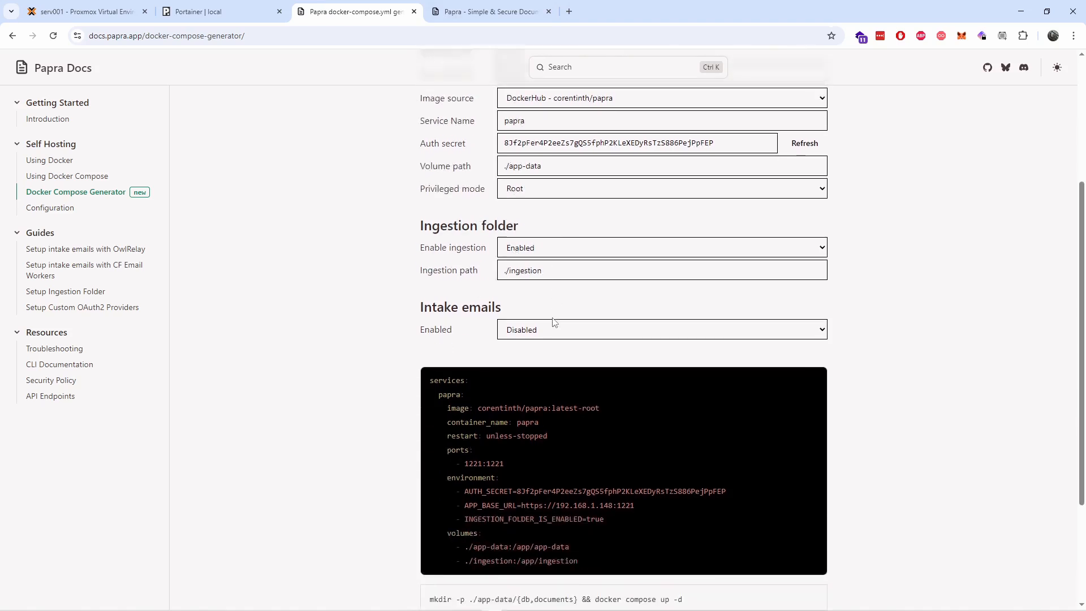
scroll(down, 3)
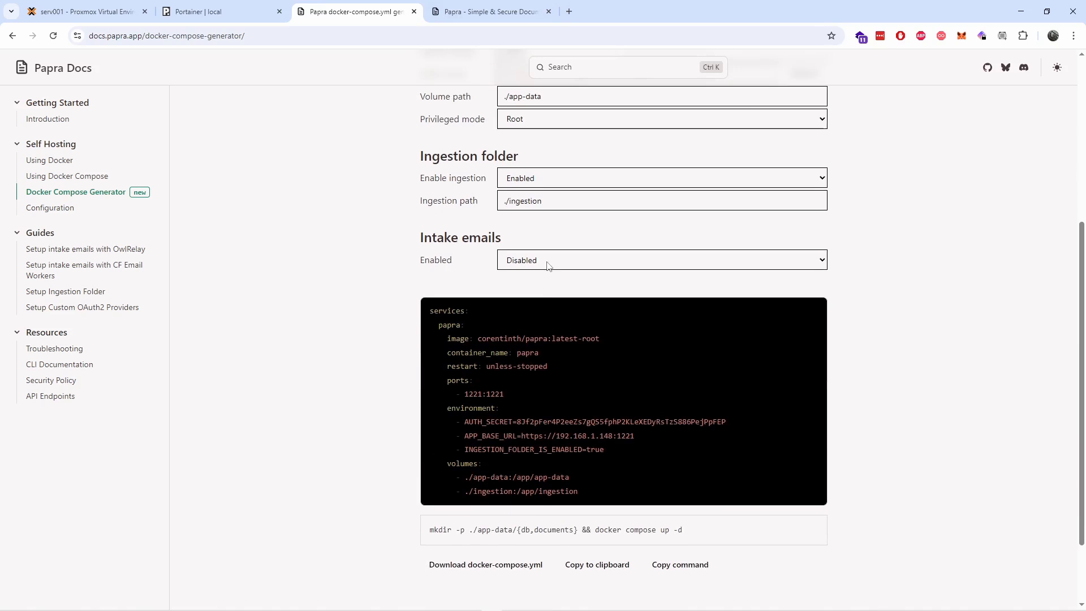
click(660, 260)
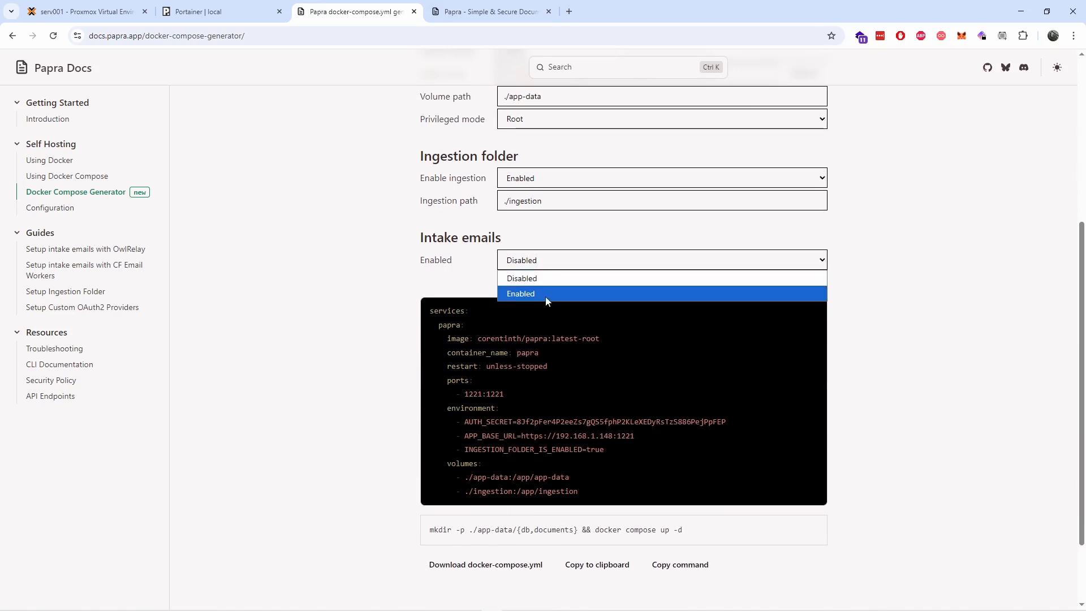
click(520, 293)
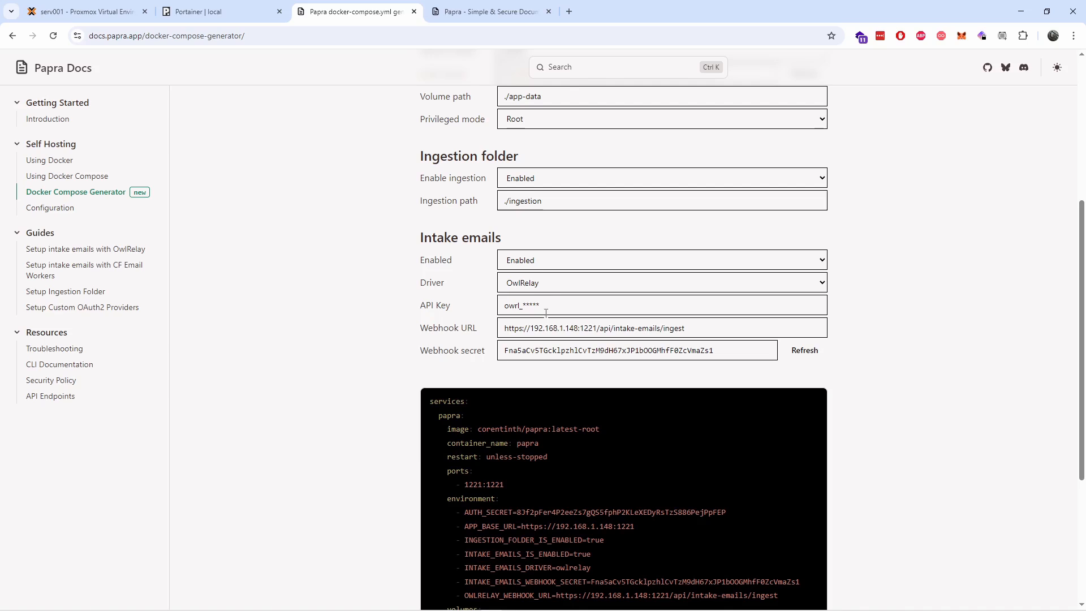
mouse_move(686, 292)
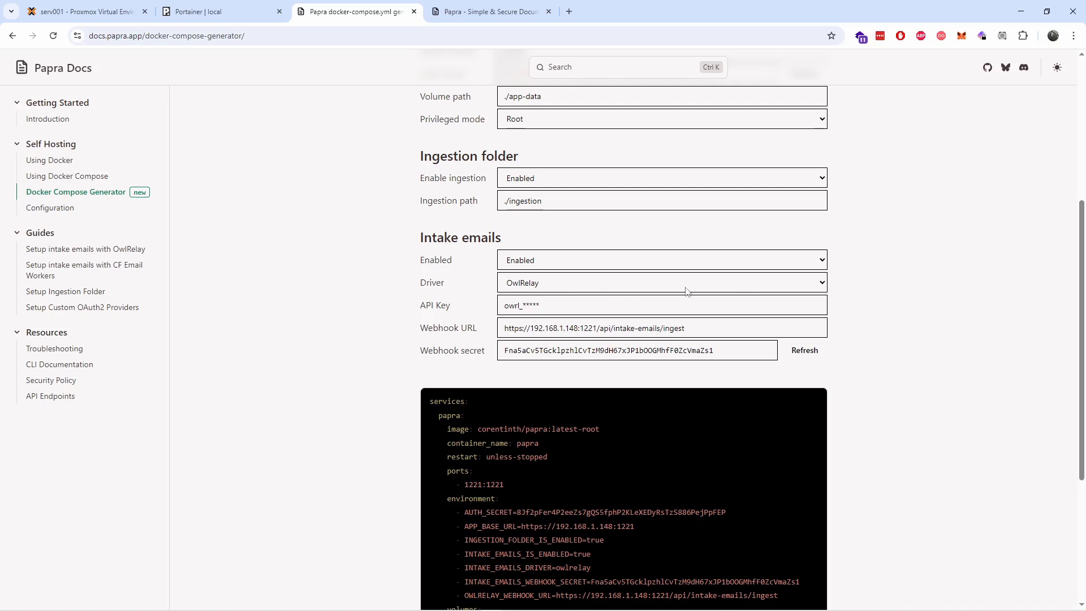
click(660, 260)
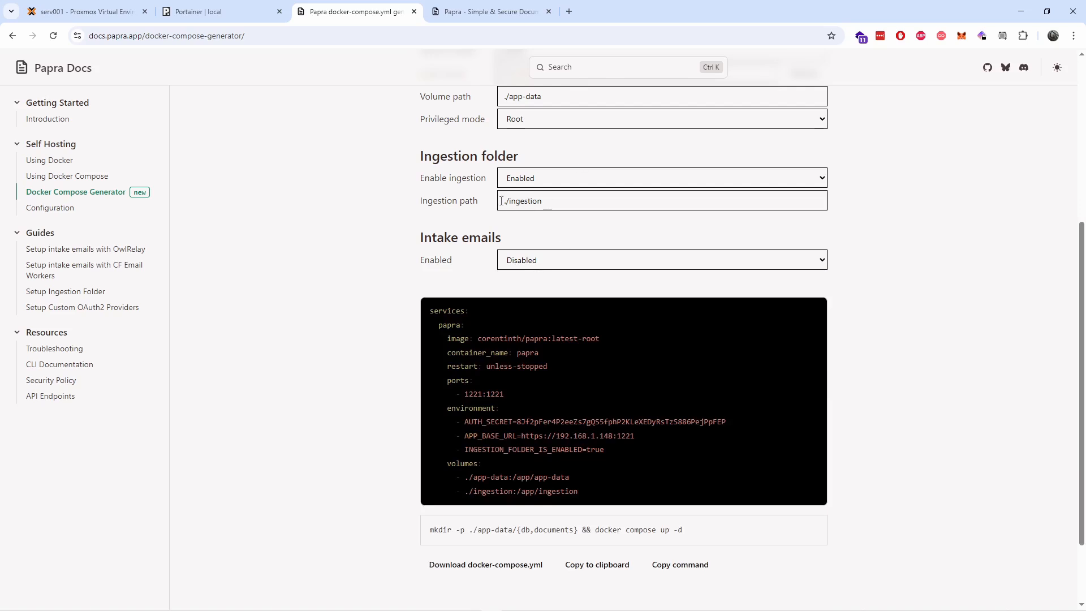
mouse_move(559, 200)
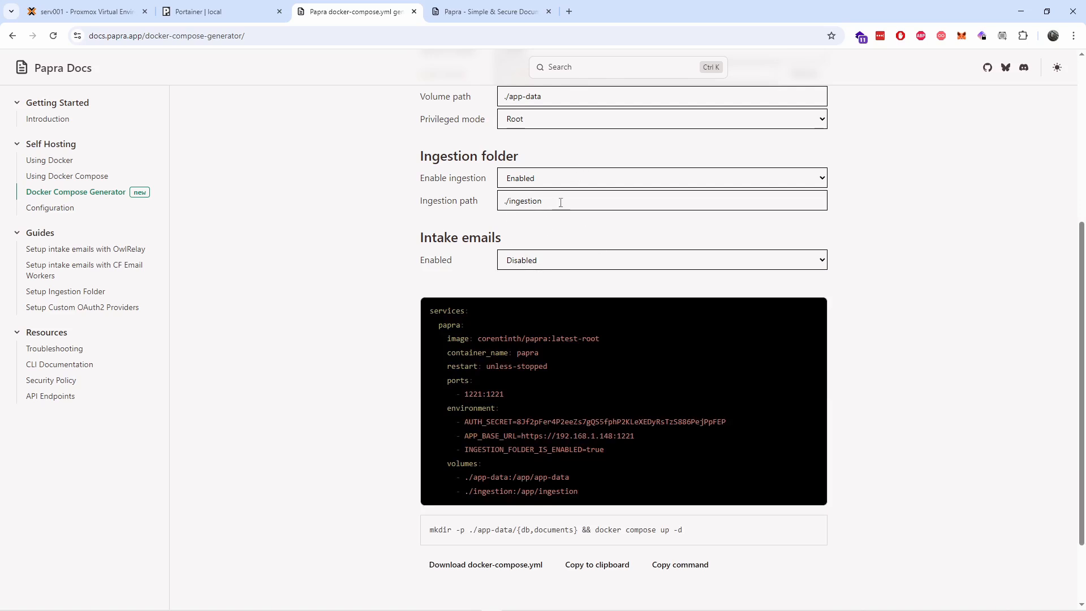
Step: Select the ingestion path value and copy the generated compose file
triple_click(523, 200)
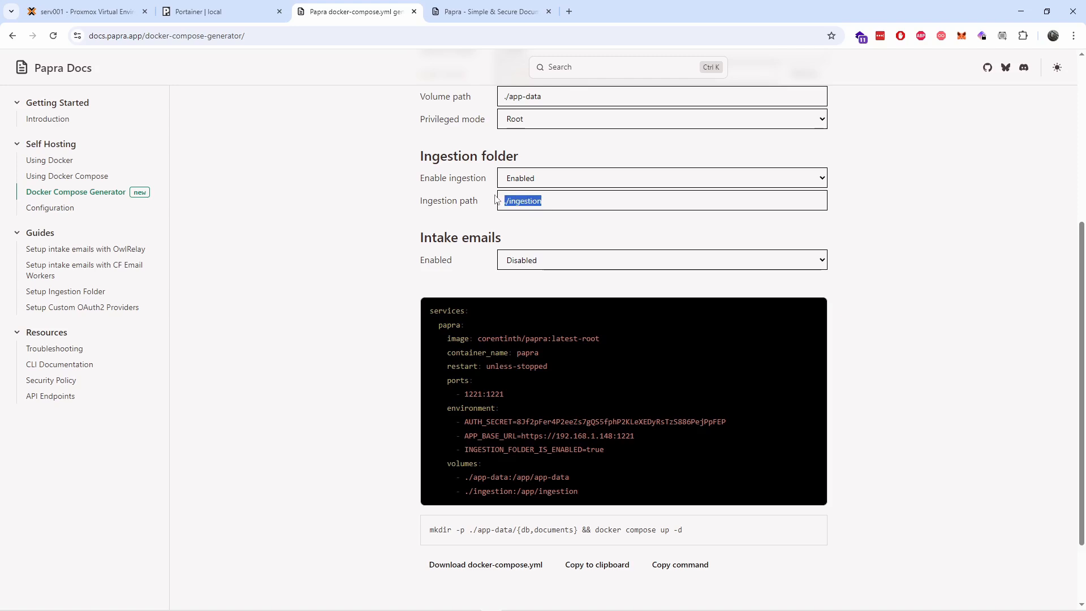
mouse_move(559, 224)
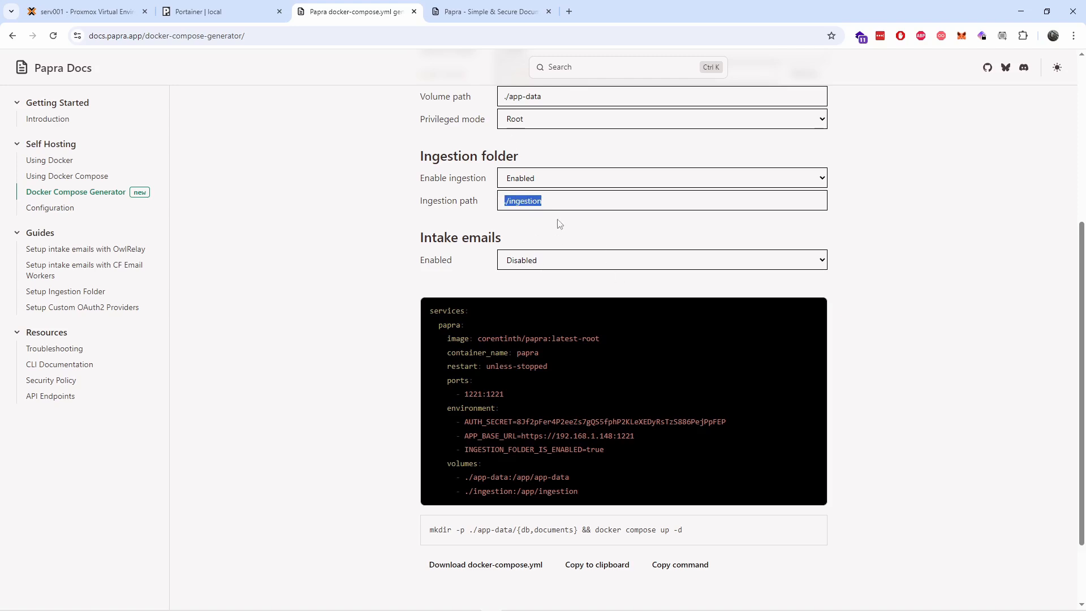
scroll(down, 3)
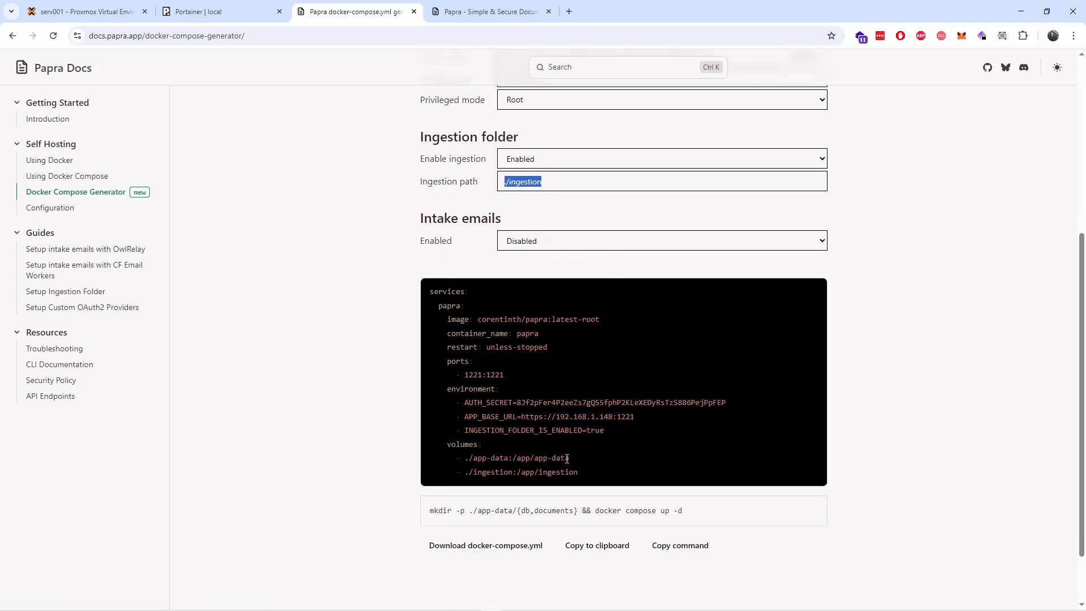
scroll(down, 3)
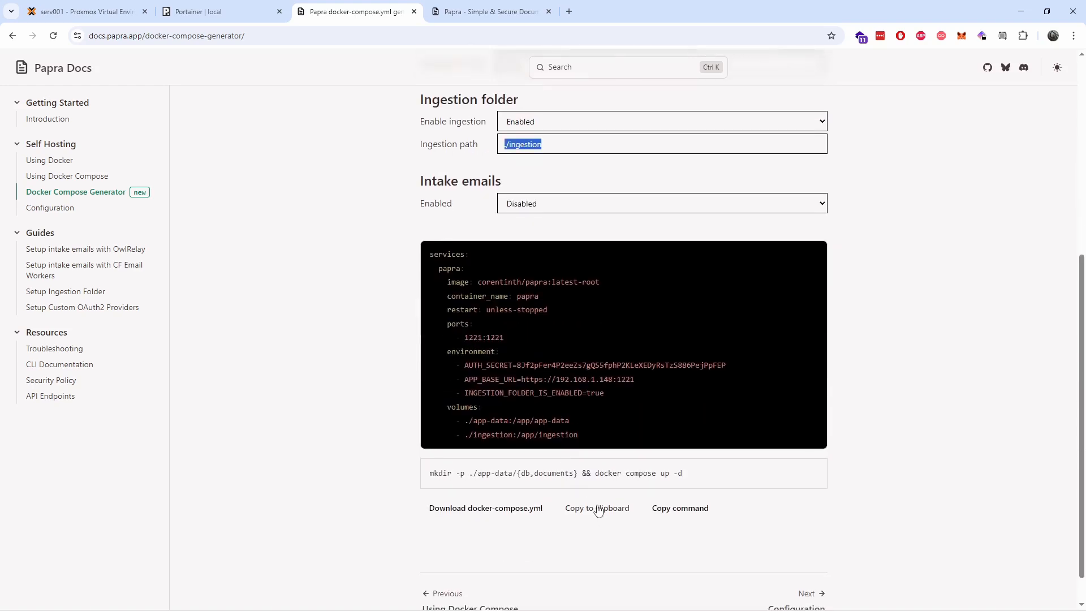
click(194, 11)
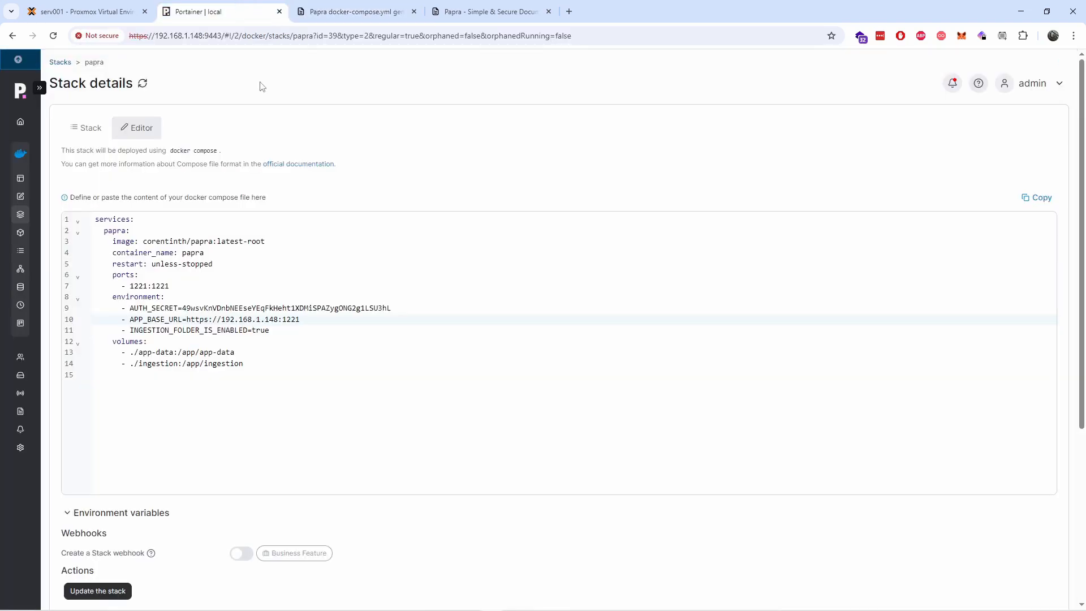
mouse_move(114, 117)
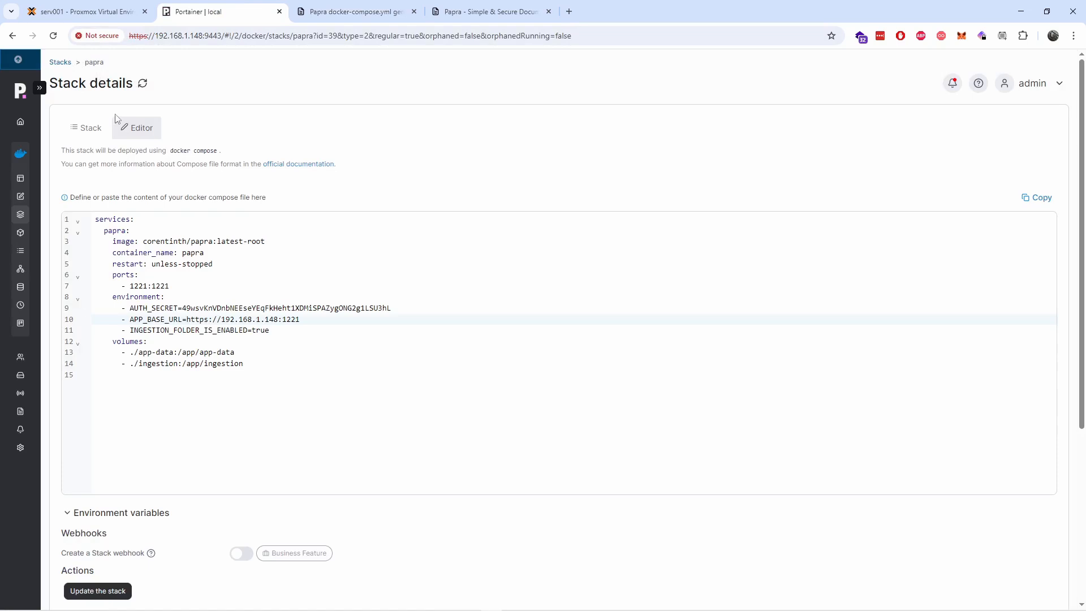
Step: Update the papra stack from its editor, confirming re-pull and redeploy
key(ctrl+a)
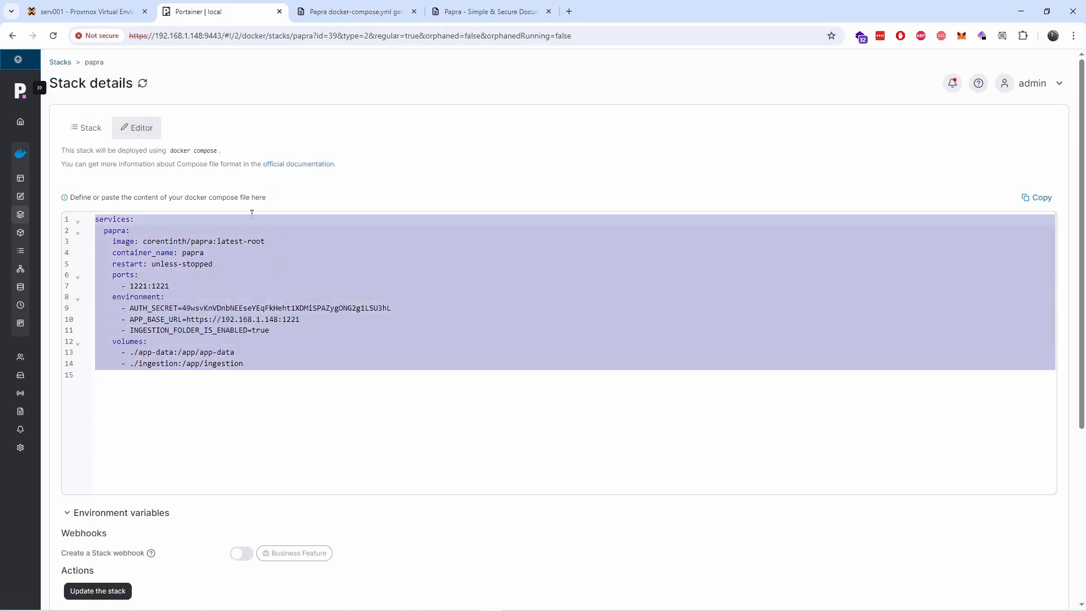
scroll(down, 3)
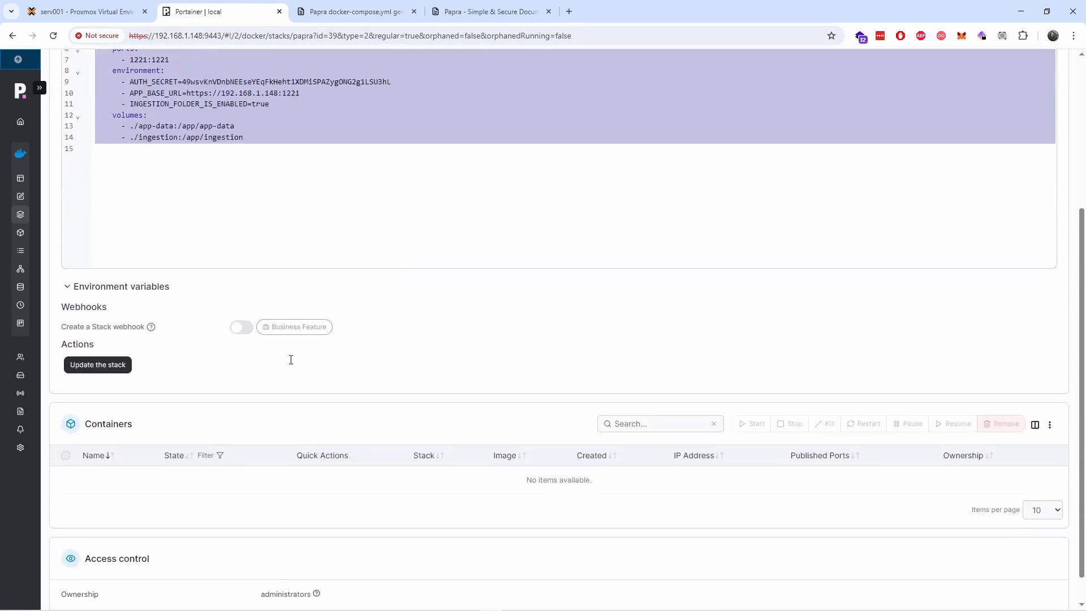
mouse_move(97, 365)
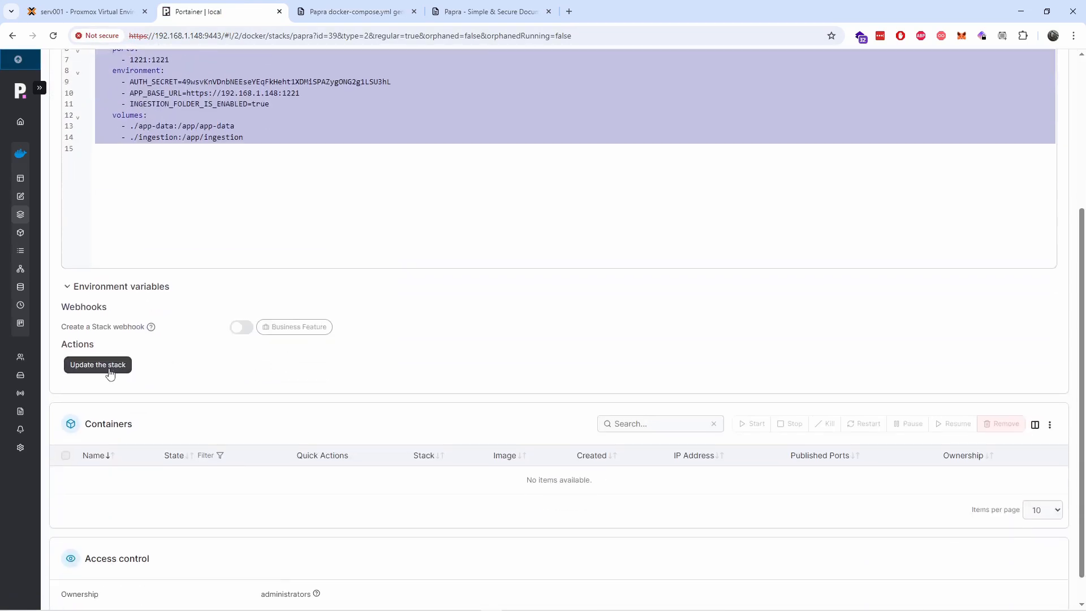
mouse_move(21, 215)
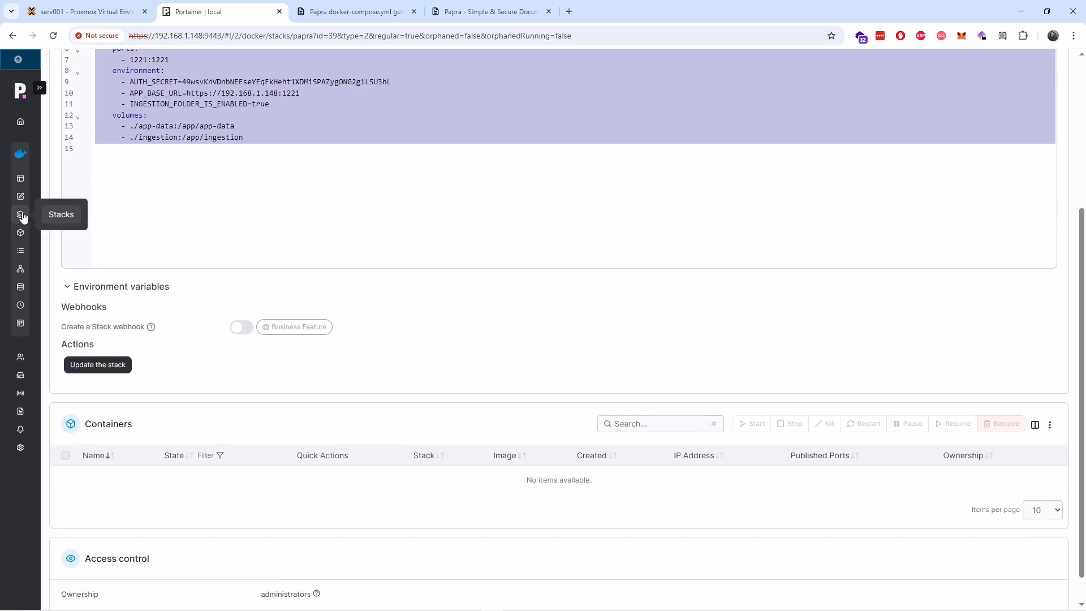
mouse_move(118, 404)
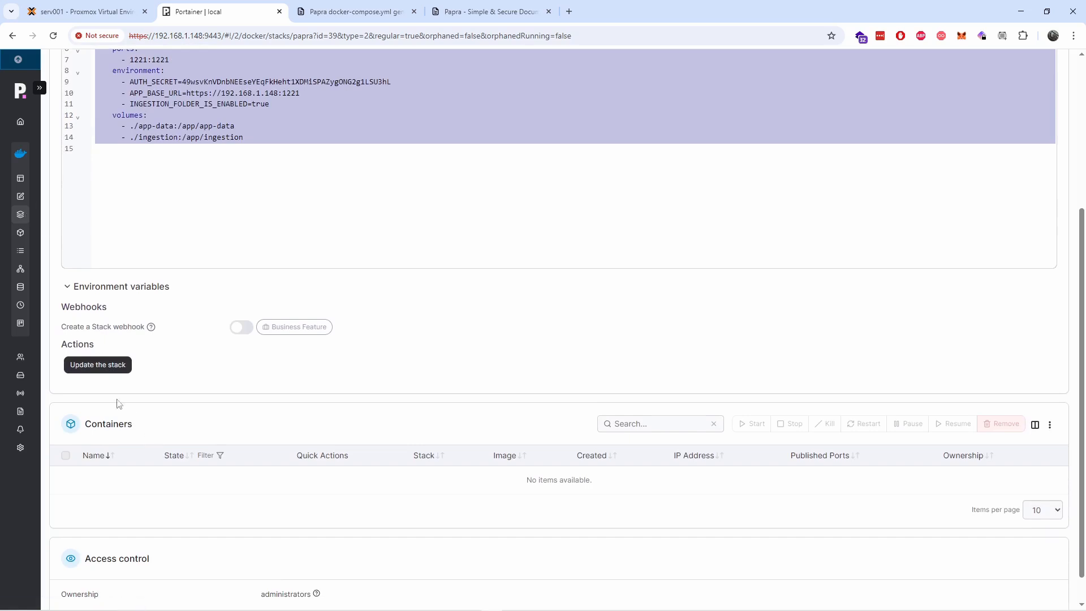
mouse_move(97, 364)
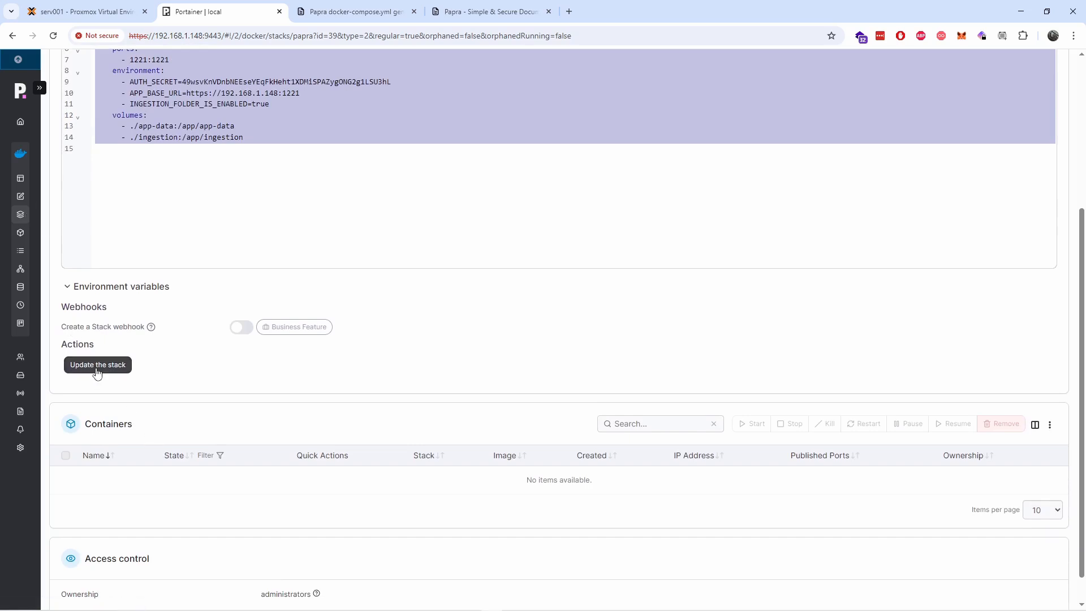
click(98, 364)
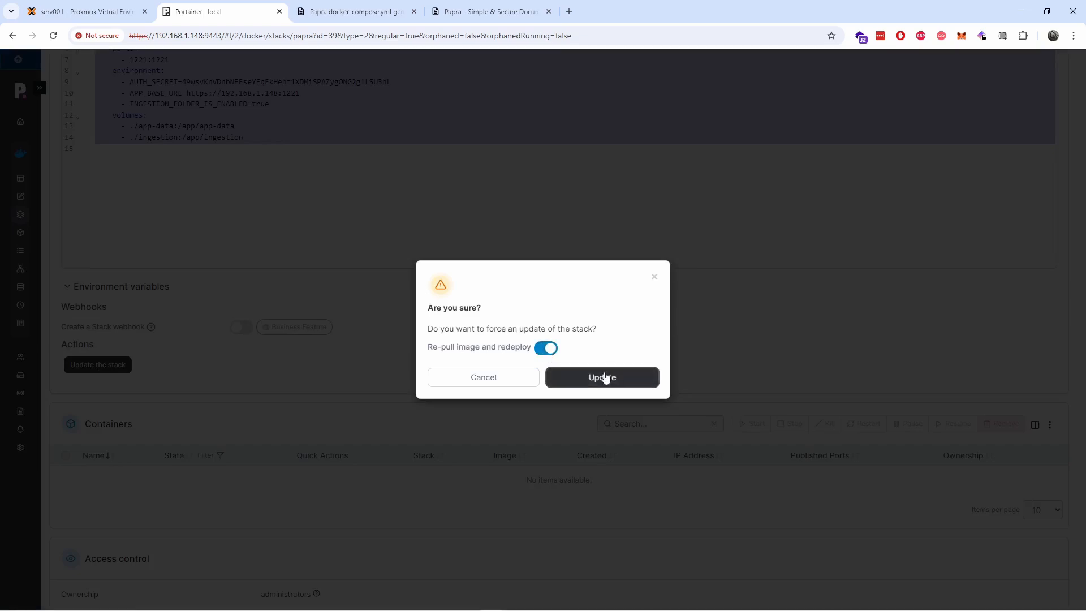
click(601, 376)
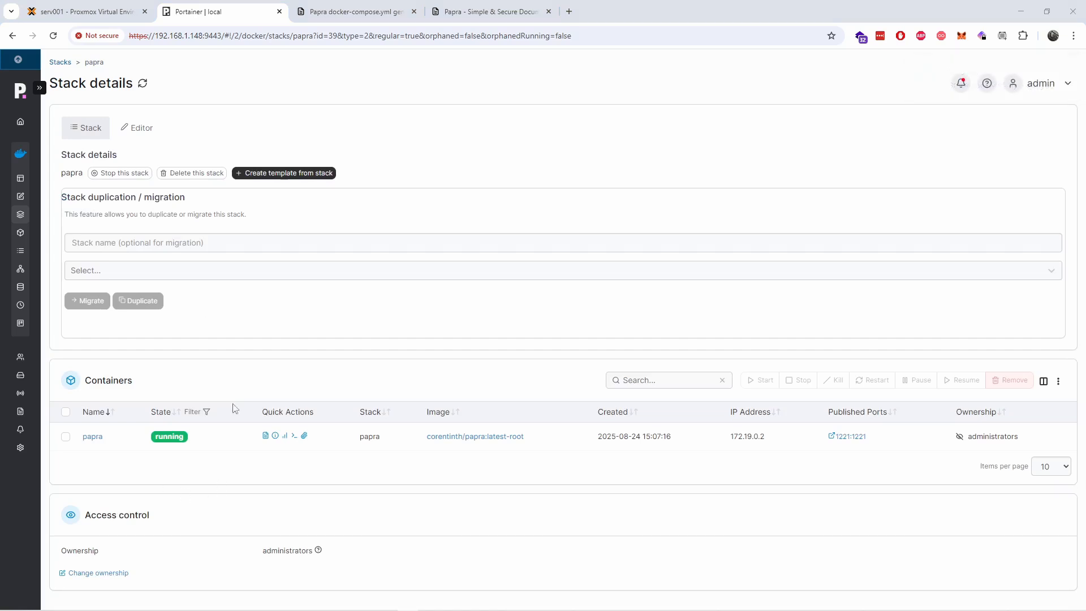
Step: Go from Home to the local environment's Containers list
click(20, 122)
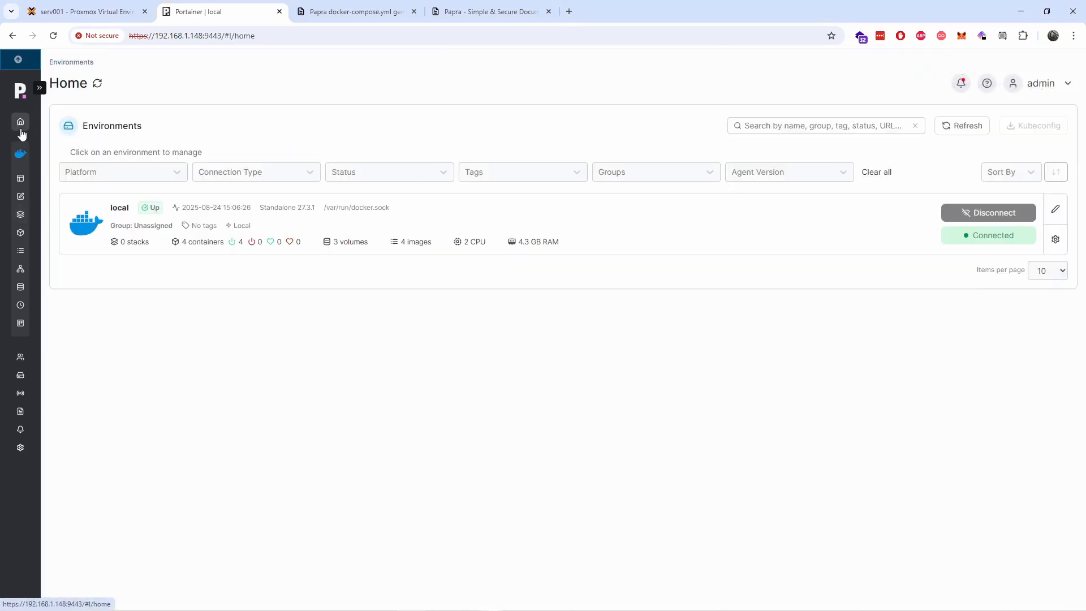
click(119, 208)
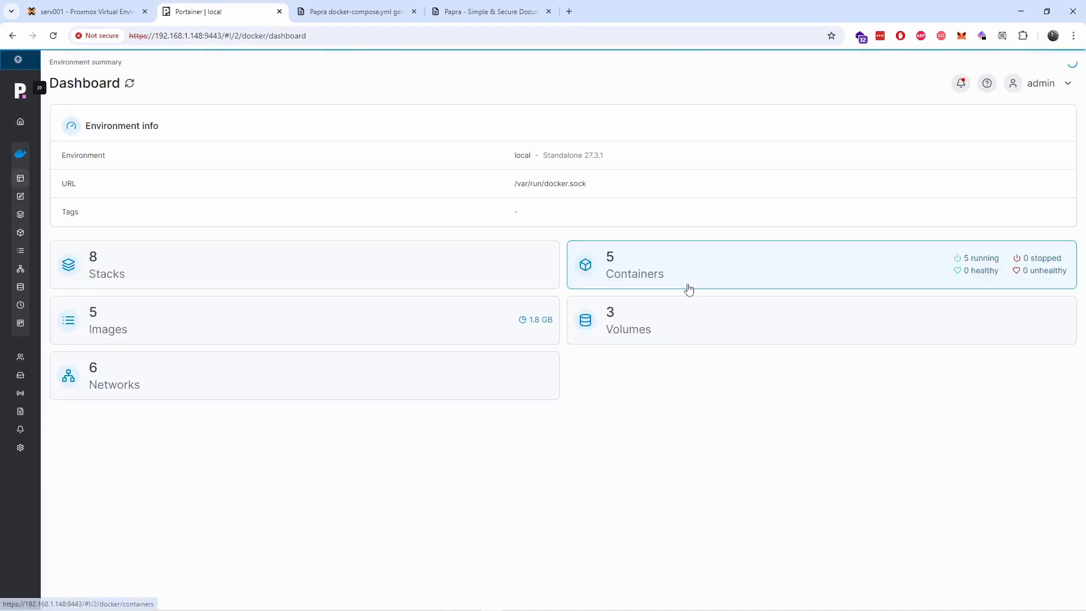
click(689, 265)
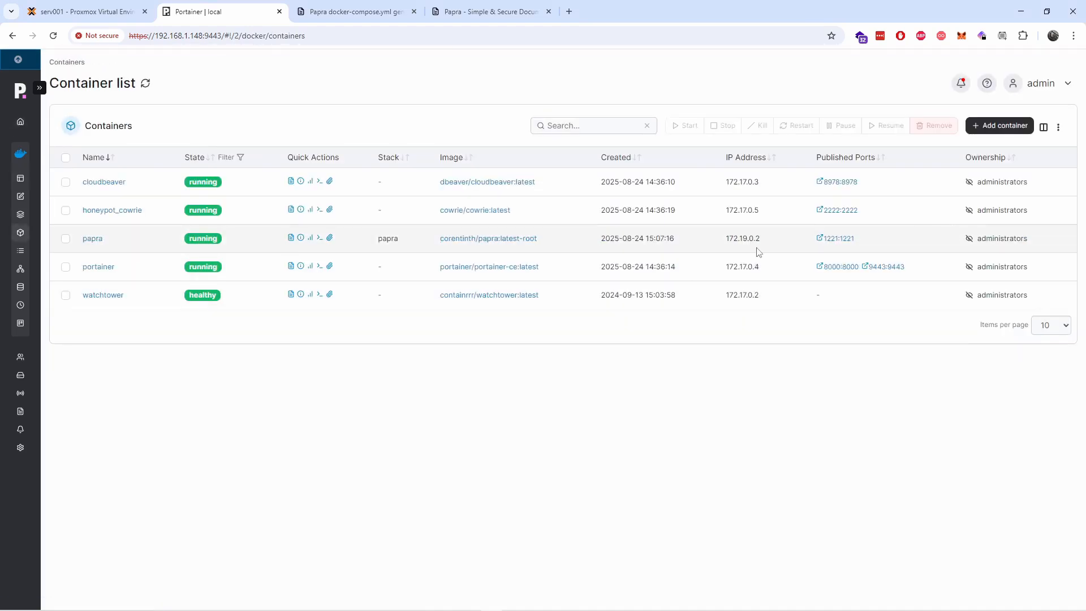
mouse_move(864, 255)
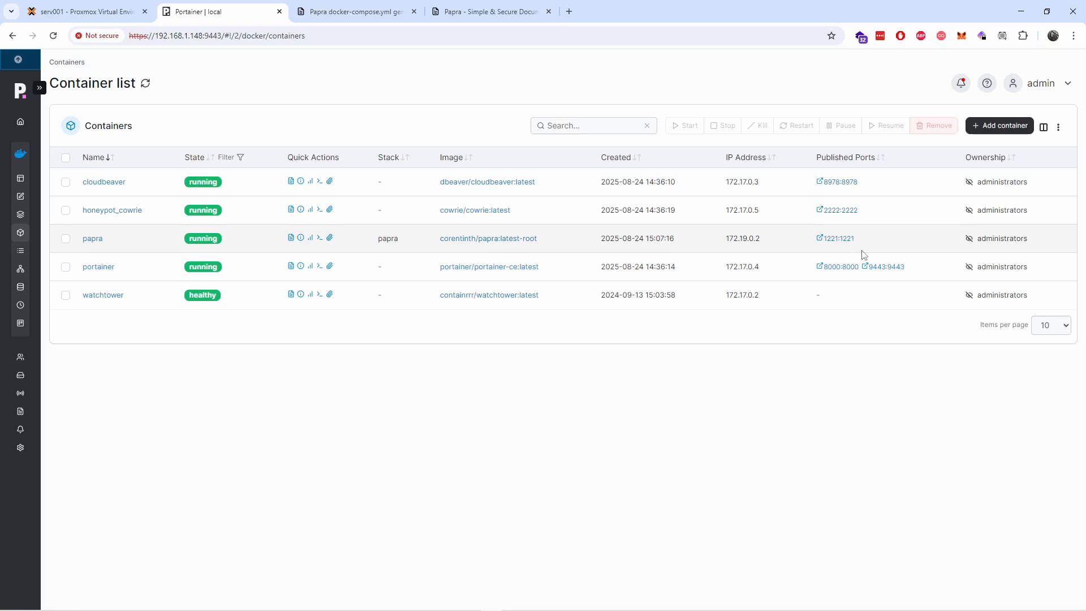
mouse_move(174, 270)
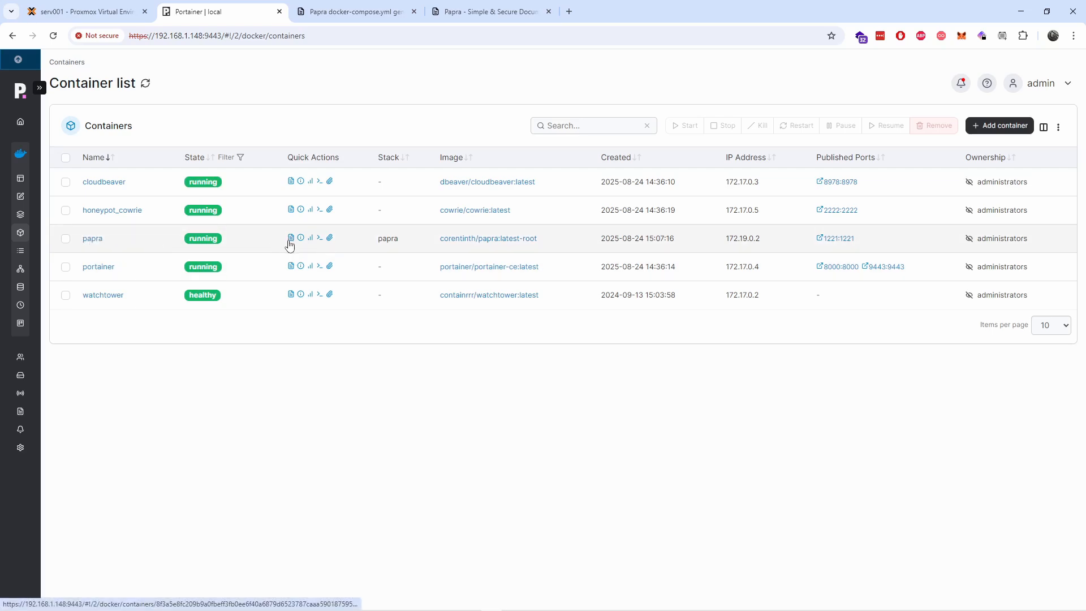
Step: Check papra's logs for applied migrations and startup on port 1221, then return to Containers
click(291, 238)
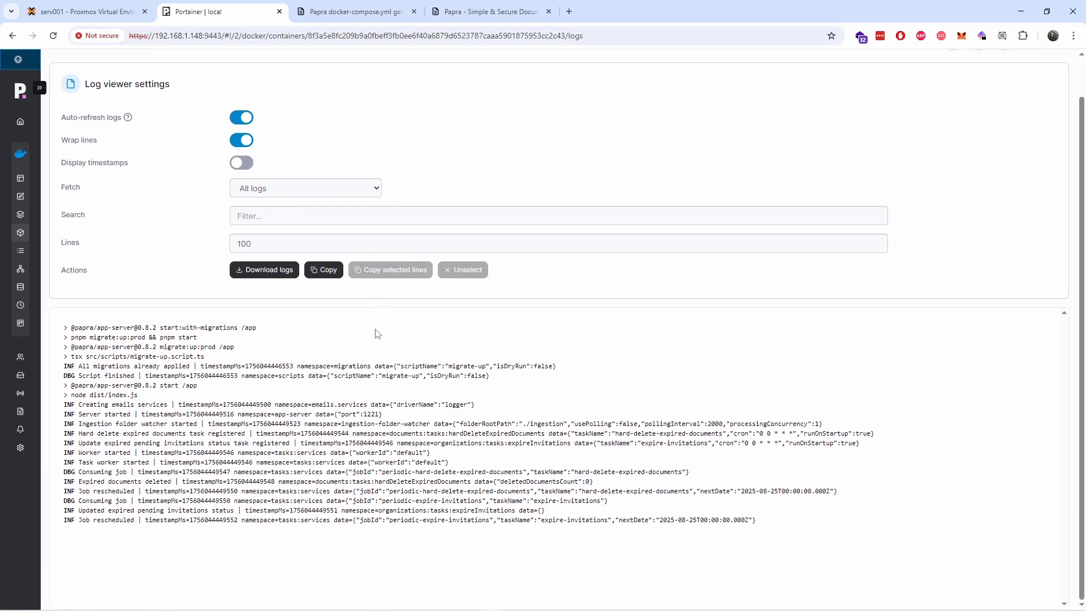
mouse_move(565, 463)
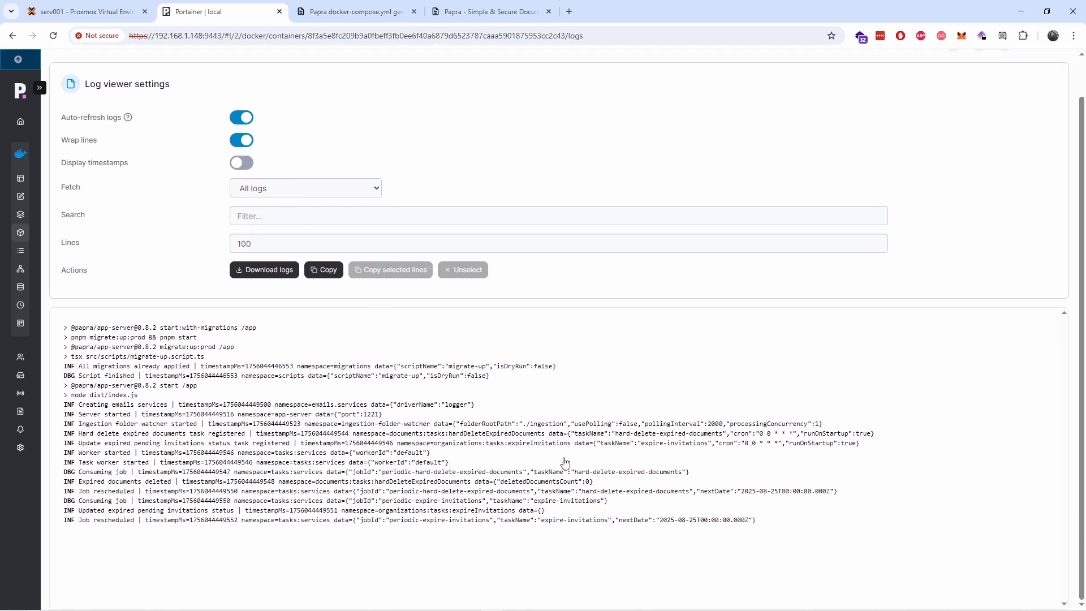
mouse_move(565, 462)
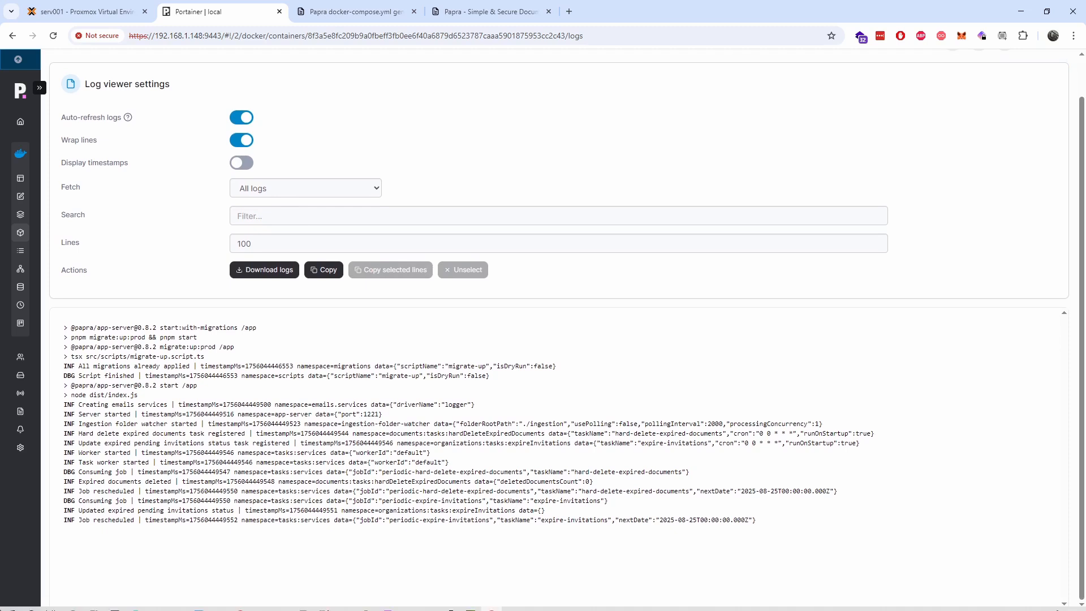
mouse_move(290, 528)
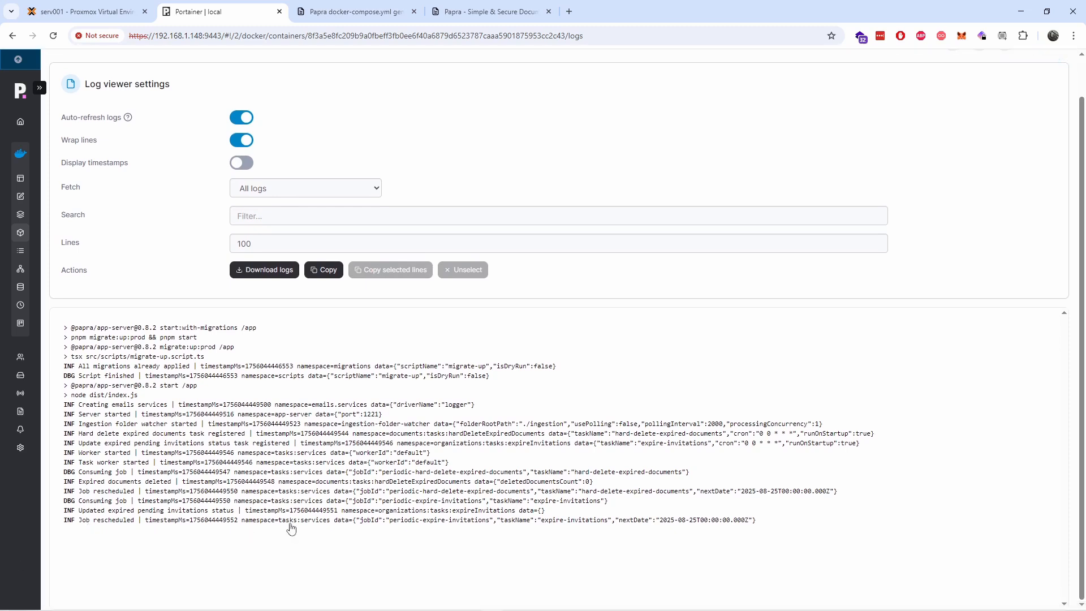
mouse_move(277, 426)
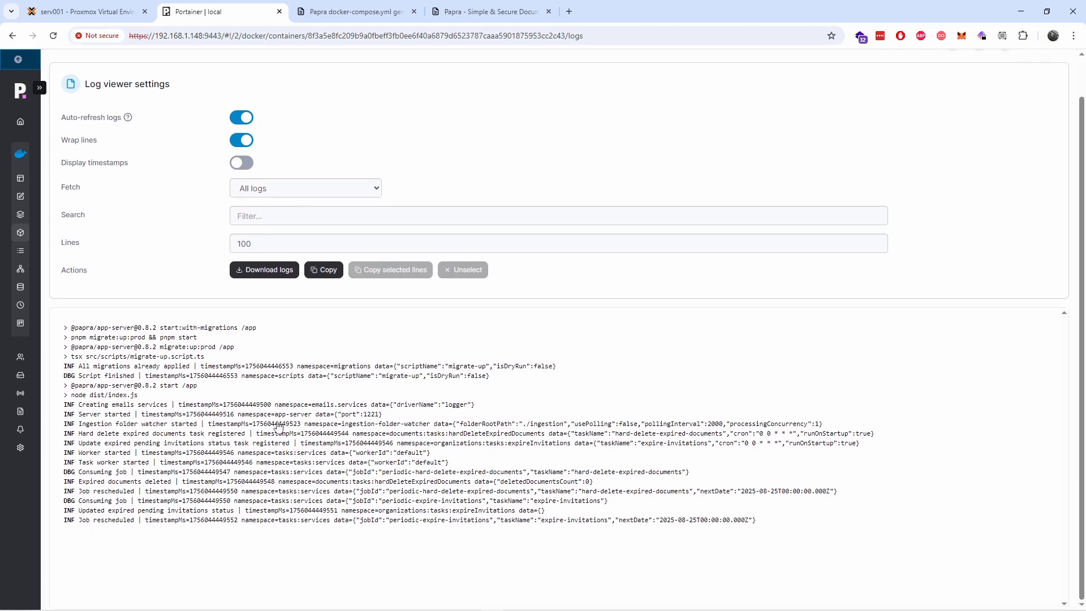
mouse_move(19, 139)
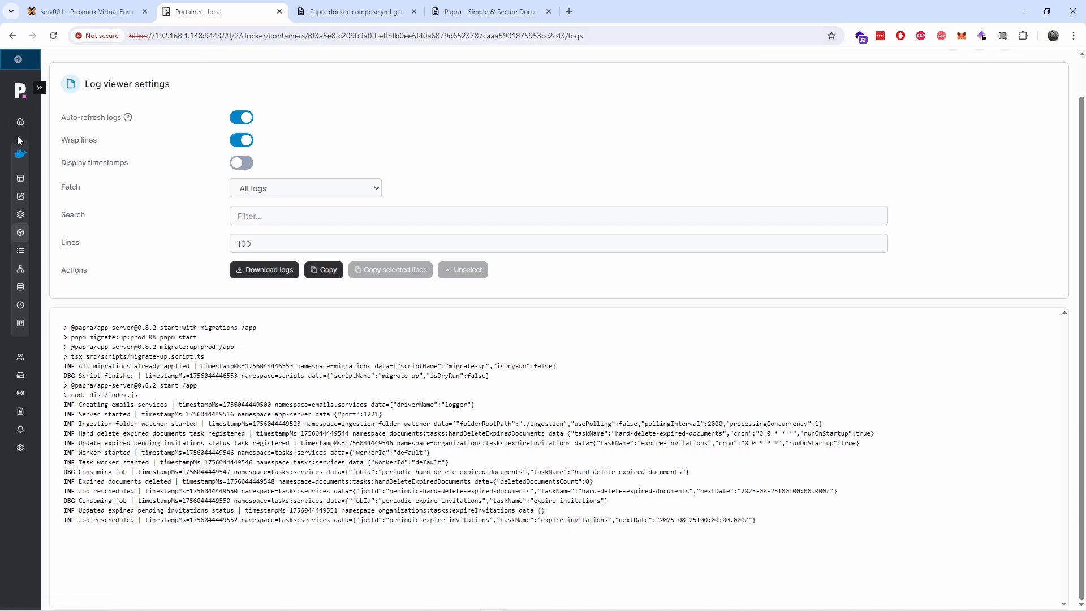
mouse_move(20, 152)
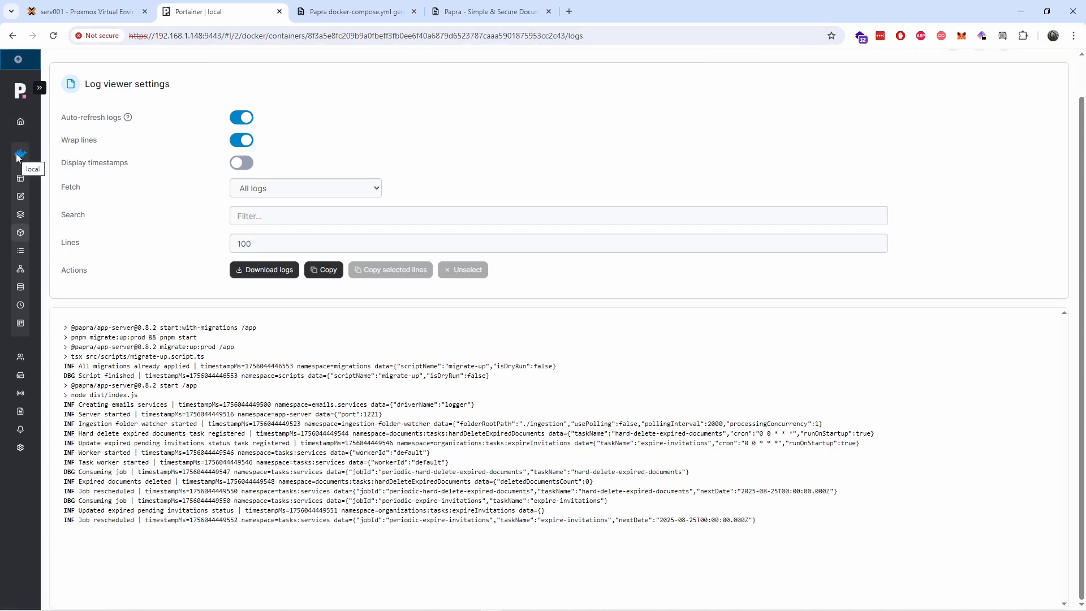
click(20, 153)
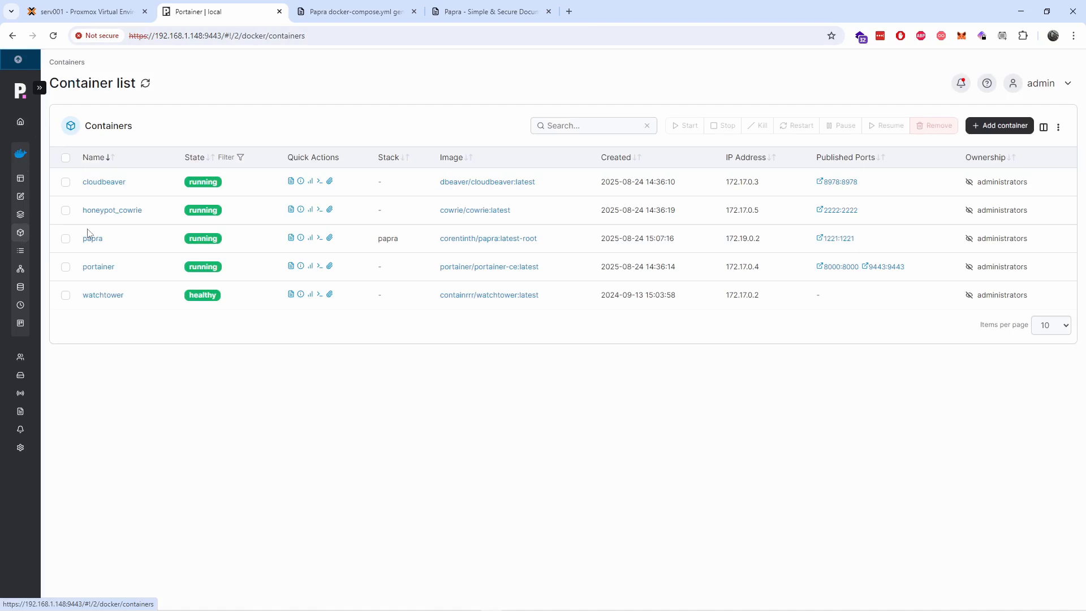
mouse_move(836, 238)
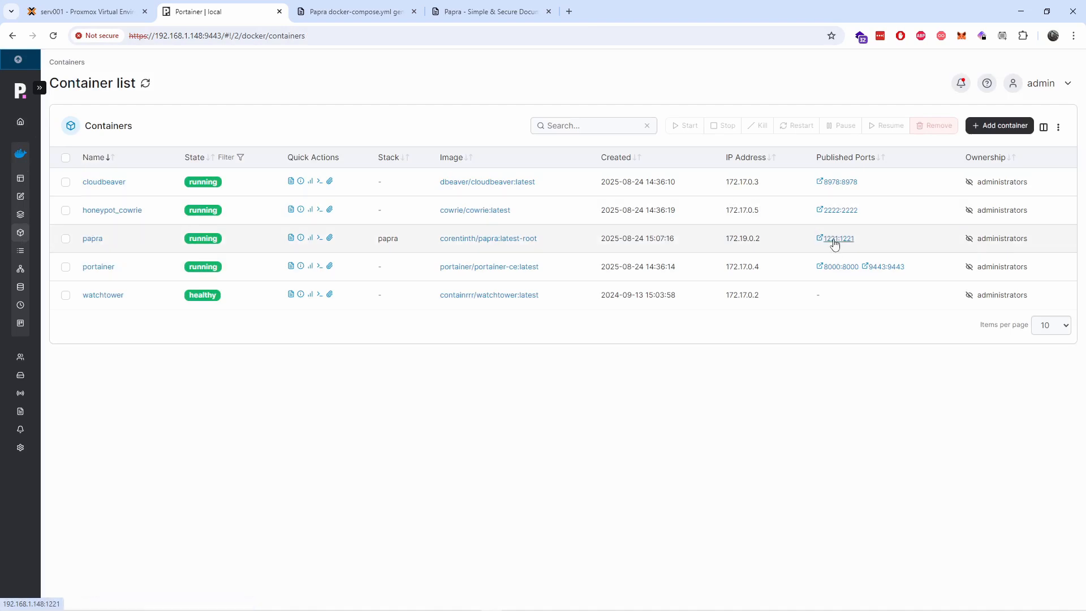
Step: Open Papra on port 1221, register an account named Gus, and create its organization
click(837, 238)
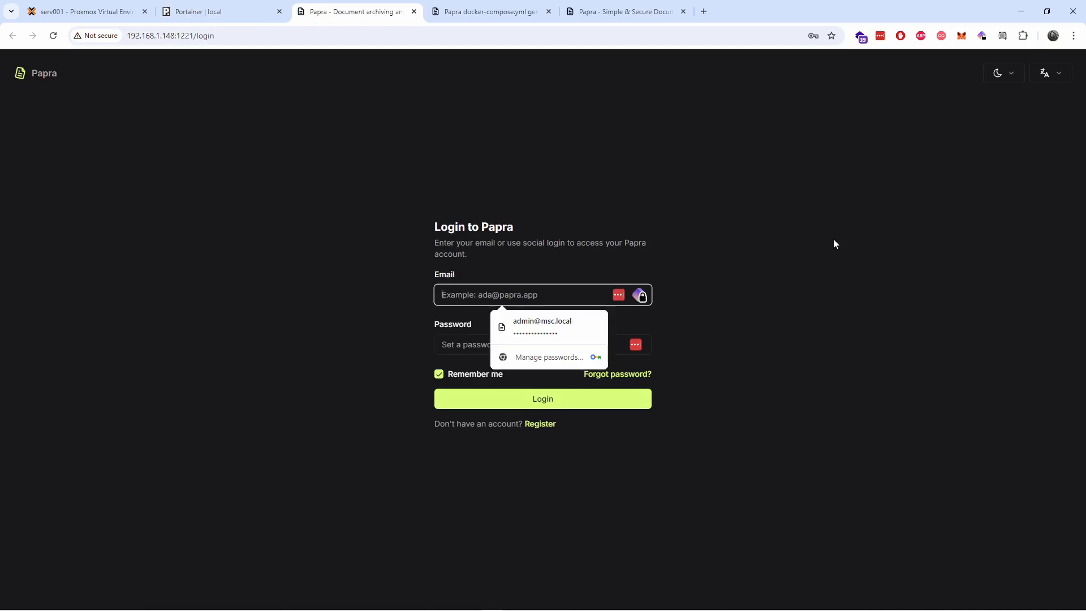
mouse_move(485, 336)
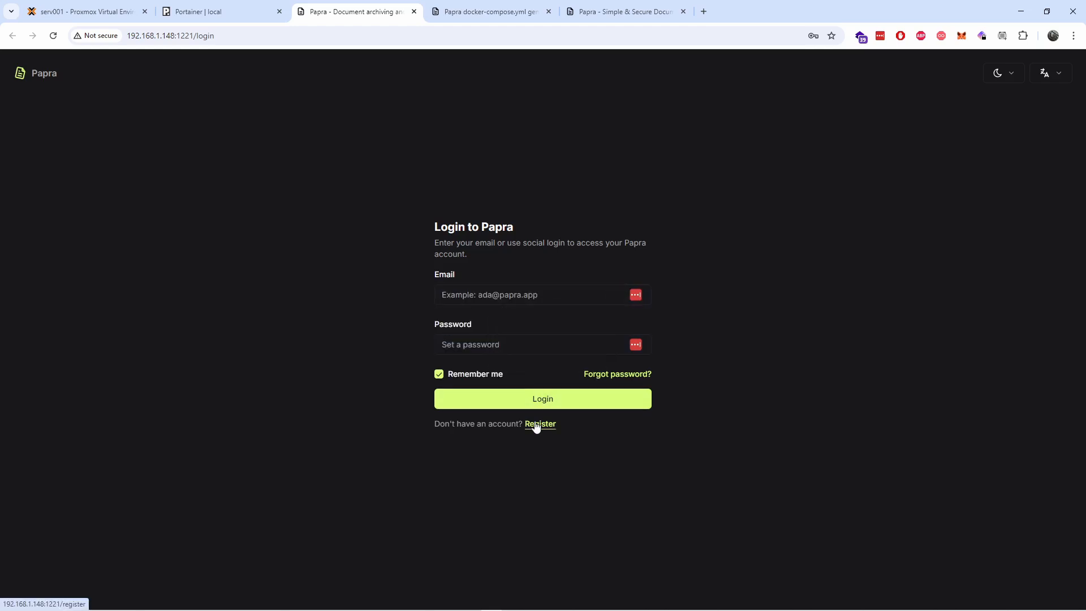
click(539, 423)
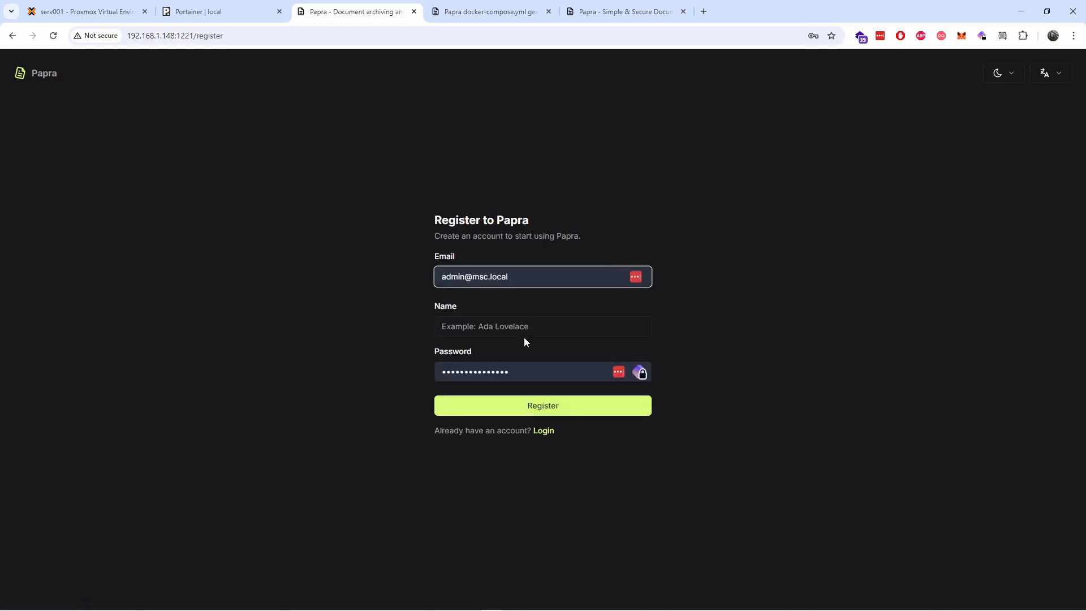
text(Gus)
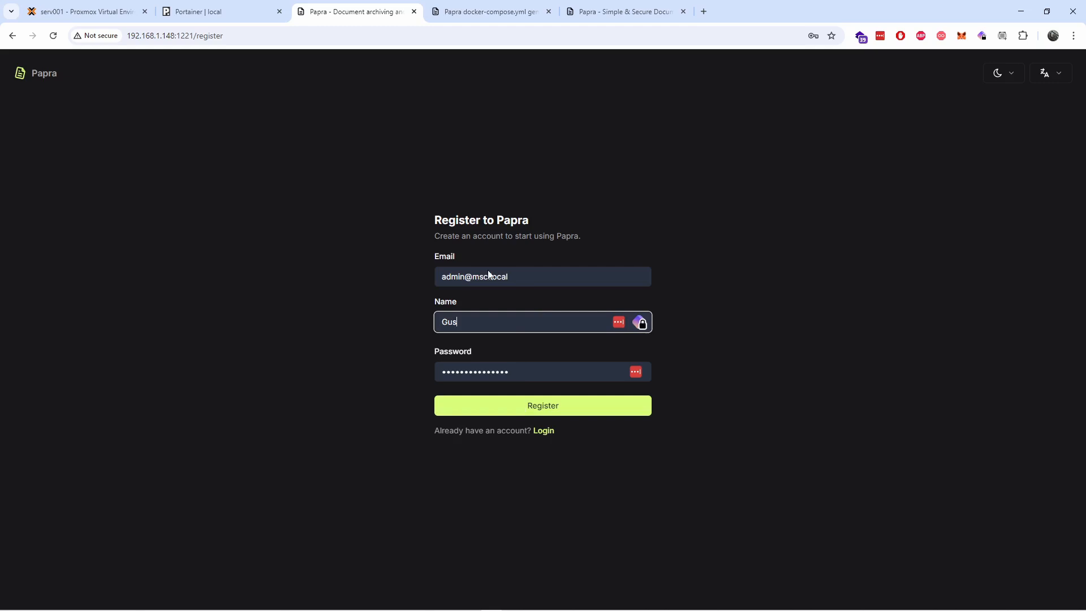
mouse_move(537, 281)
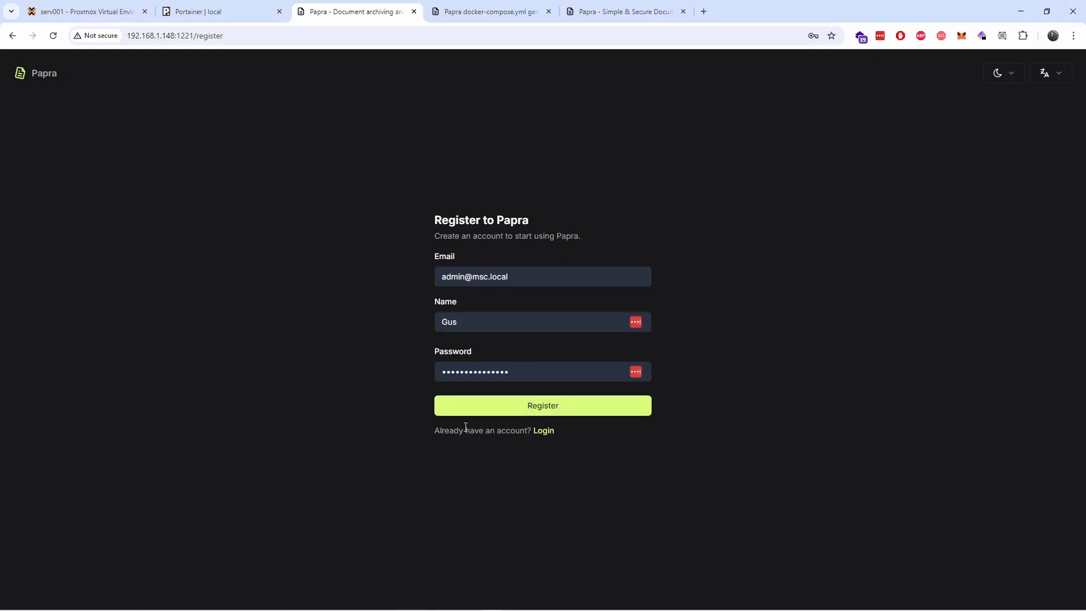
click(542, 405)
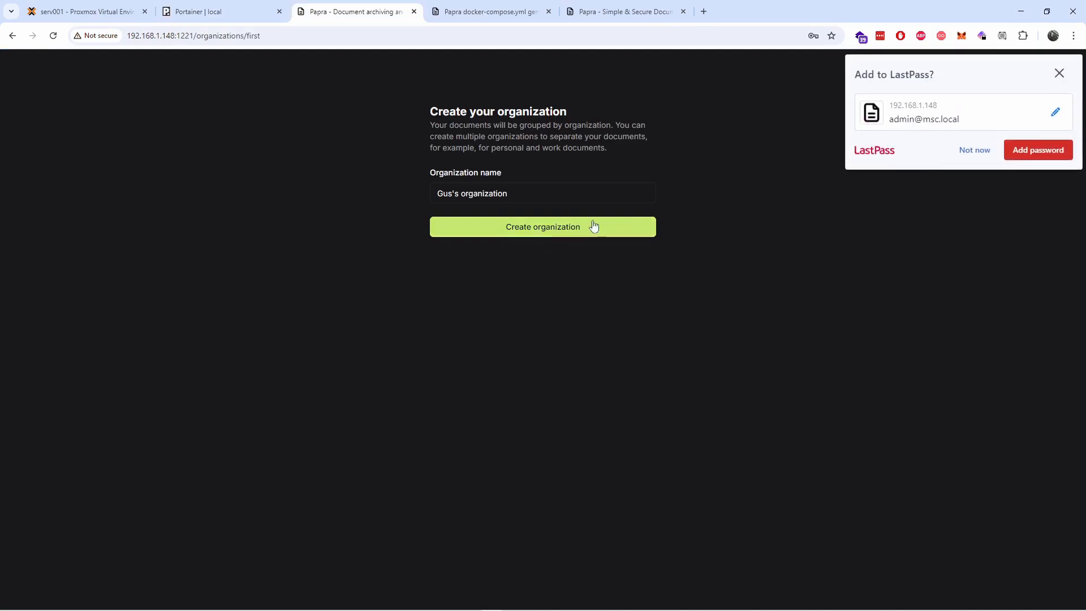
click(542, 226)
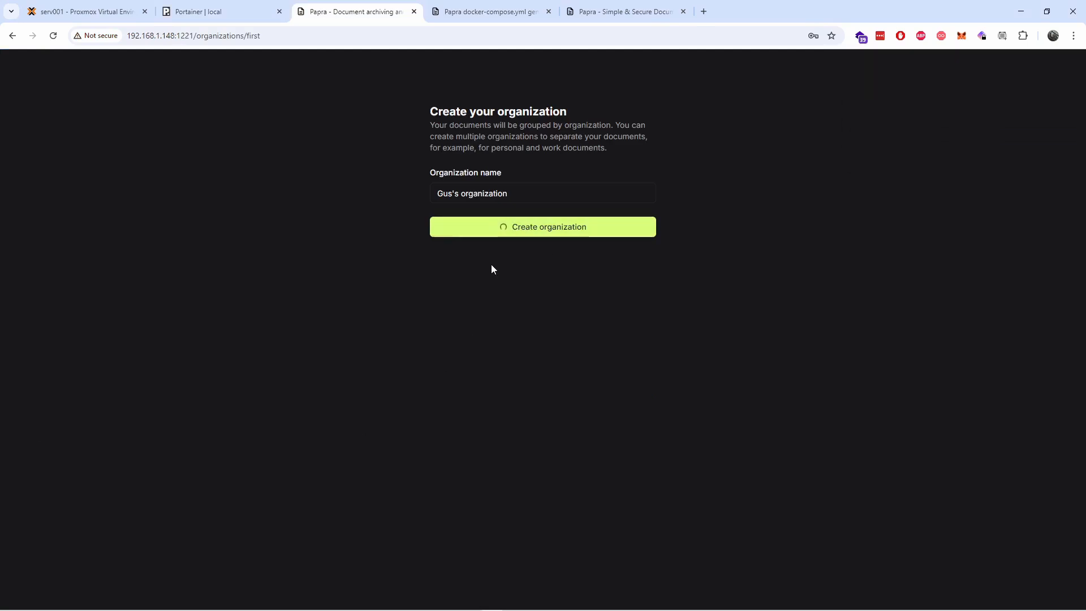
Step: Browse Gus's organization Settings and Webhooks, then open Account settings from the user menu
click(542, 226)
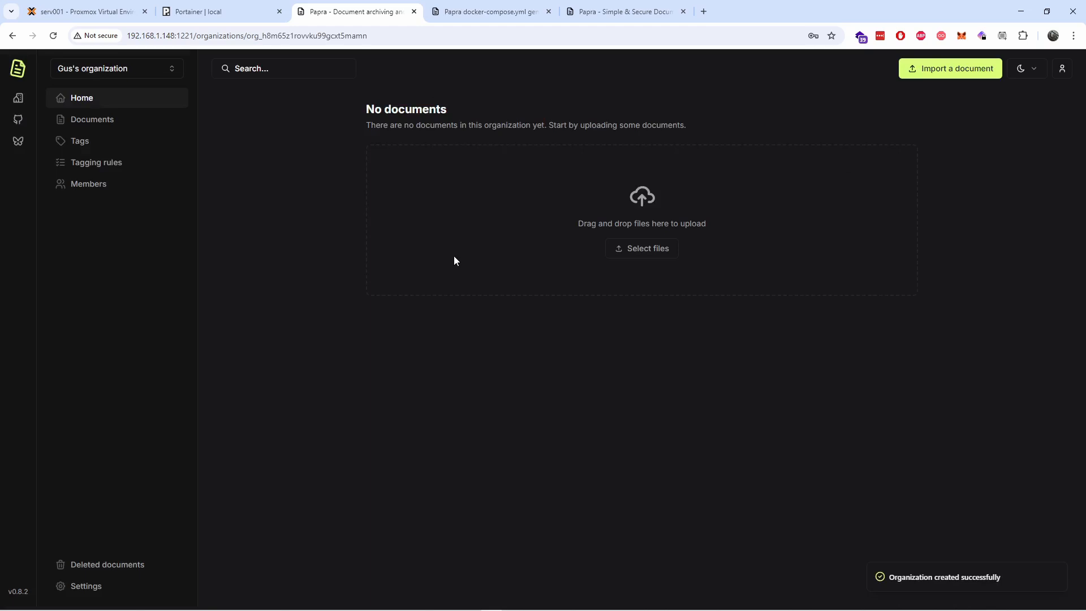
mouse_move(111, 586)
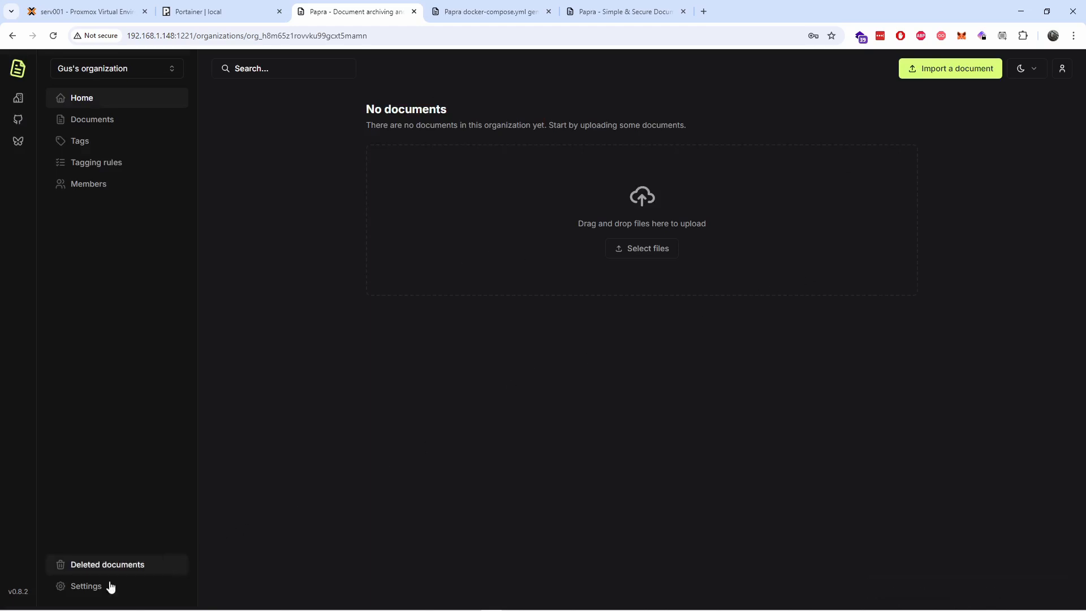
click(85, 586)
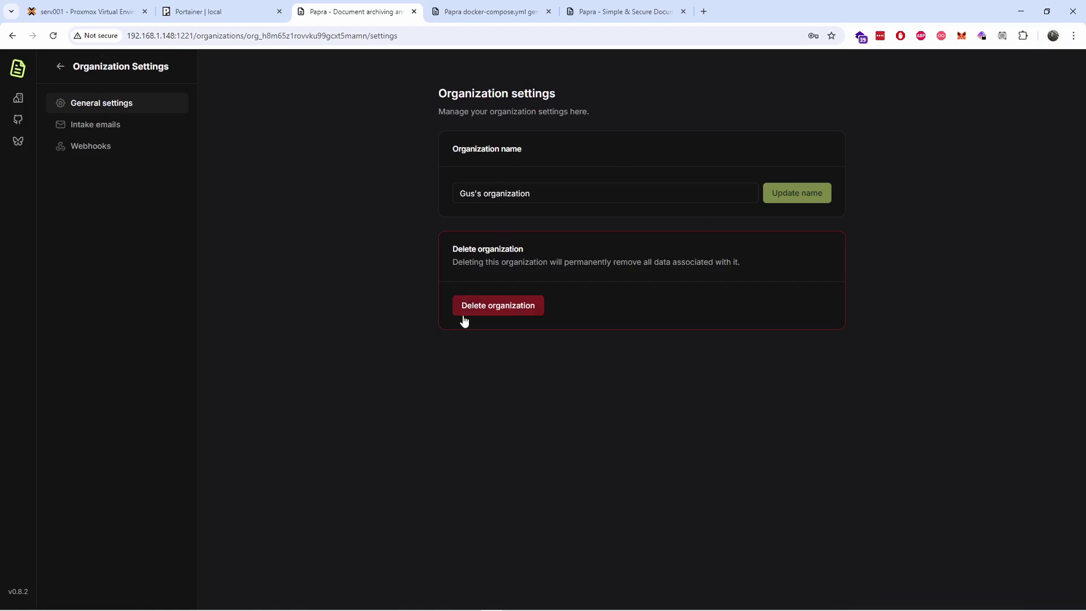
mouse_move(102, 103)
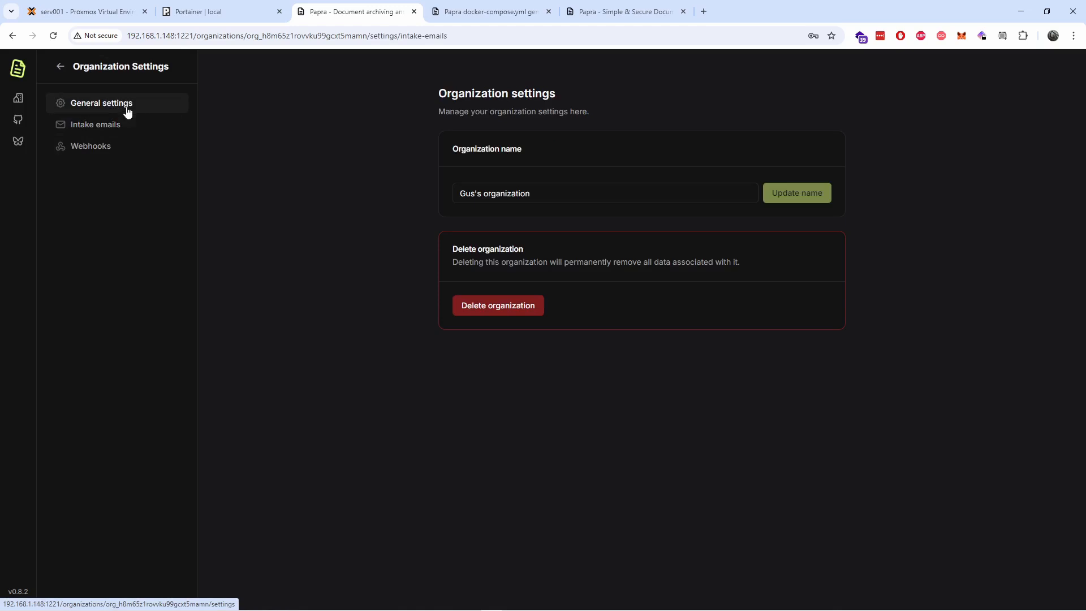
click(90, 145)
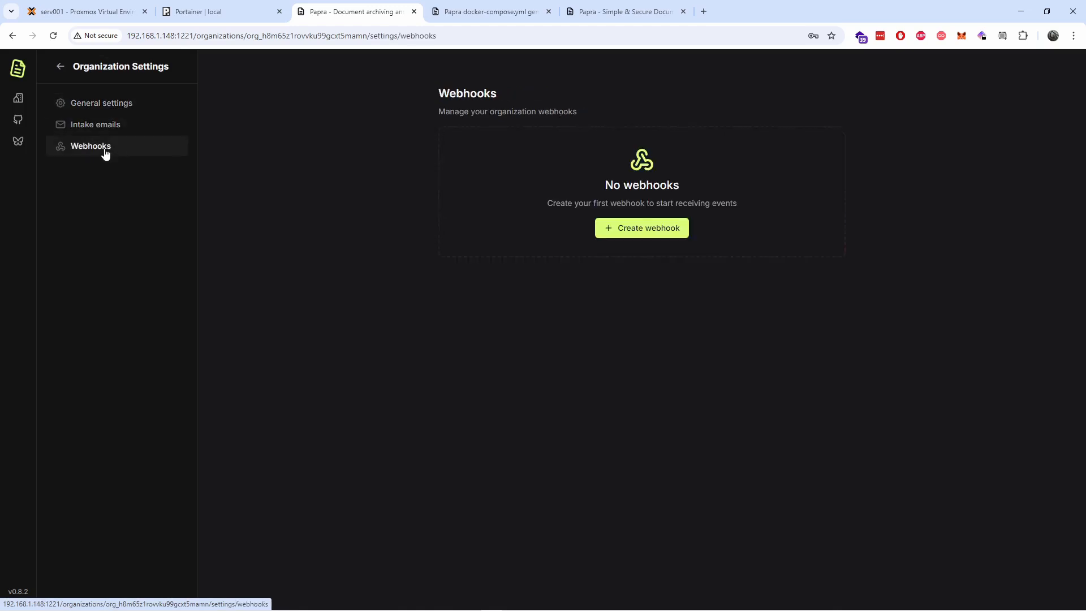
mouse_move(18, 69)
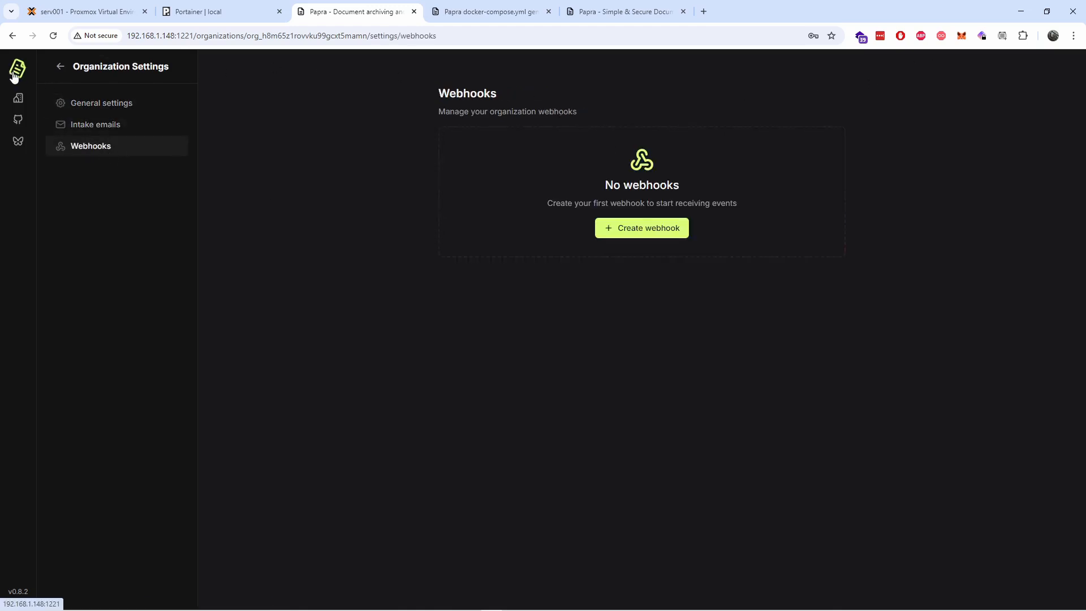
click(1061, 68)
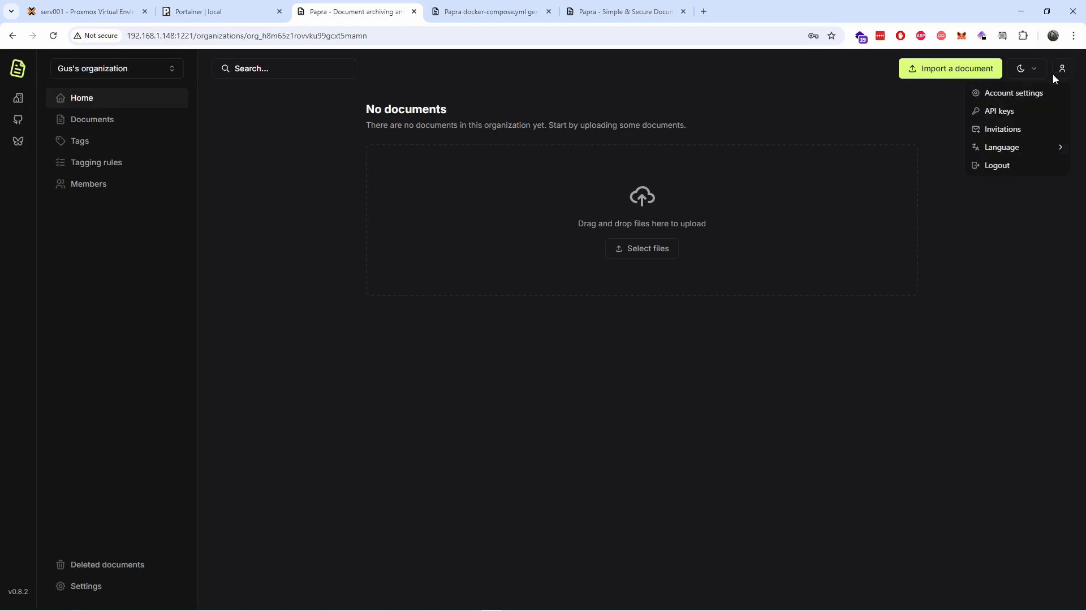
click(1012, 93)
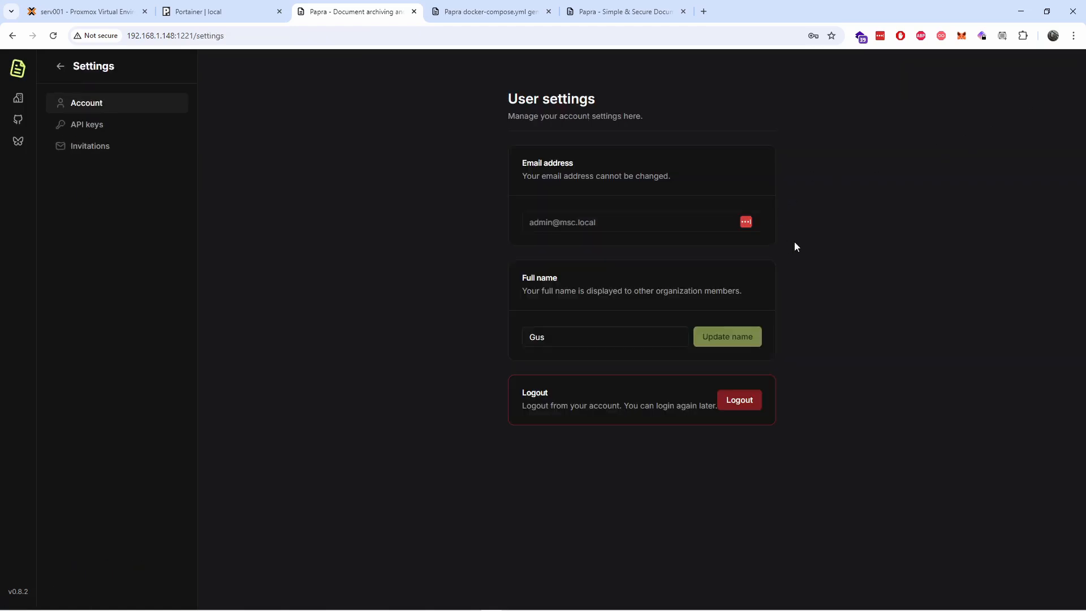
mouse_move(758, 355)
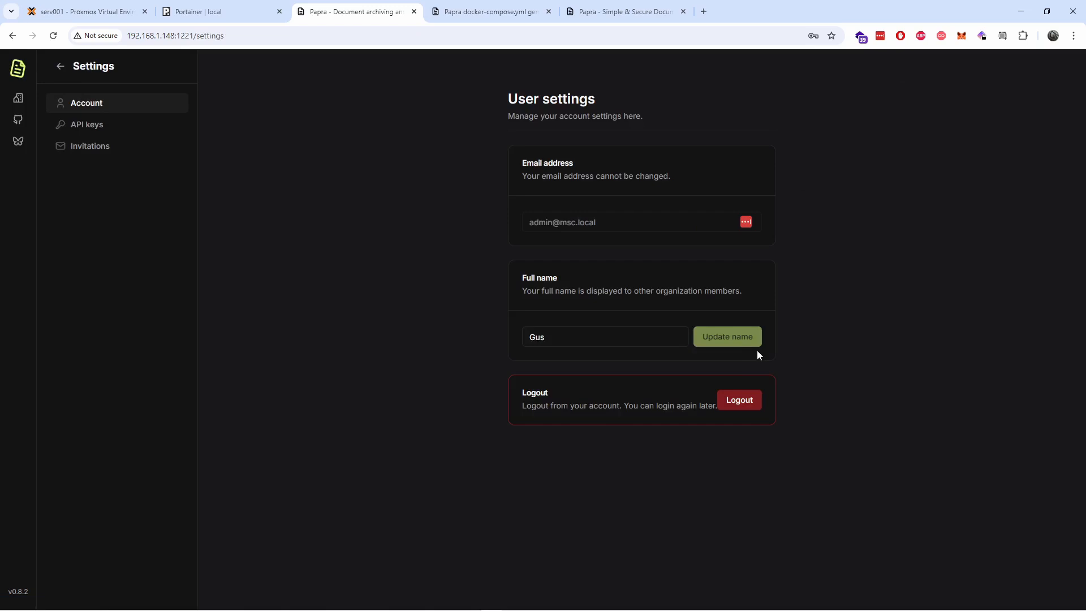
mouse_move(875, 274)
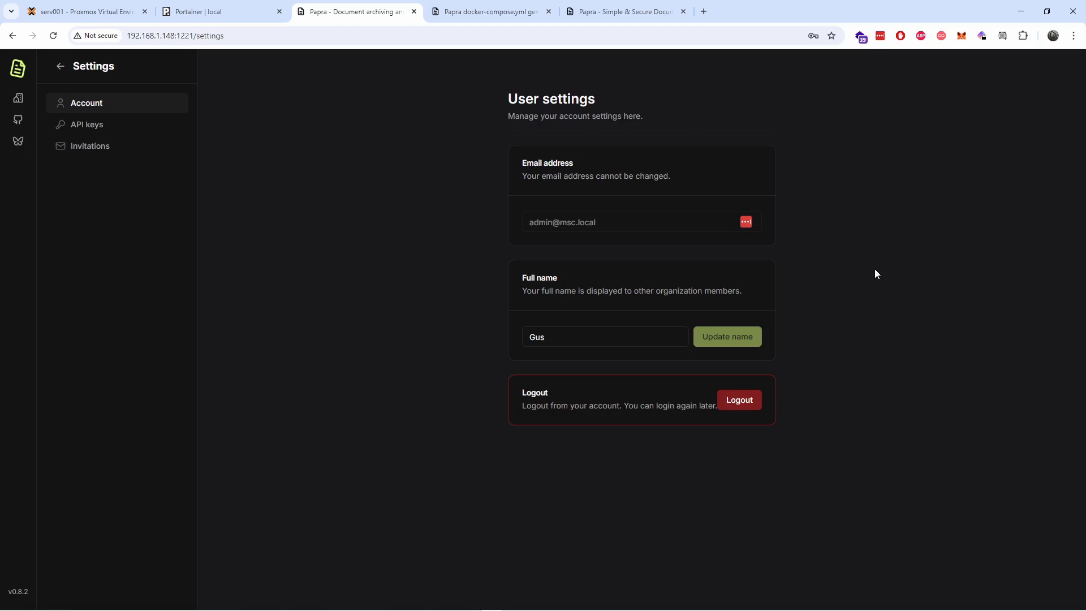
mouse_move(44, 203)
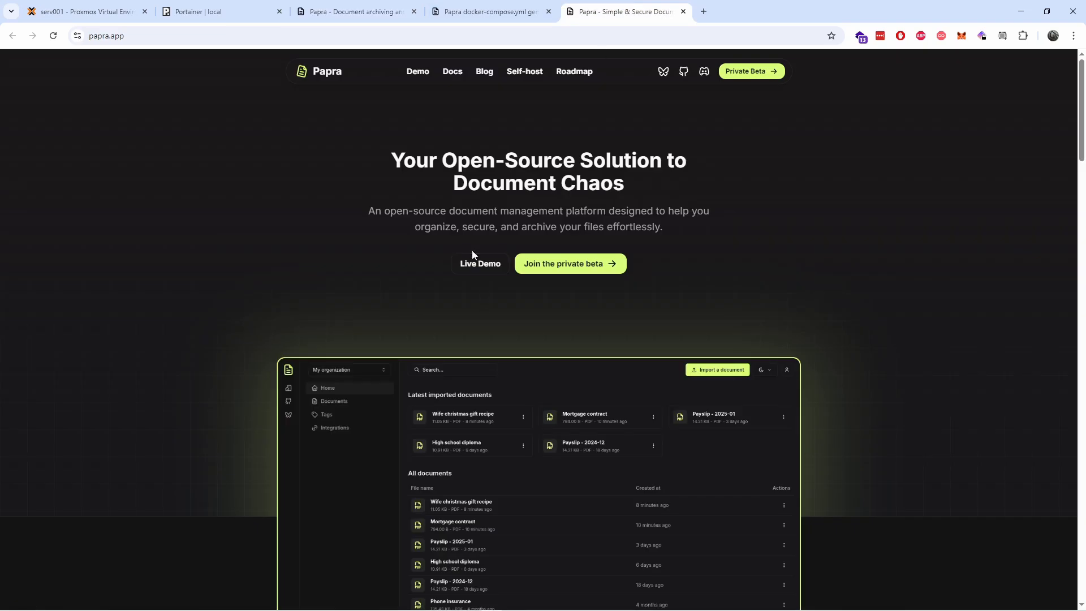
click(479, 263)
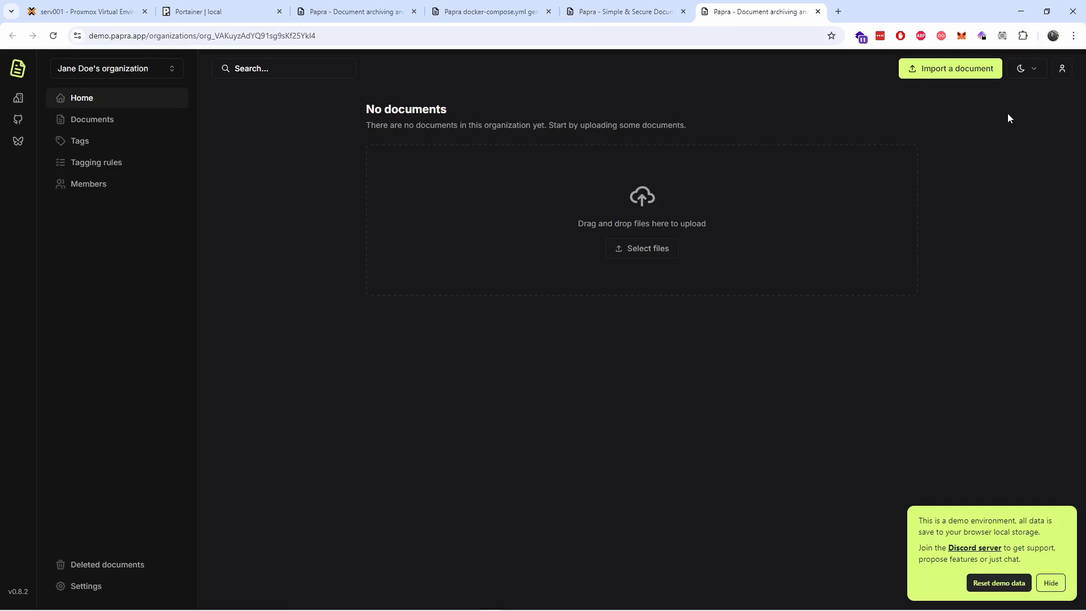
click(1061, 68)
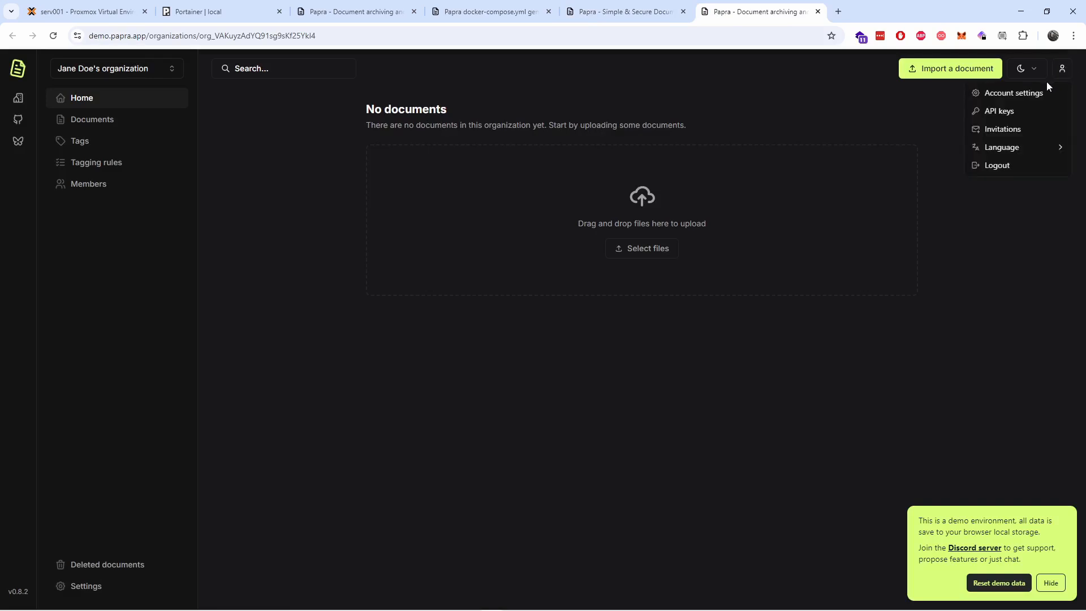
click(1013, 93)
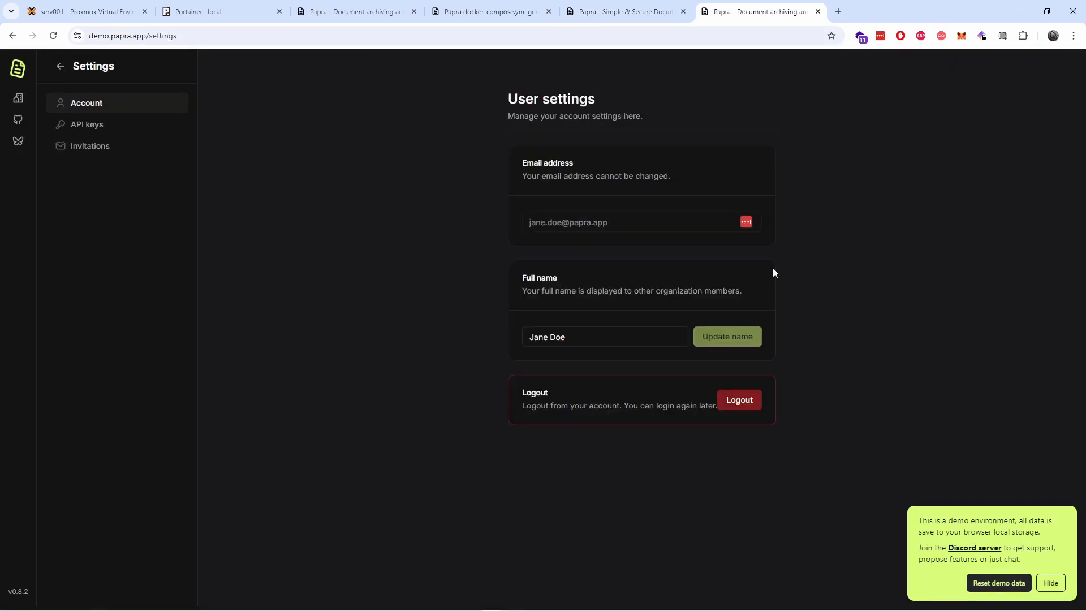
click(1049, 582)
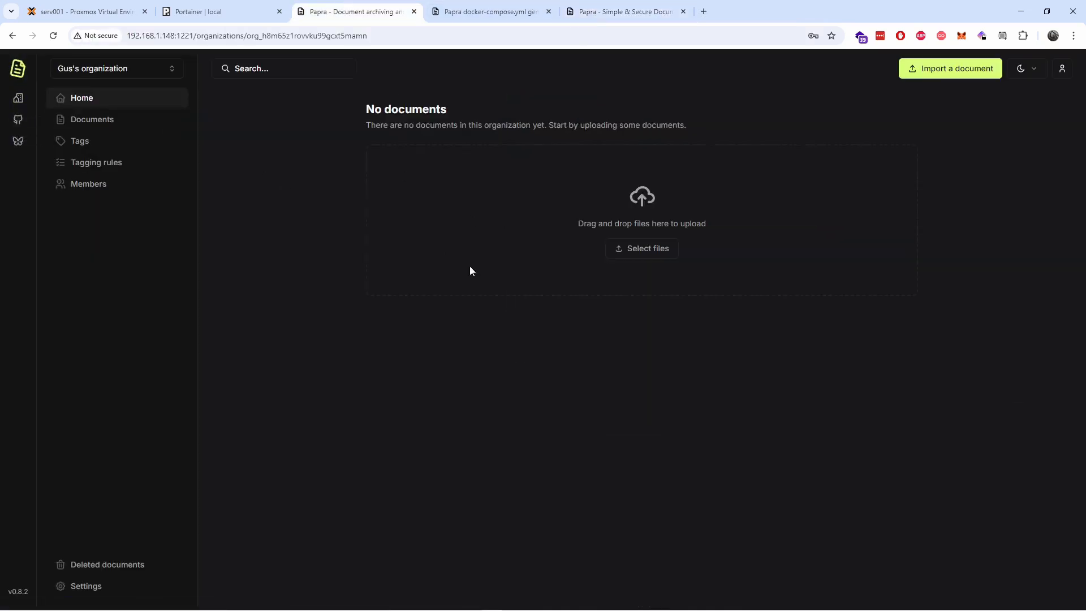
mouse_move(18, 98)
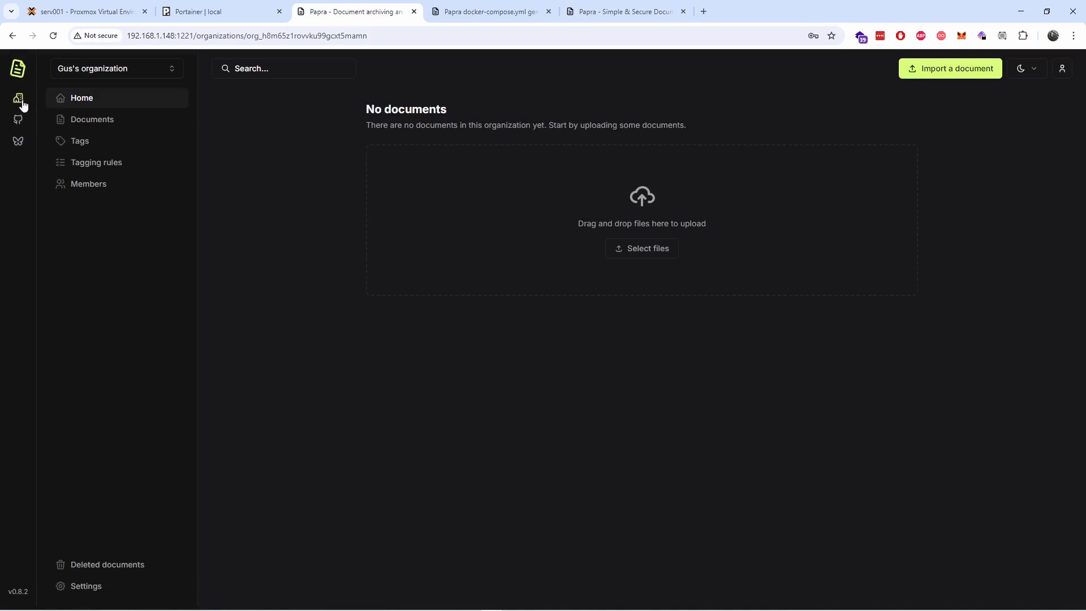
Step: Create a new organization, Jane Doe's organization, and open its empty home page
click(18, 98)
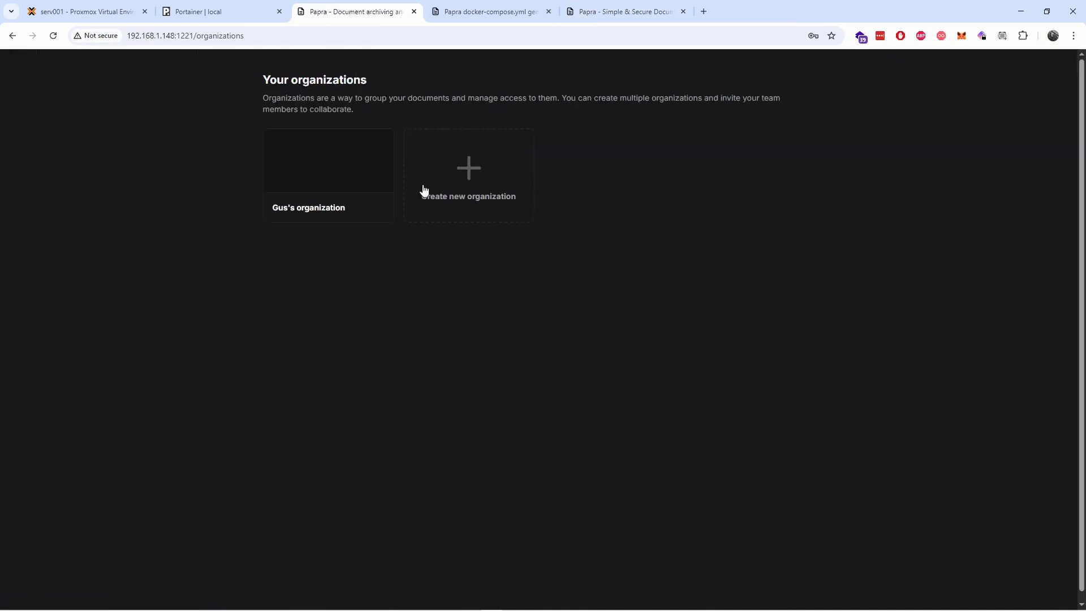
click(468, 175)
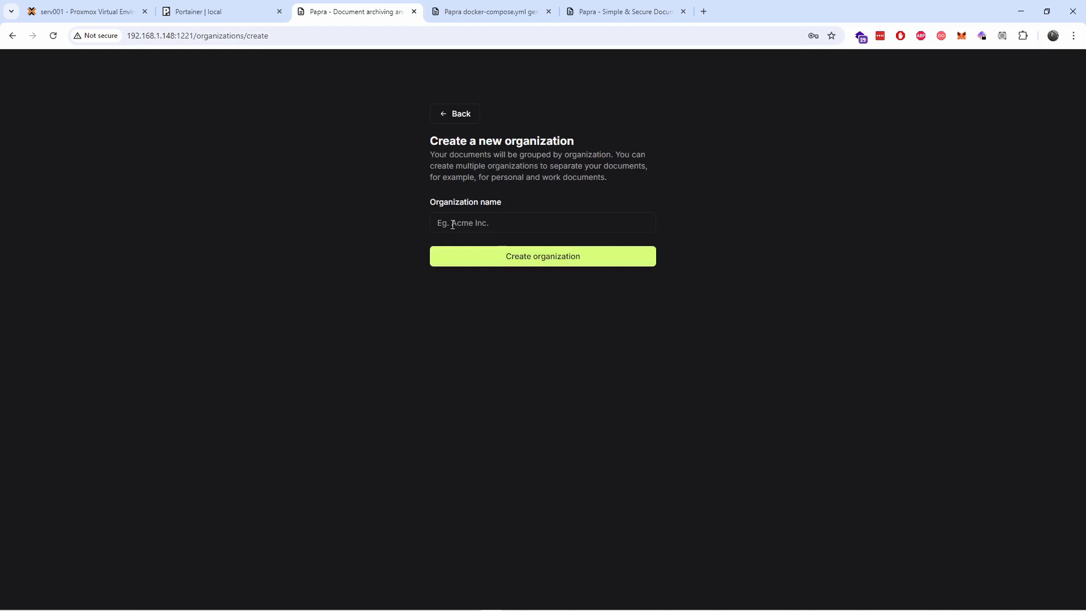
click(541, 255)
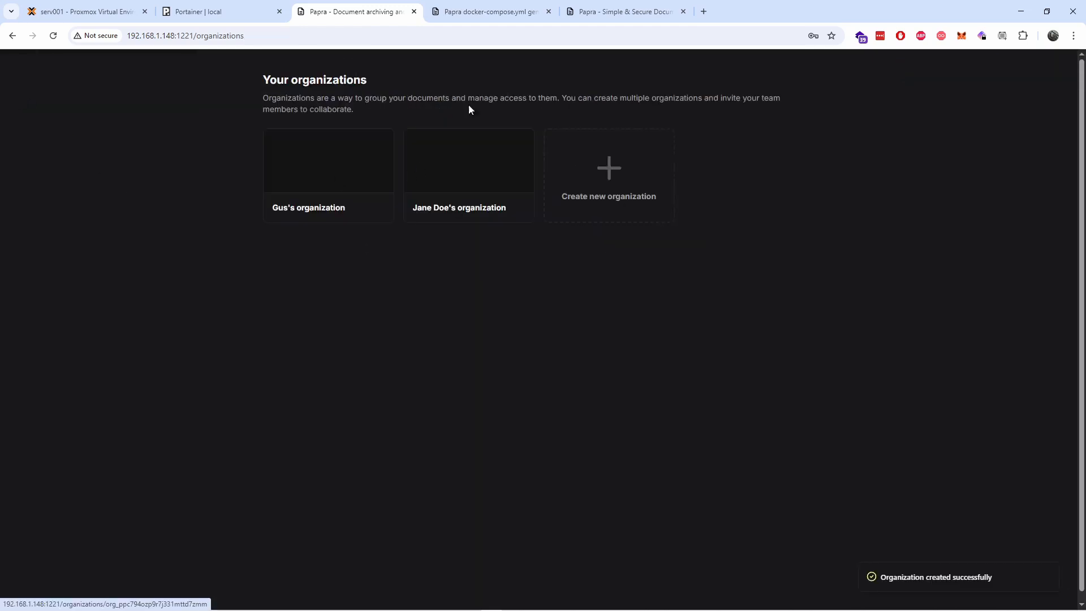
click(468, 173)
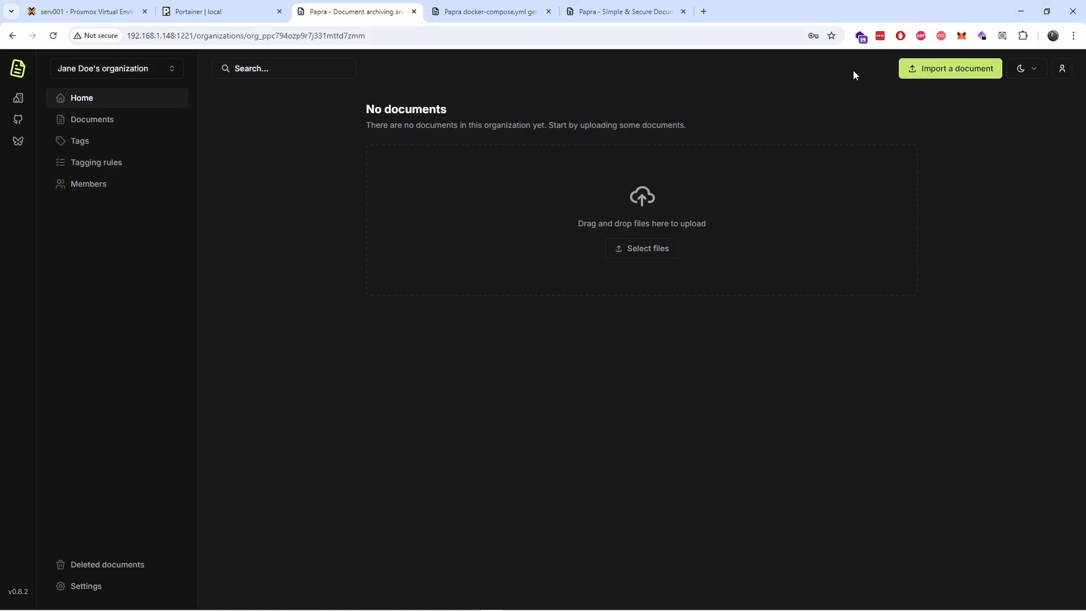
mouse_move(101, 118)
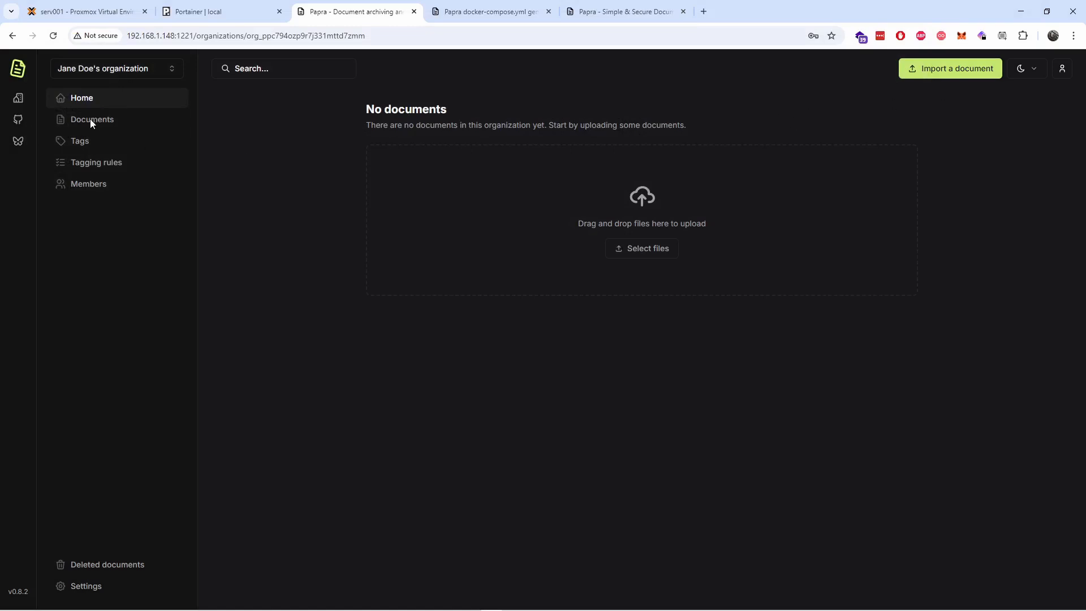
Step: Upload the six scripts ps2.py through ps7.py into the organization's documents
click(91, 119)
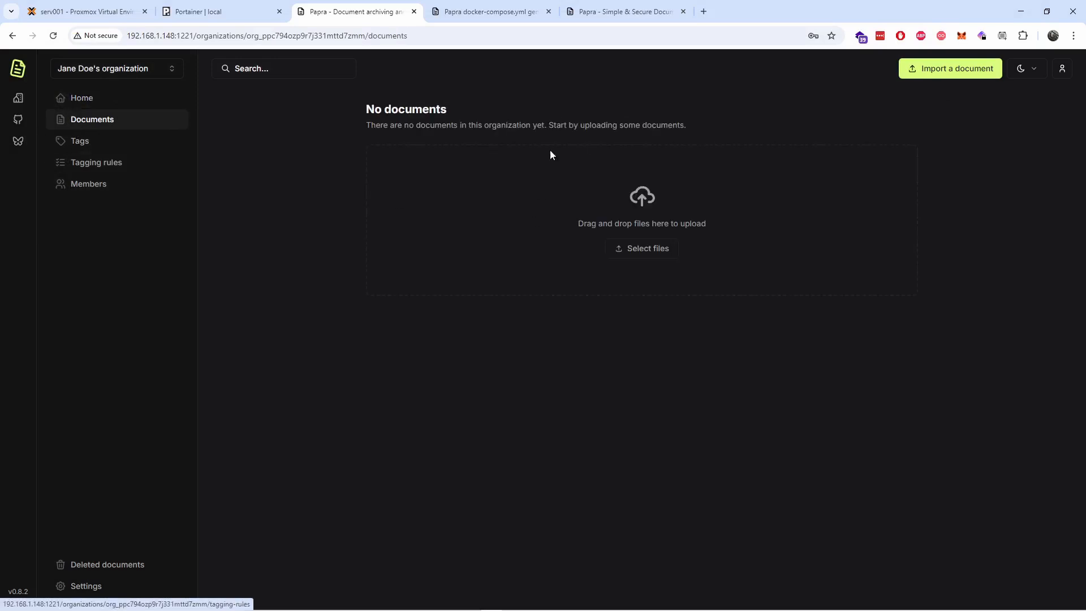
mouse_move(642, 248)
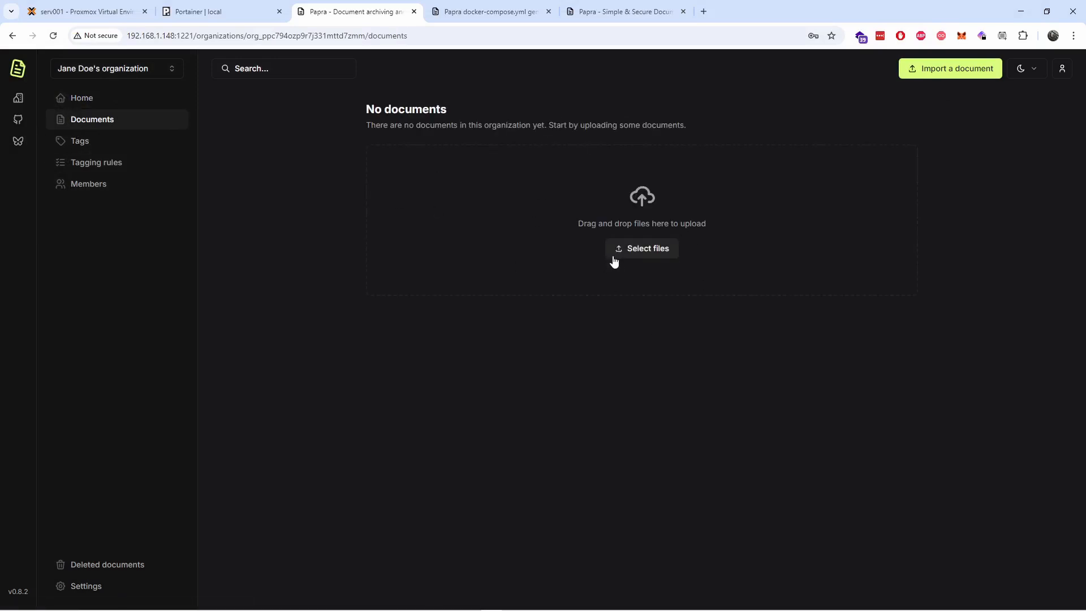
click(641, 248)
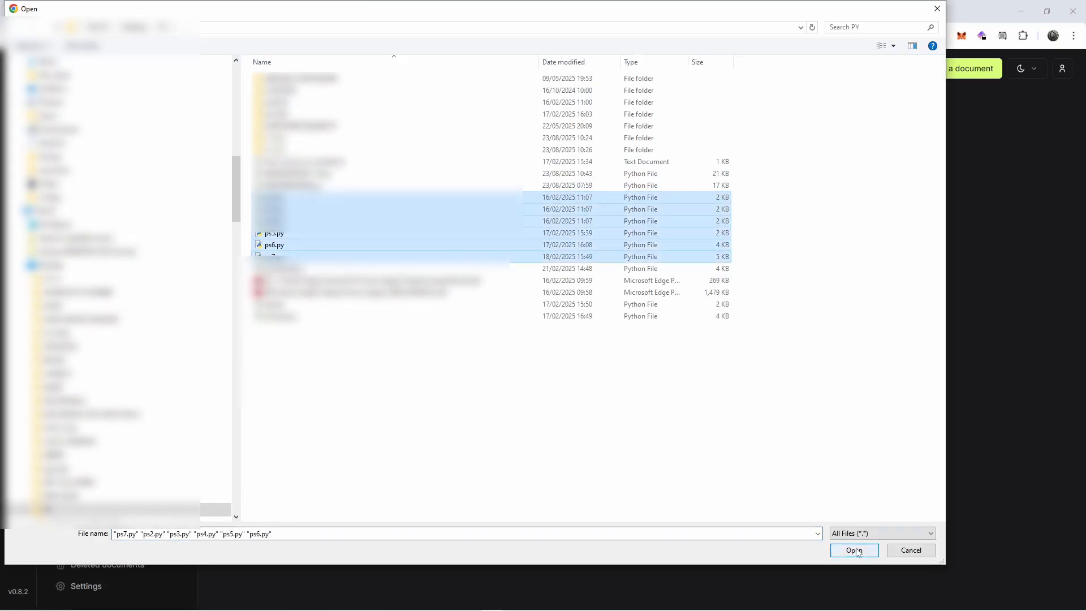
click(853, 550)
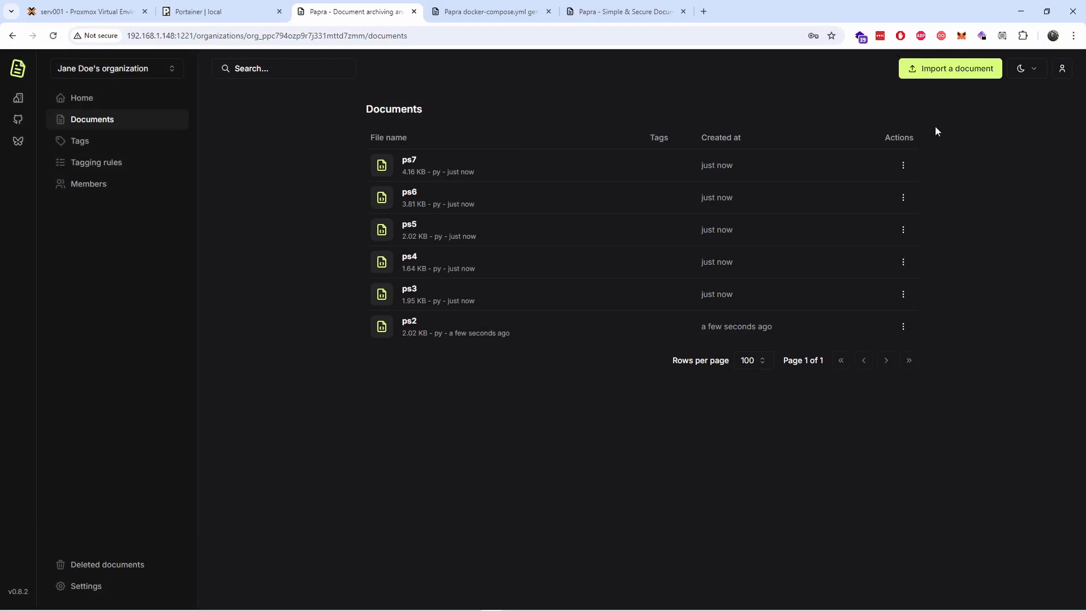
mouse_move(514, 216)
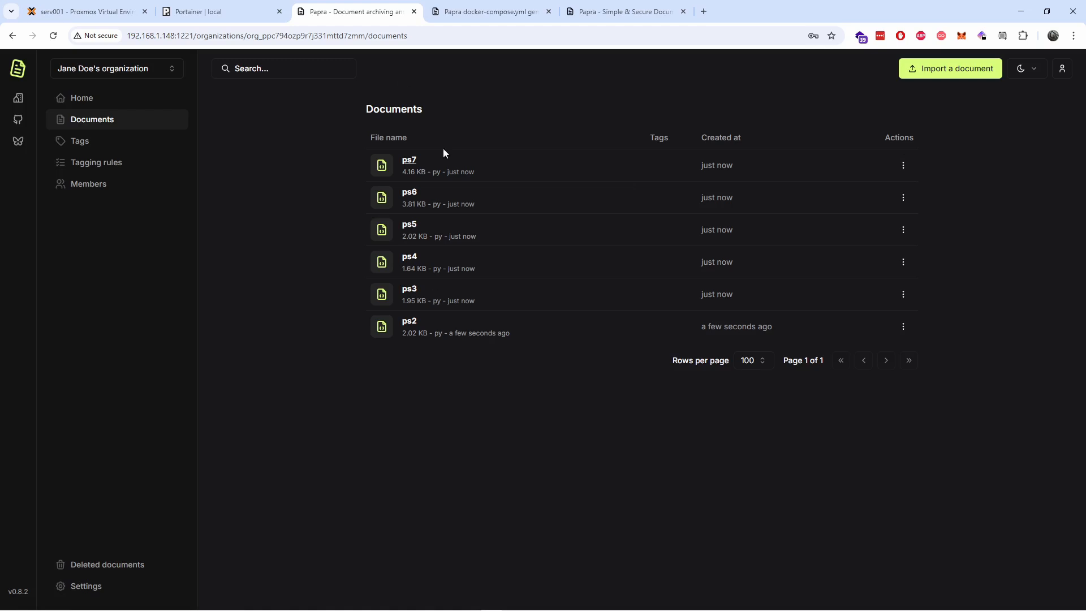
mouse_move(585, 380)
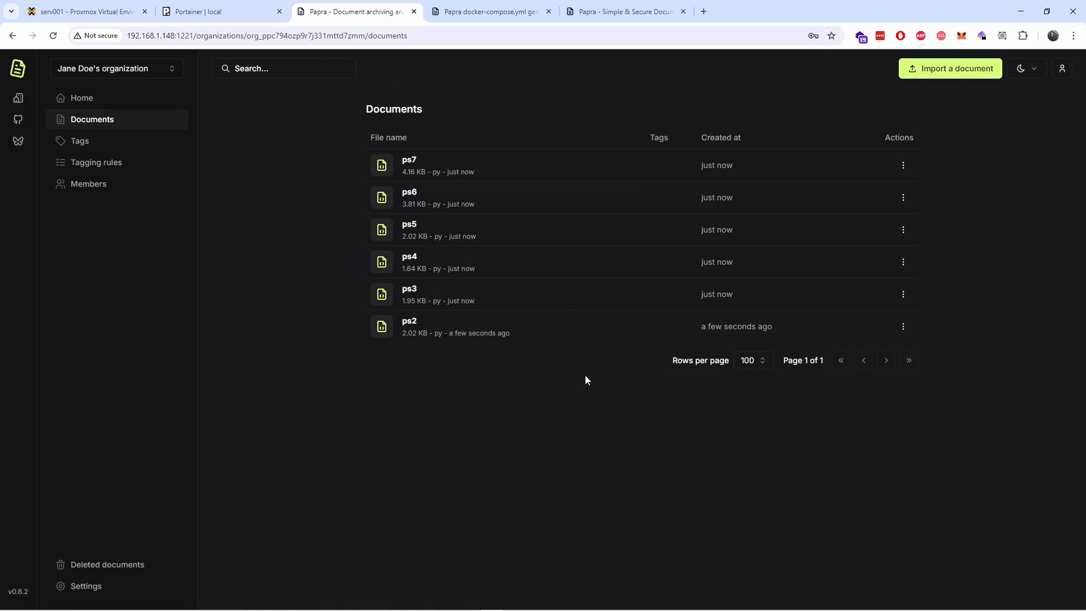
click(903, 164)
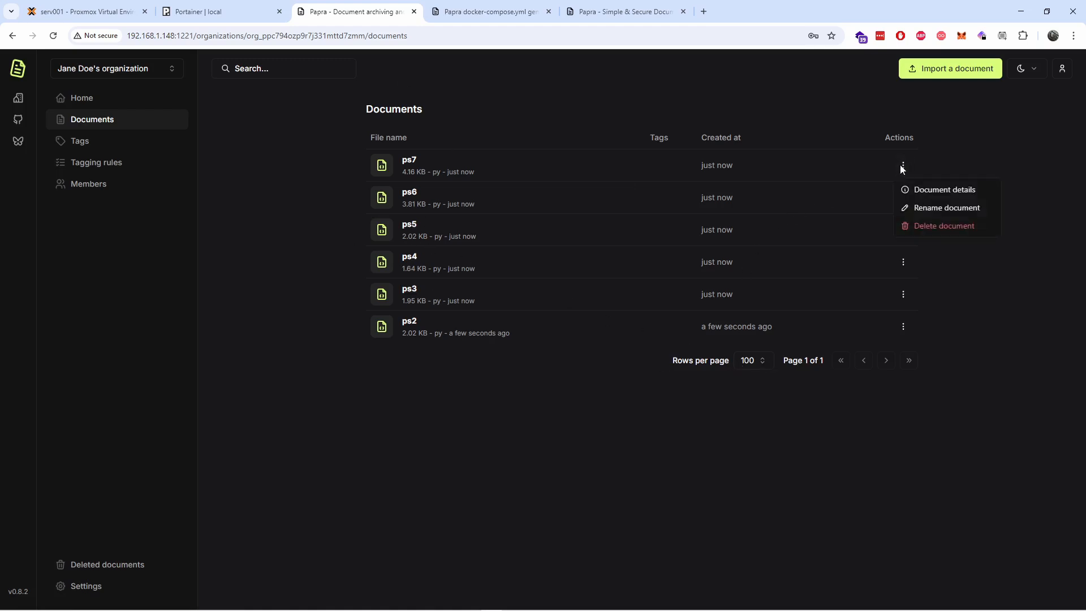
mouse_move(943, 189)
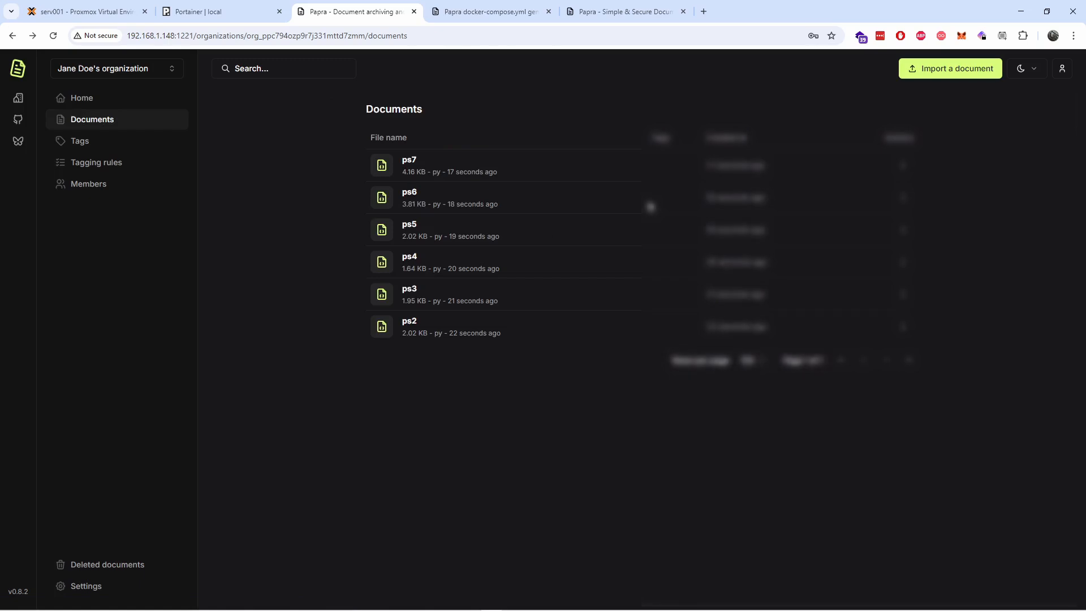
Step: Delete the ps7.py document, leaving ps2–ps6 in the list
click(903, 165)
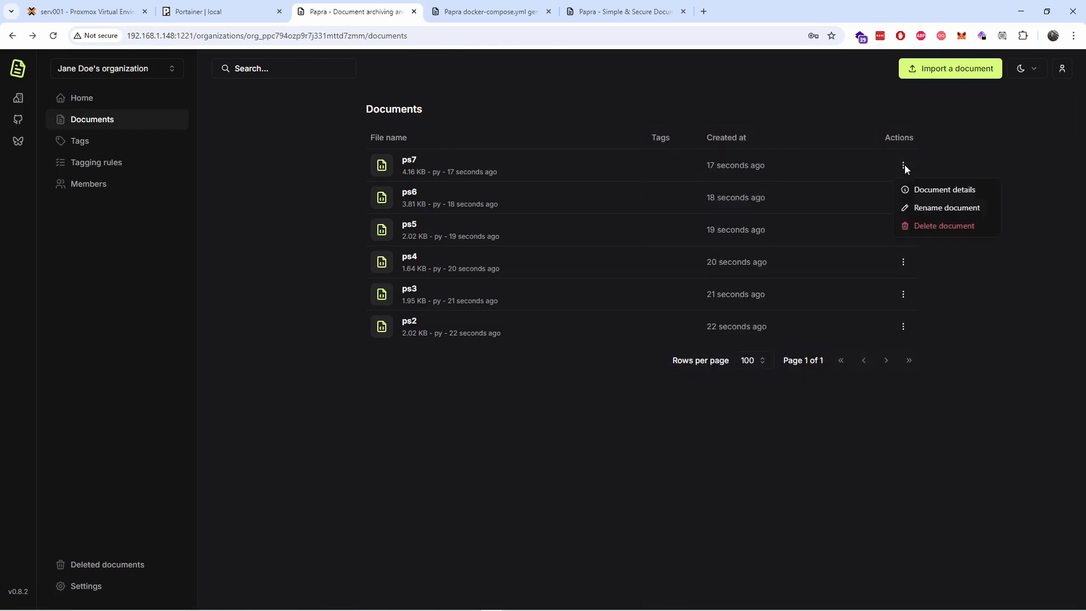
click(943, 225)
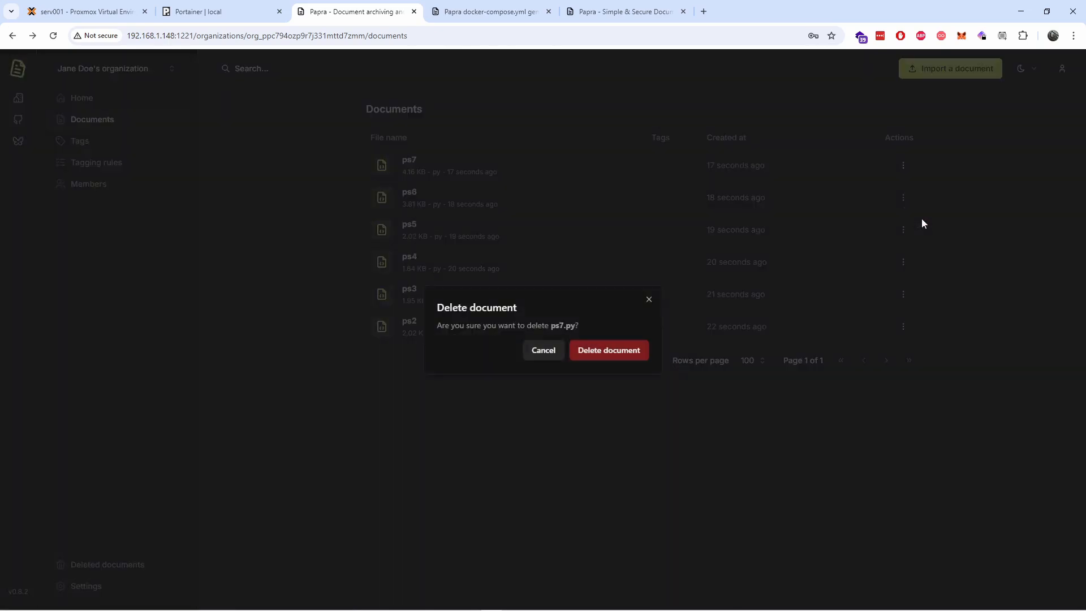
click(543, 350)
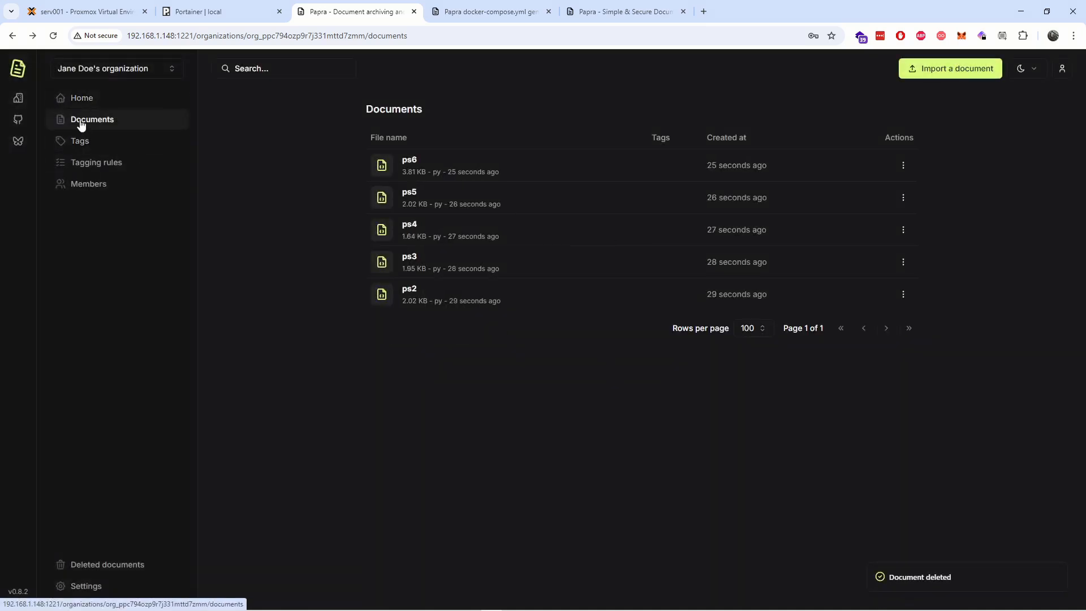
mouse_move(18, 99)
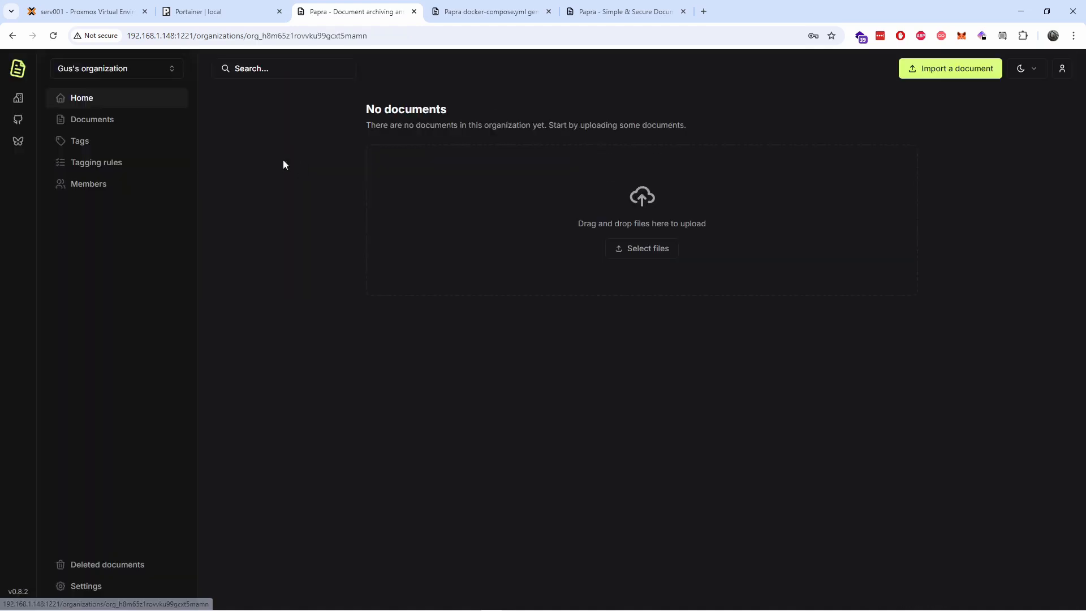
Step: Switch to Jane Doe's organization and view ps6.py's document details (3.81 KB)
click(92, 120)
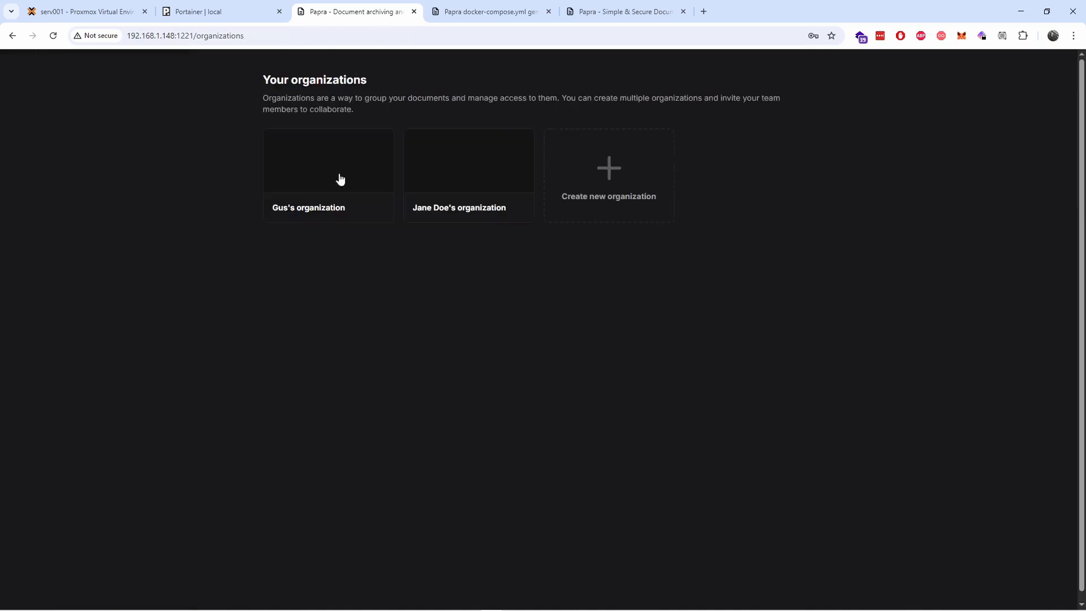
click(468, 161)
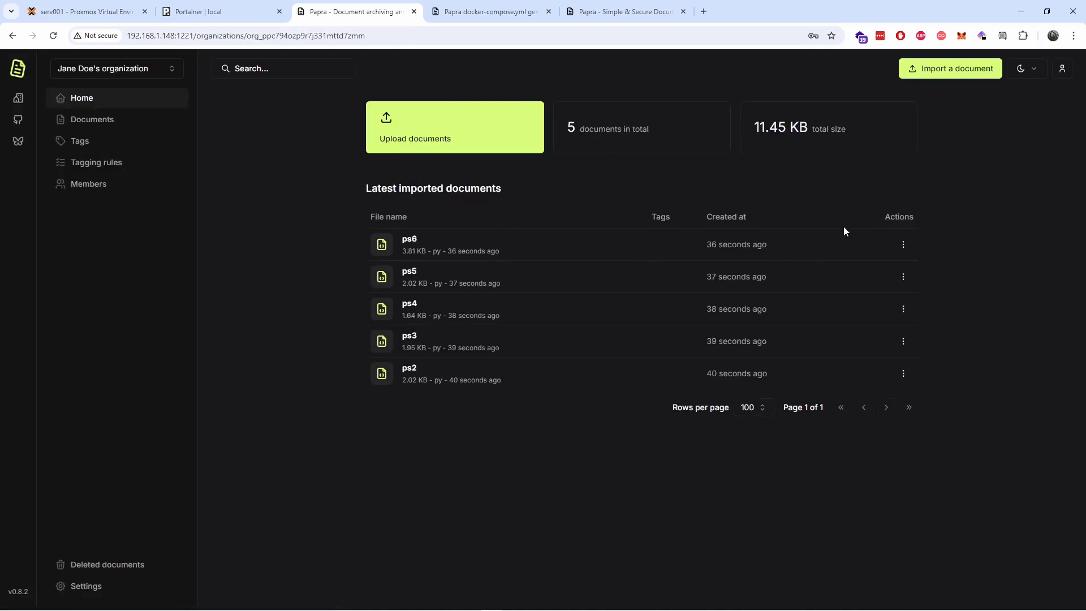
click(903, 243)
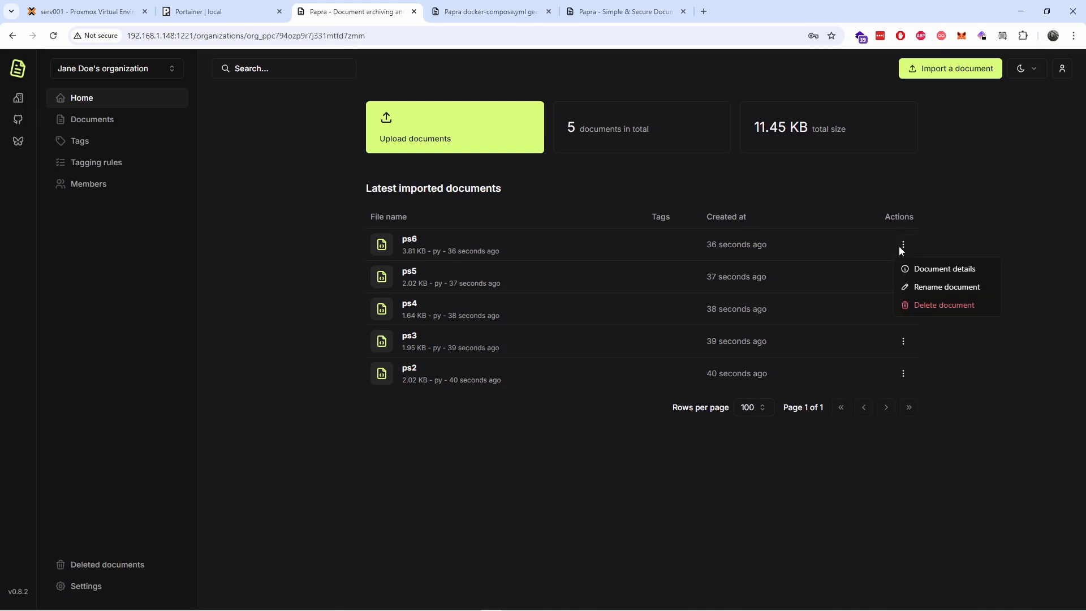
click(942, 269)
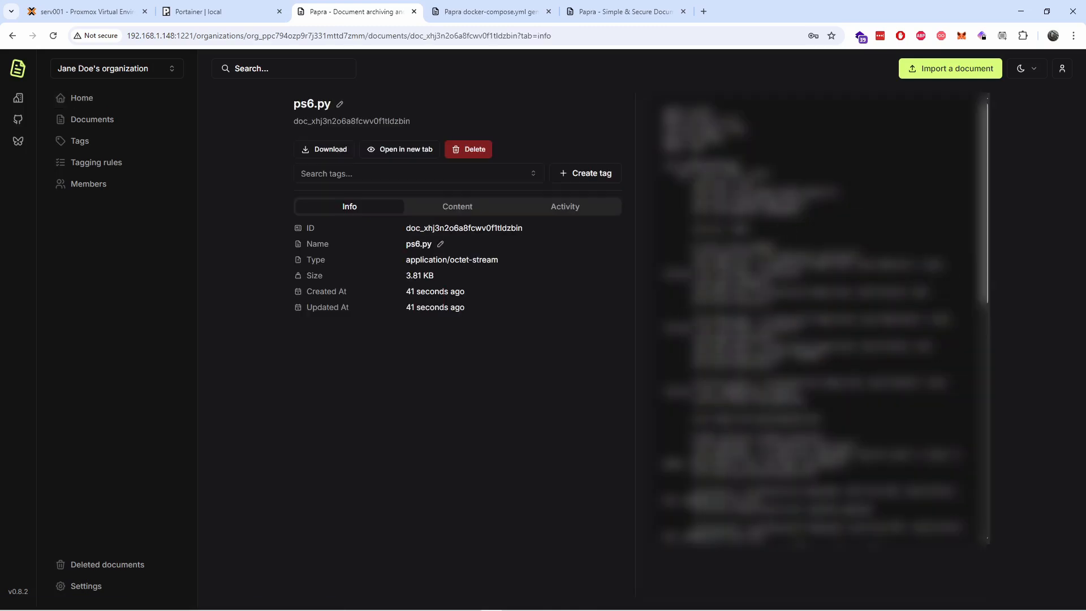
click(415, 173)
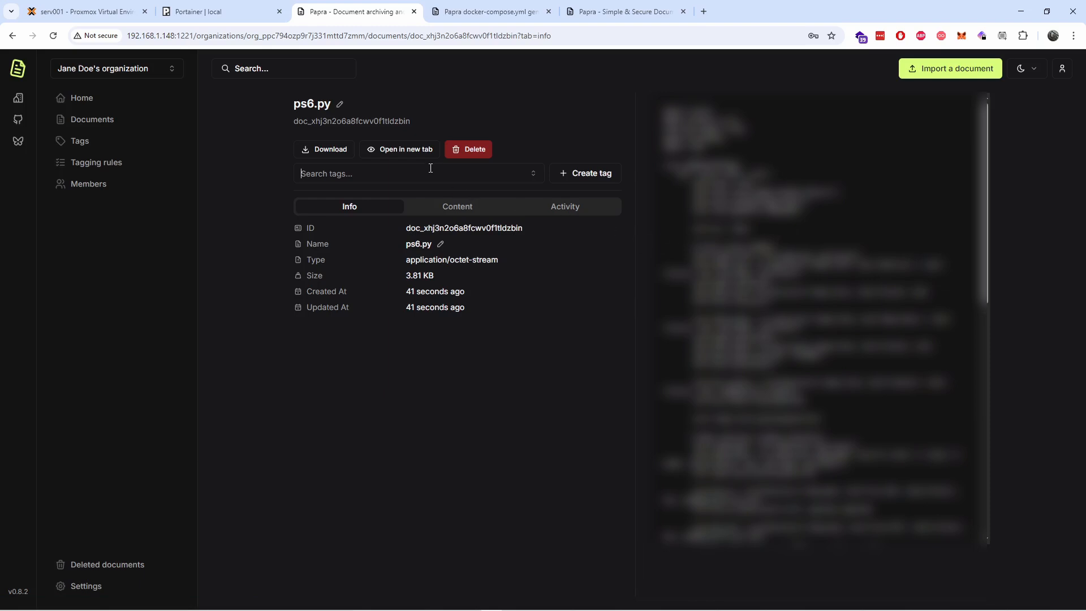
click(457, 207)
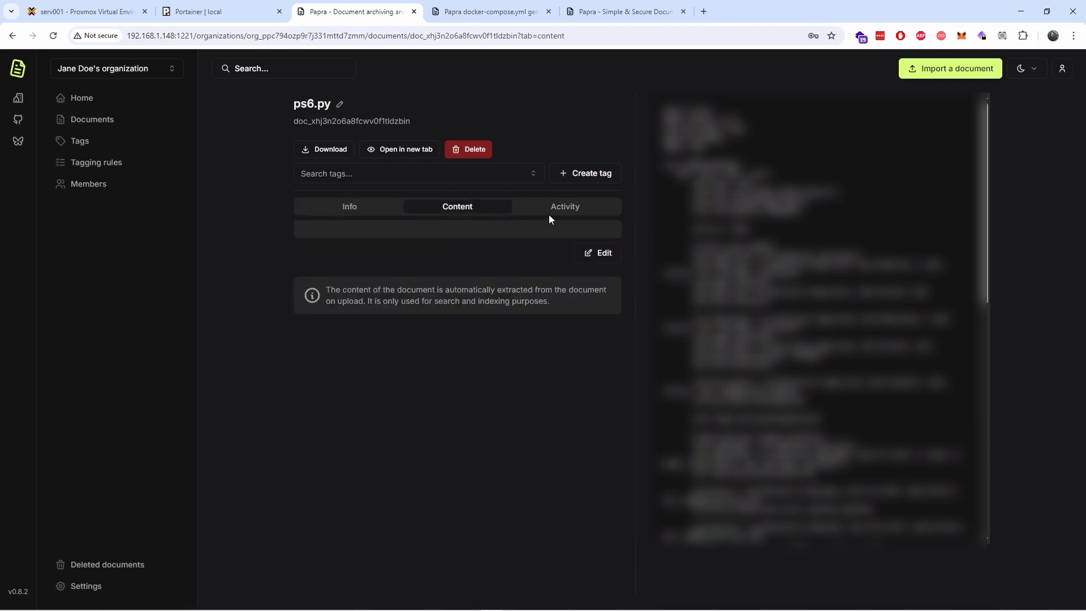
click(349, 207)
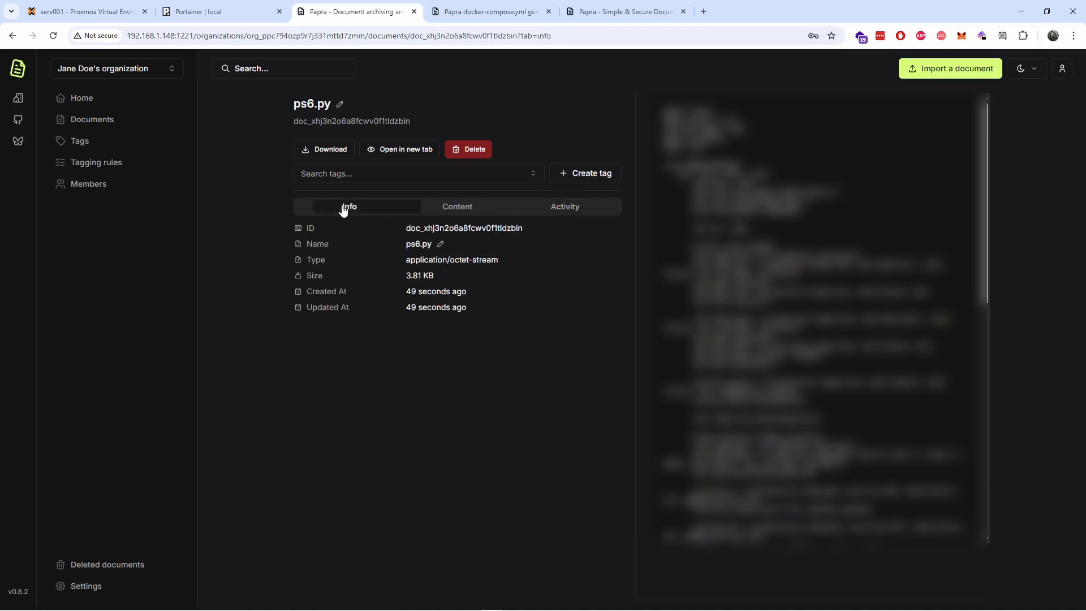
click(89, 183)
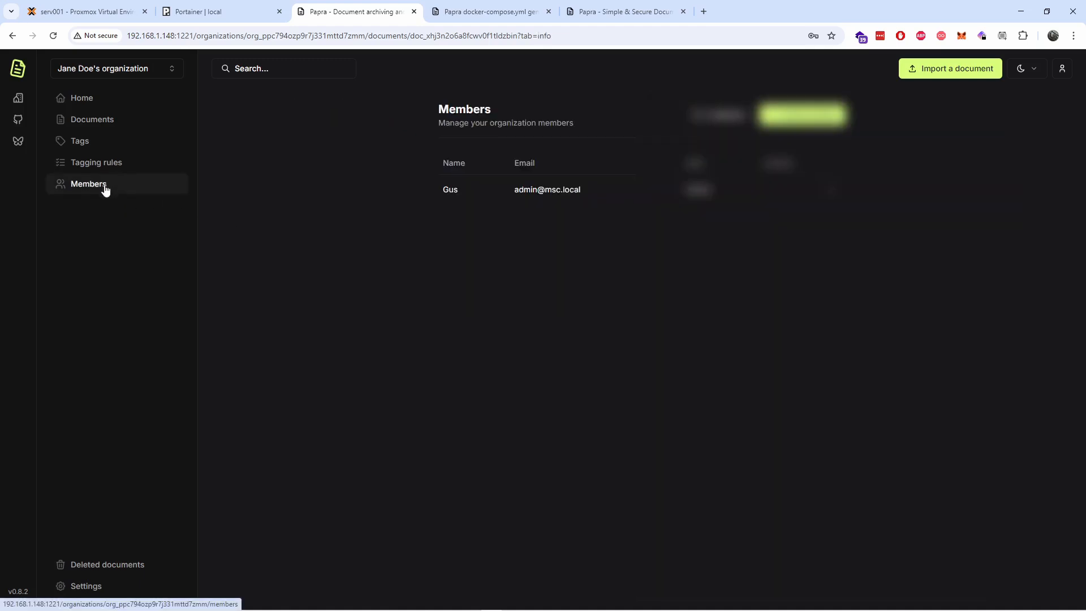
Step: Browse the Members and empty Tagging rules pages, then return to the home dashboard
click(88, 183)
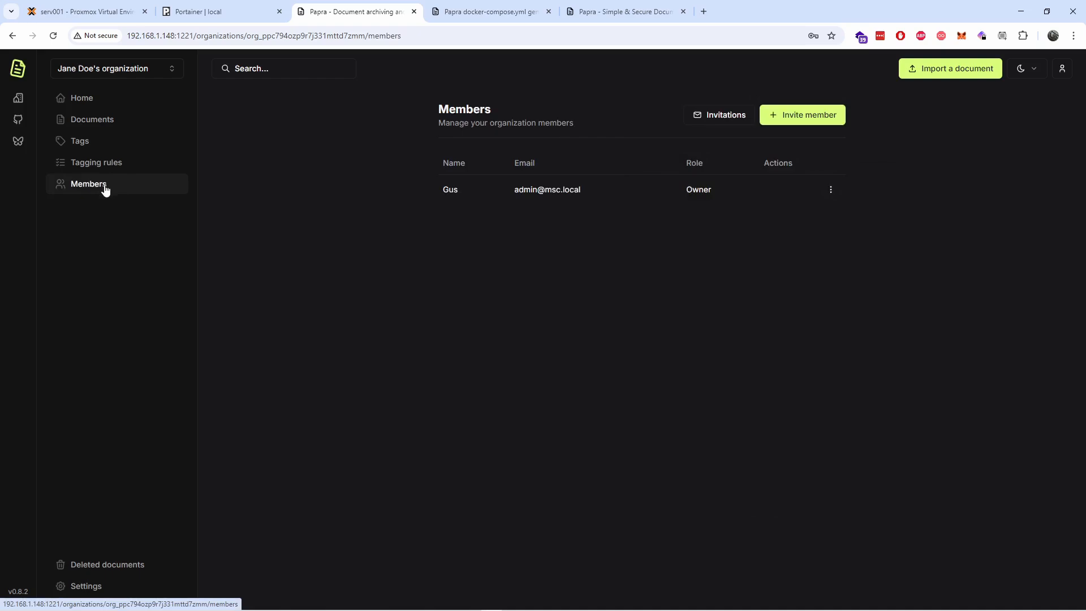
click(96, 163)
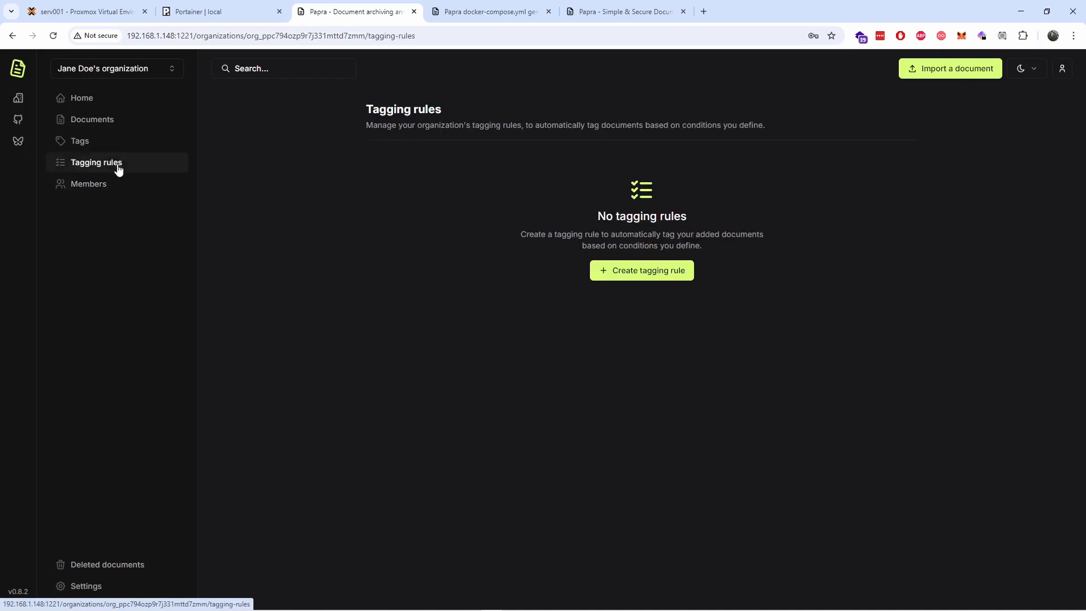
click(81, 98)
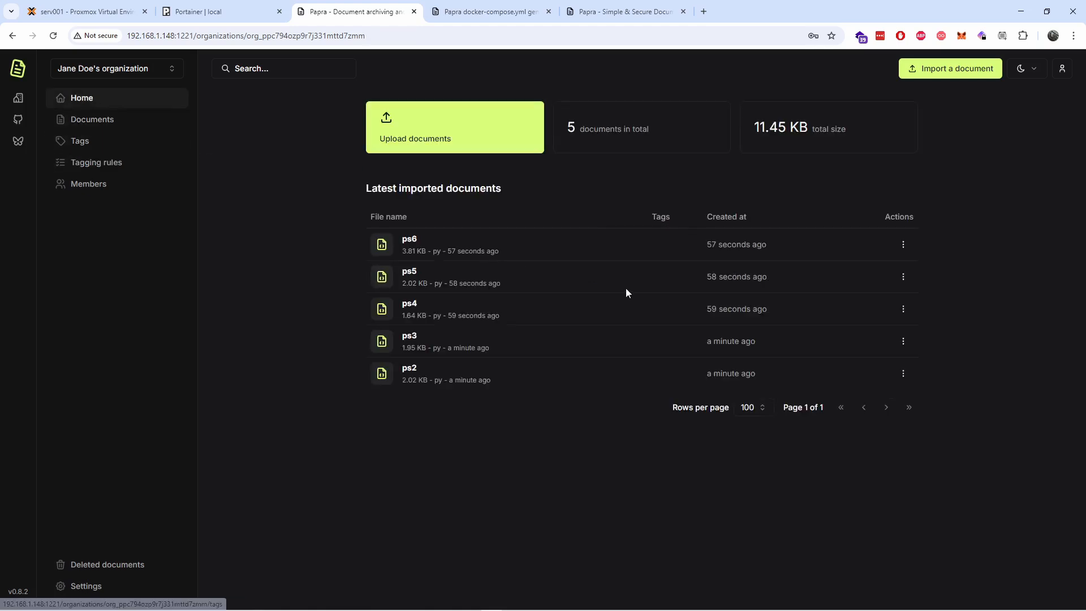
mouse_move(783, 269)
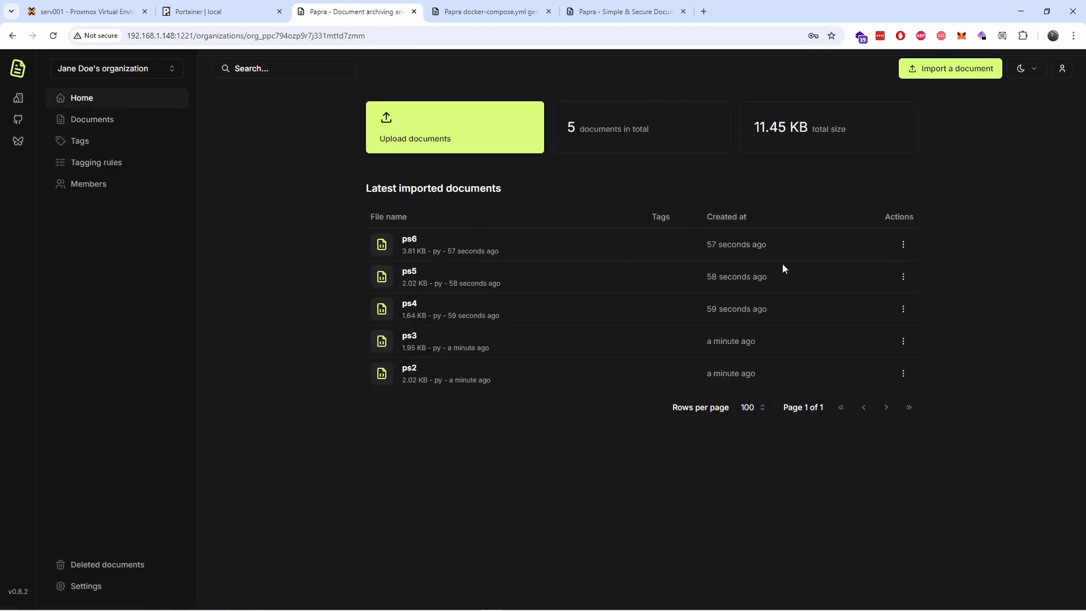
Step: Open ps6.py and review its empty extracted content, activity log, and info
click(409, 244)
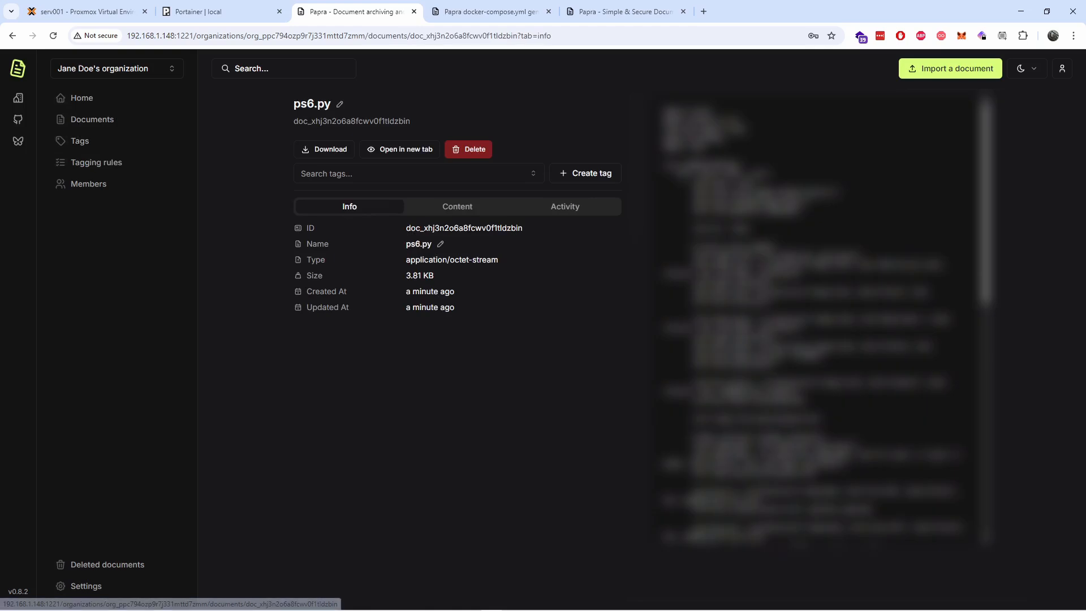
mouse_move(457, 207)
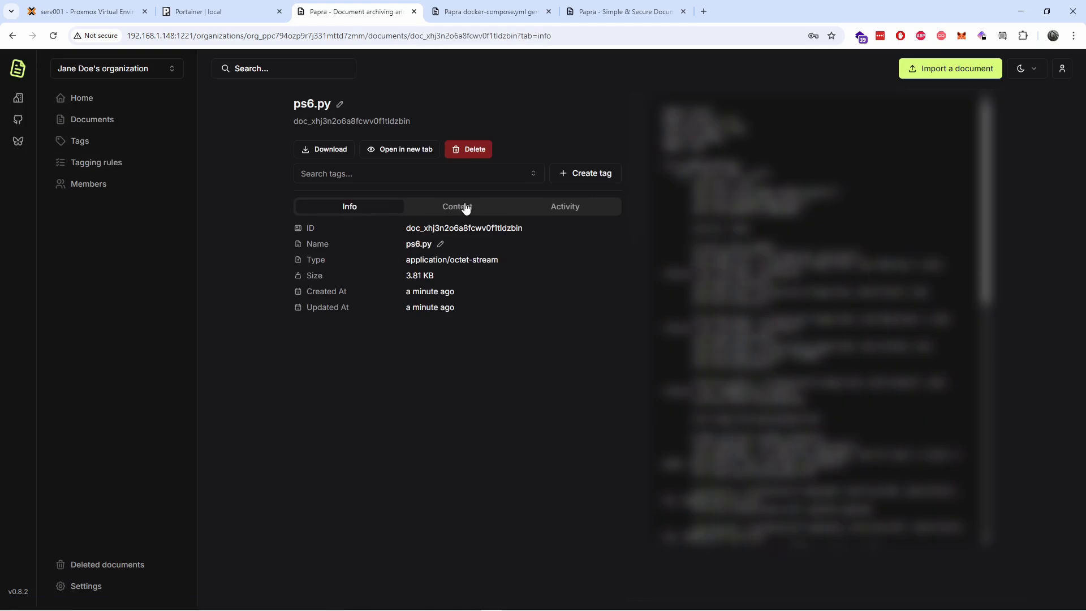
click(457, 206)
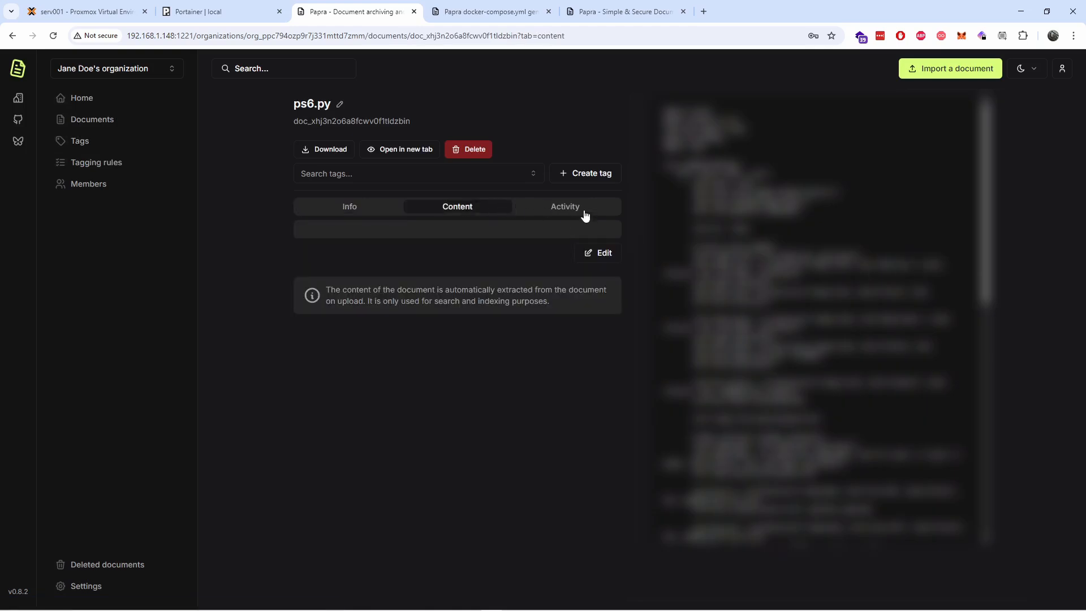
click(596, 253)
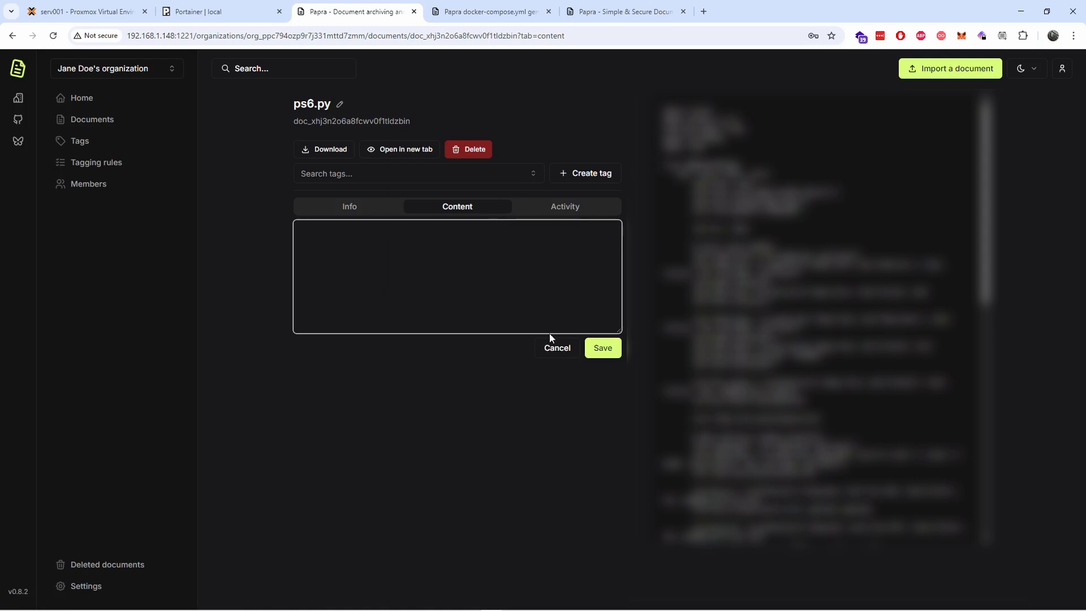
click(565, 207)
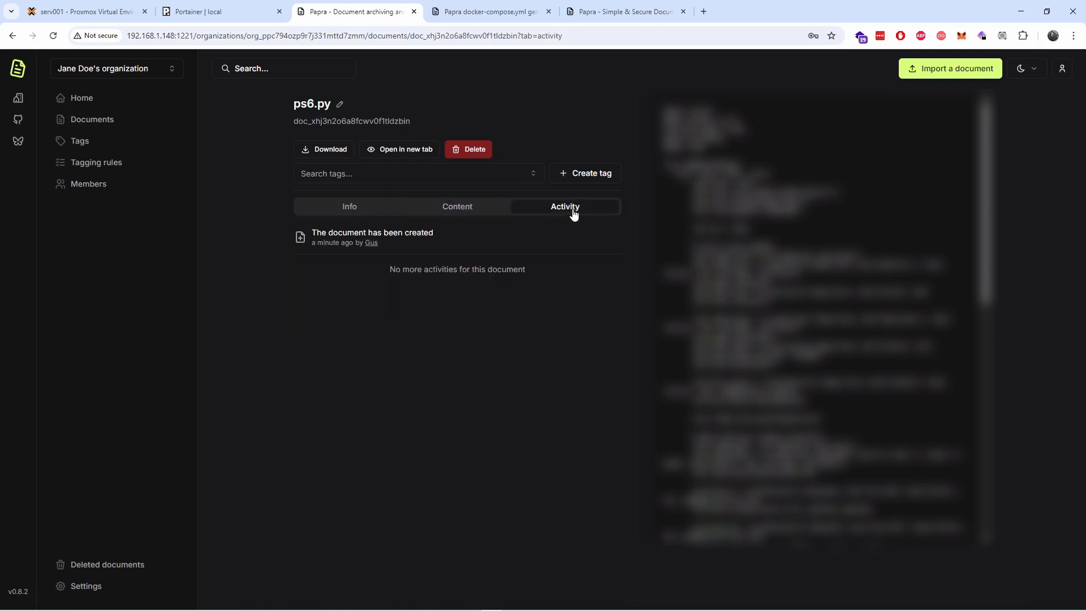
mouse_move(344, 255)
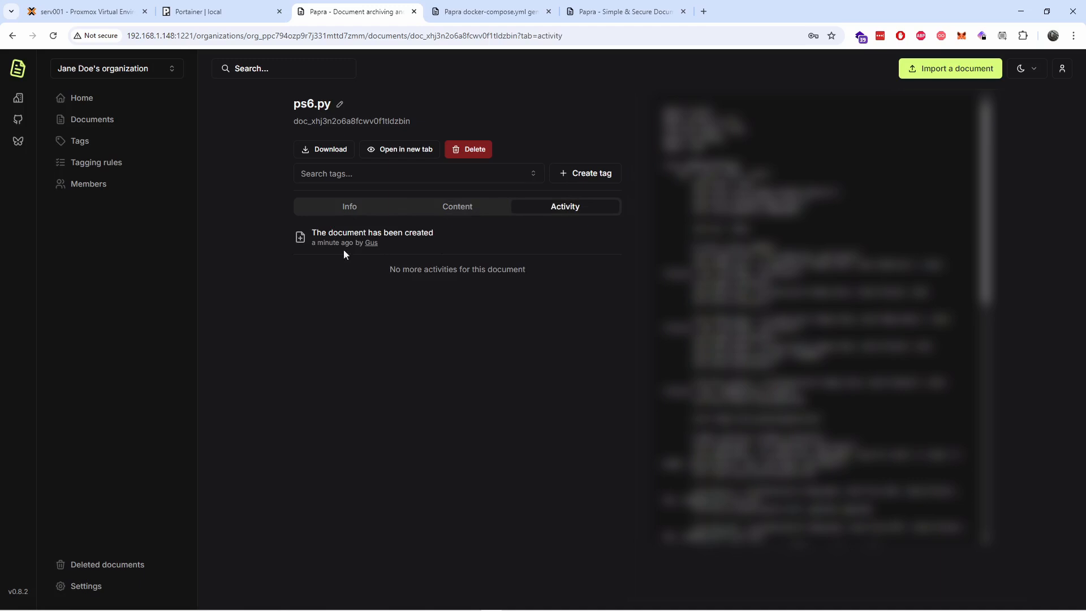
click(349, 206)
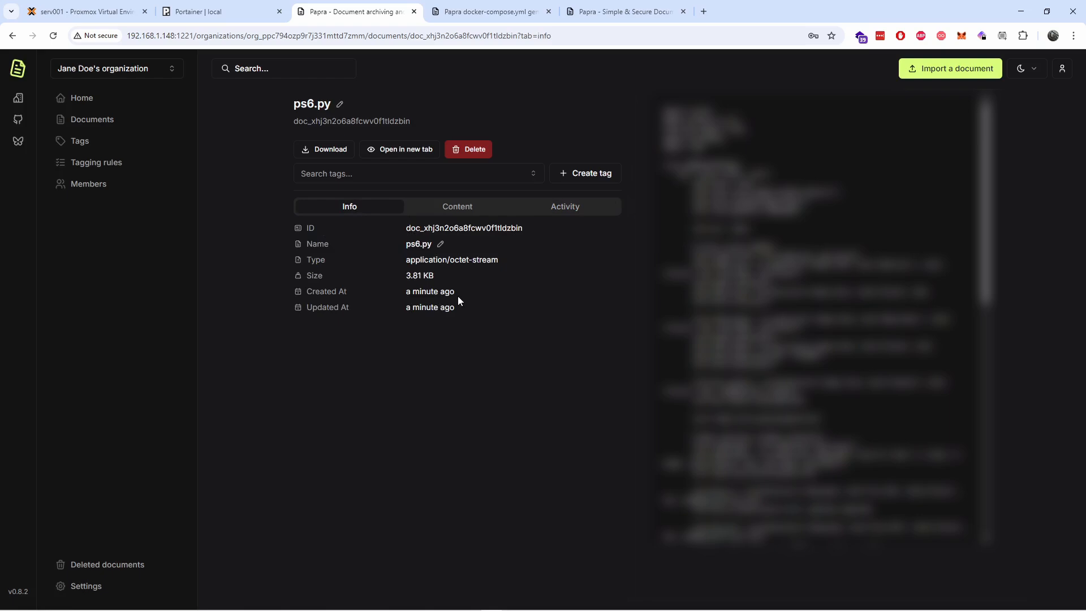
mouse_move(137, 86)
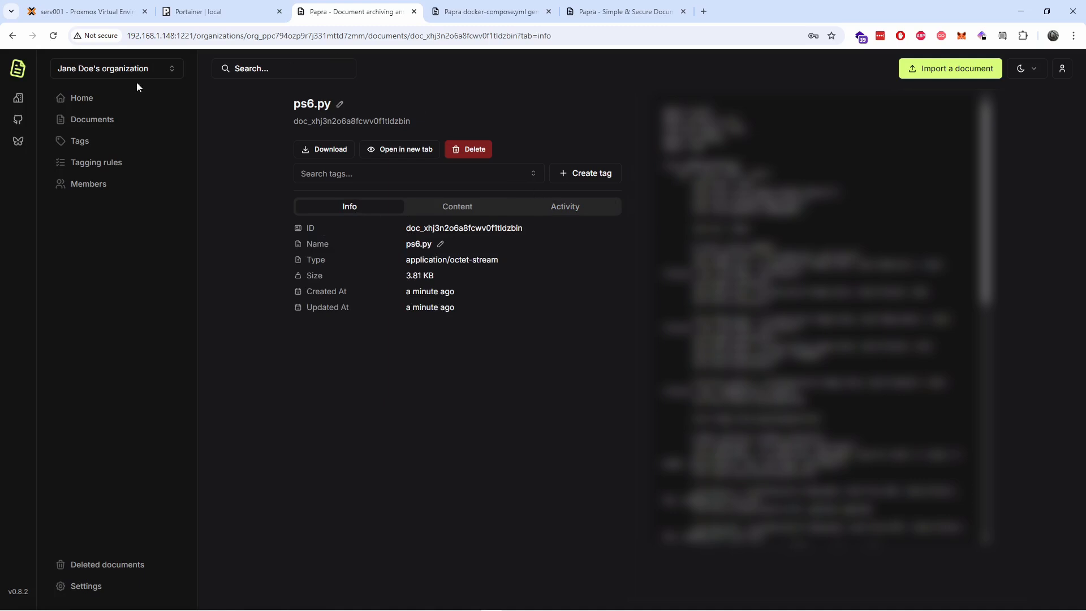
mouse_move(96, 162)
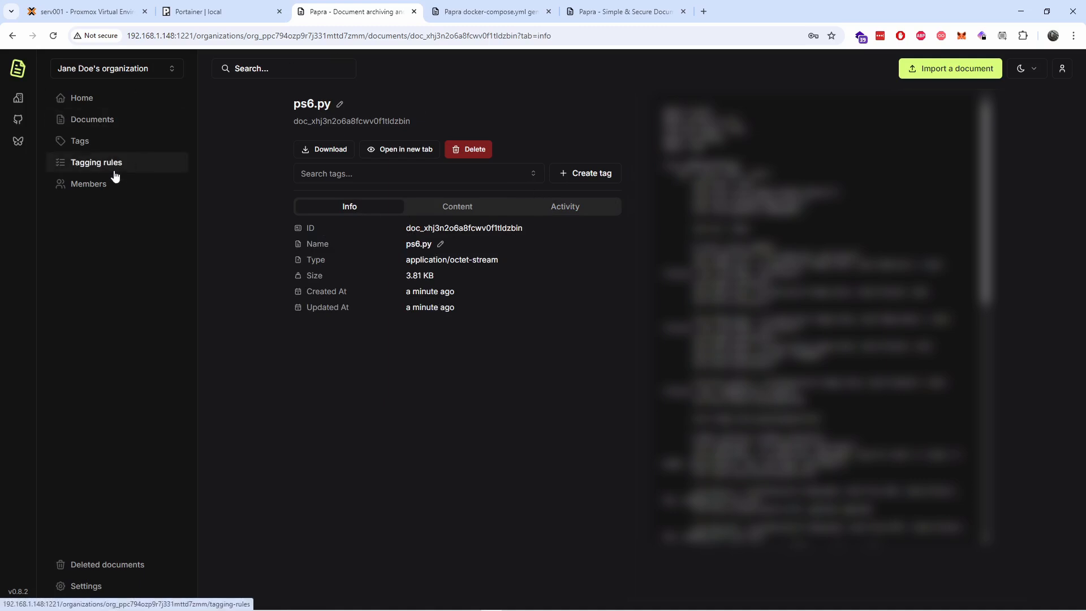
Step: Switch the interface to light mode via the command palette, then back to dark
click(81, 97)
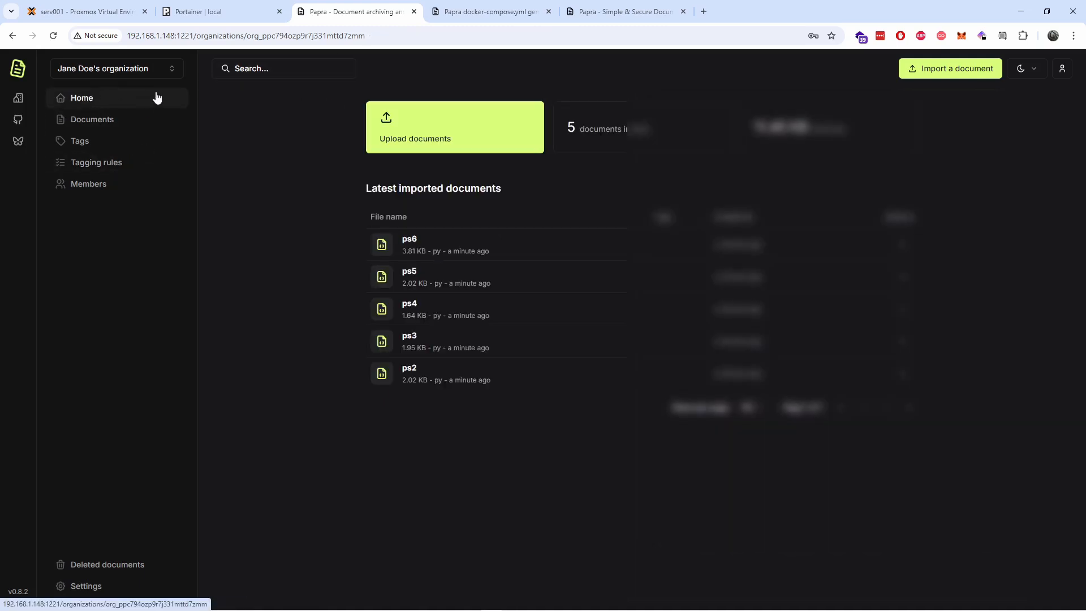
click(1023, 68)
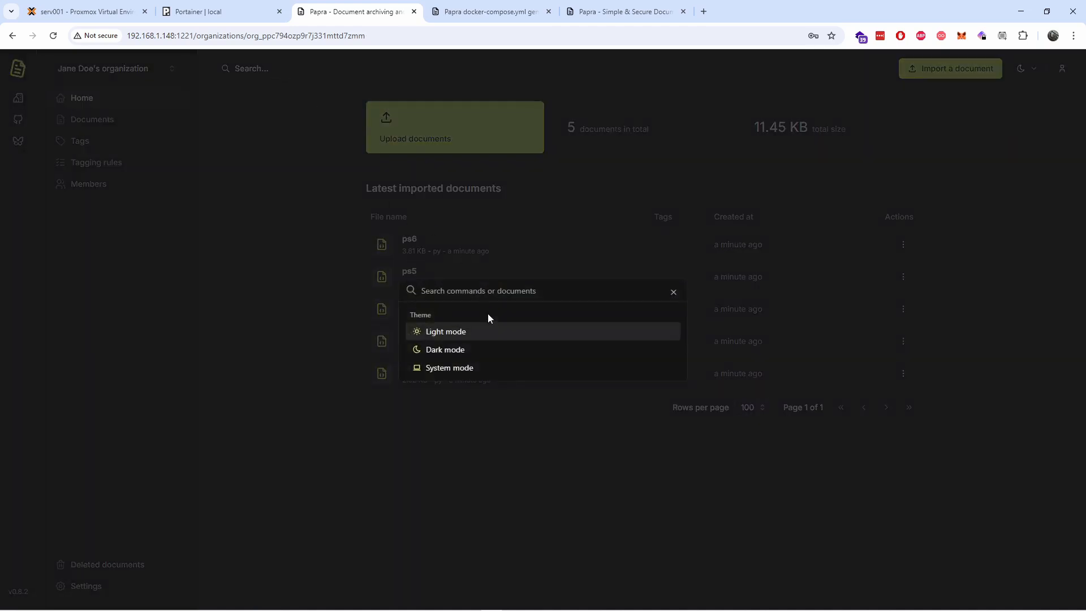
click(445, 330)
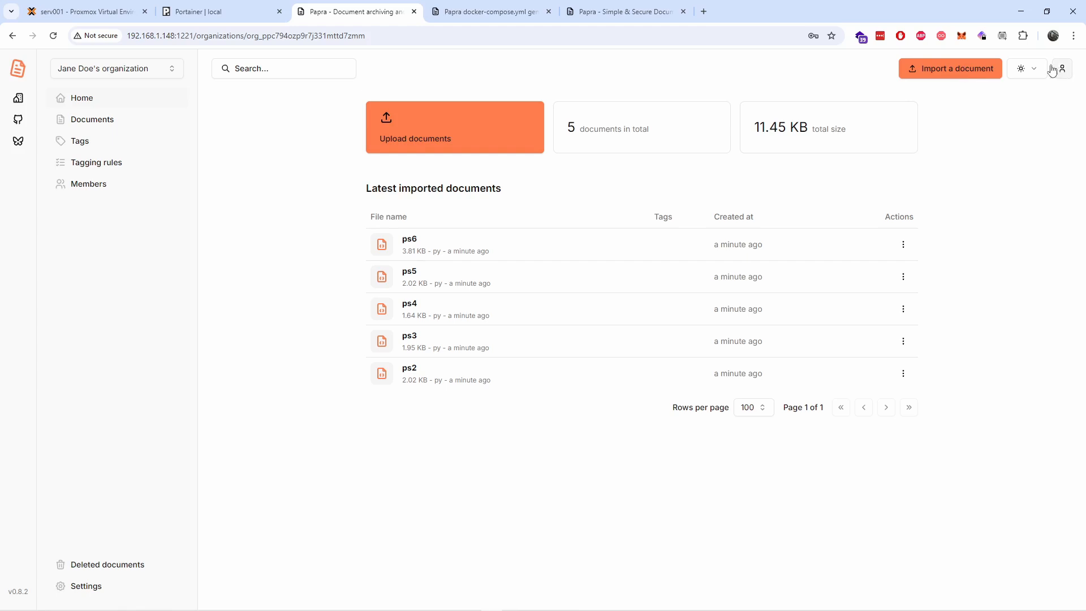
click(1022, 68)
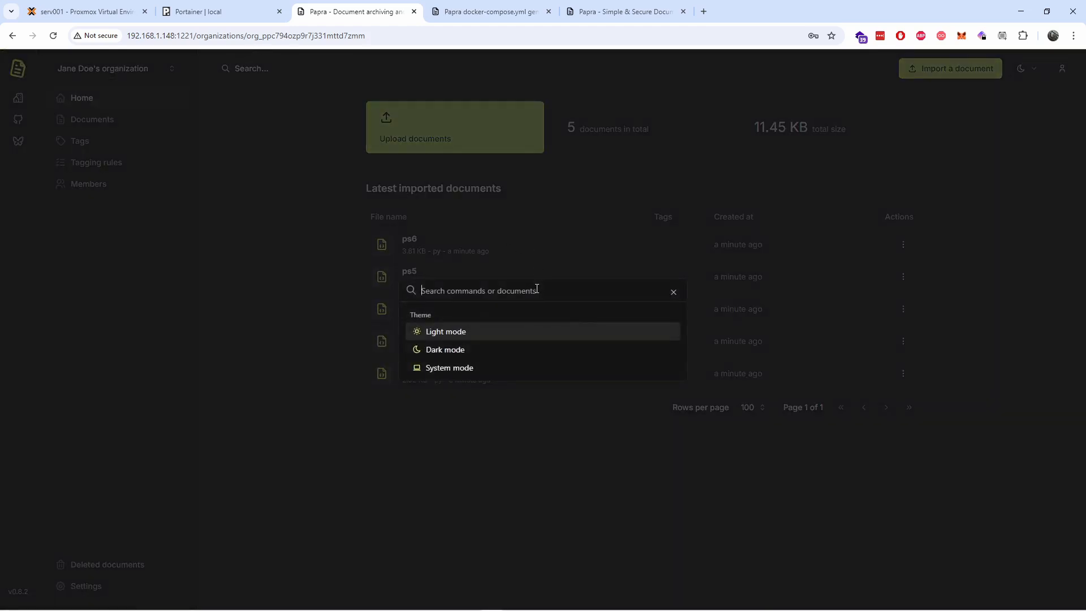
Step: Search for 'py' and open ps3.py from the results
text(pi)
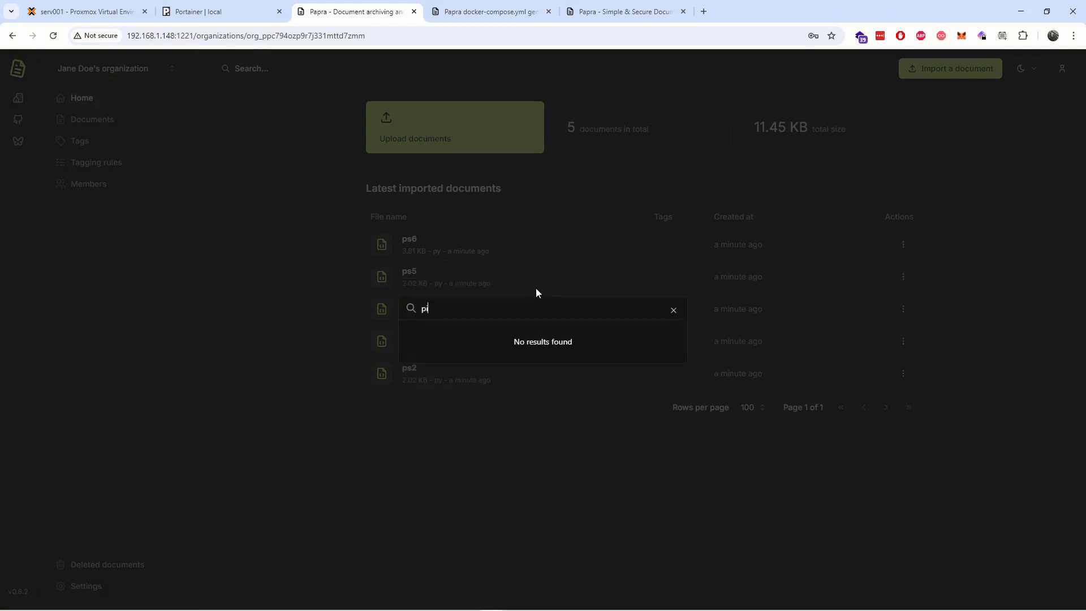
text(y)
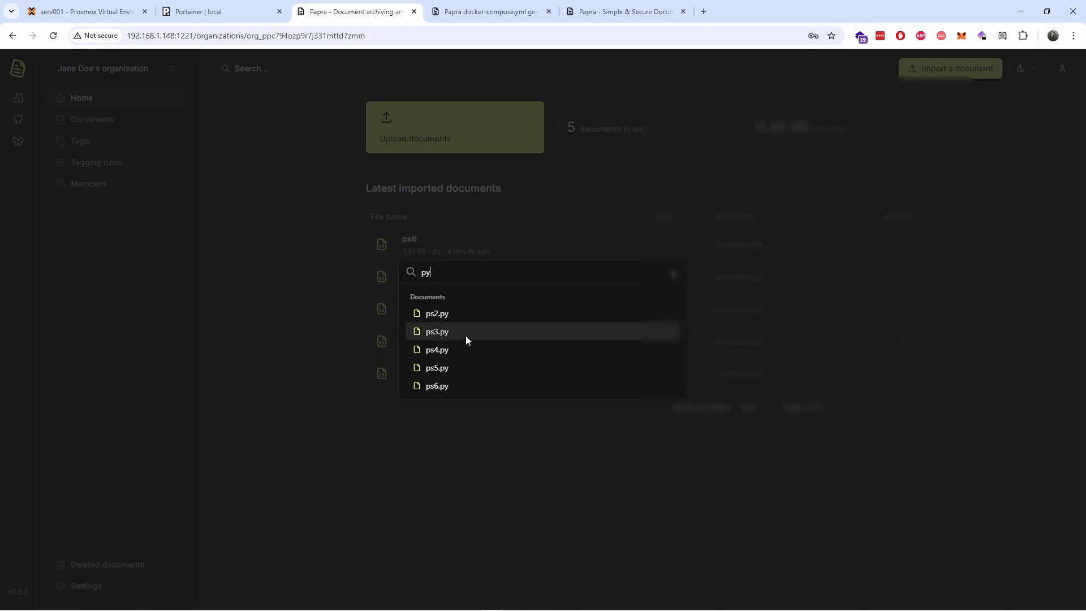
click(437, 331)
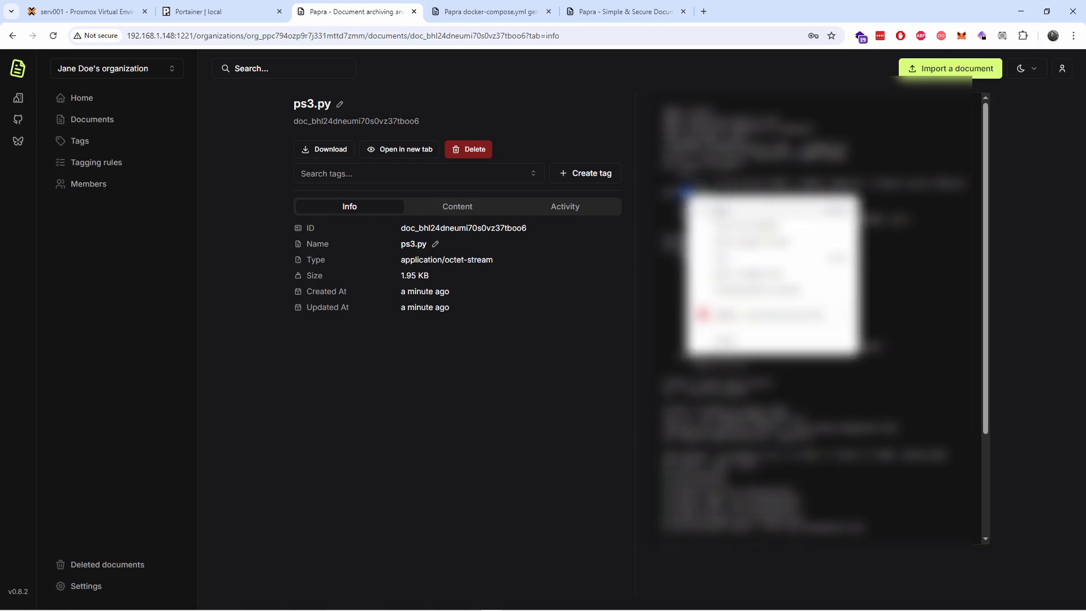
click(1023, 68)
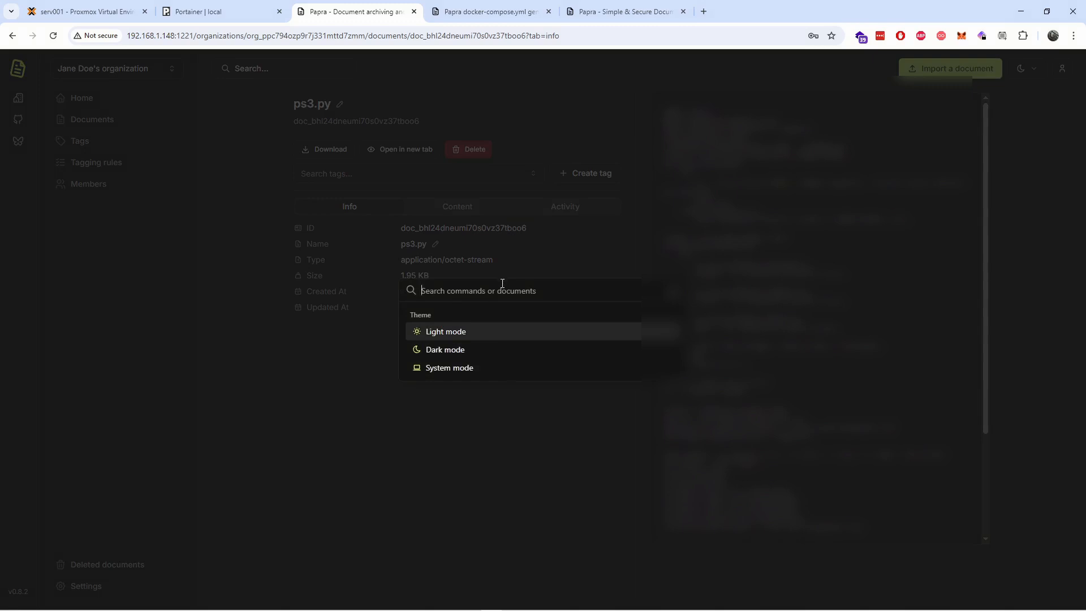
text(baud)
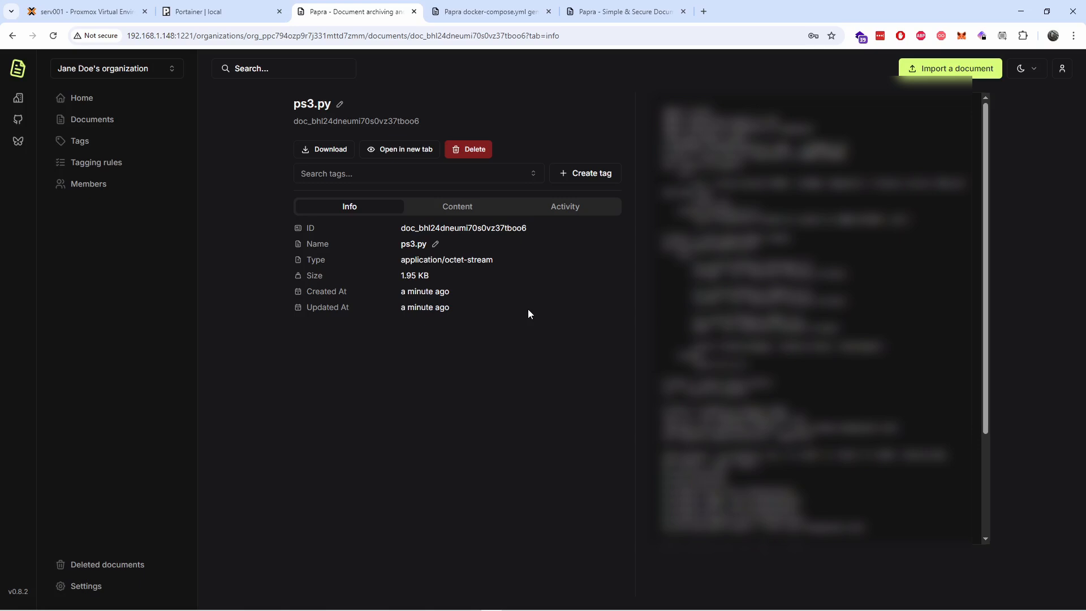
mouse_move(523, 265)
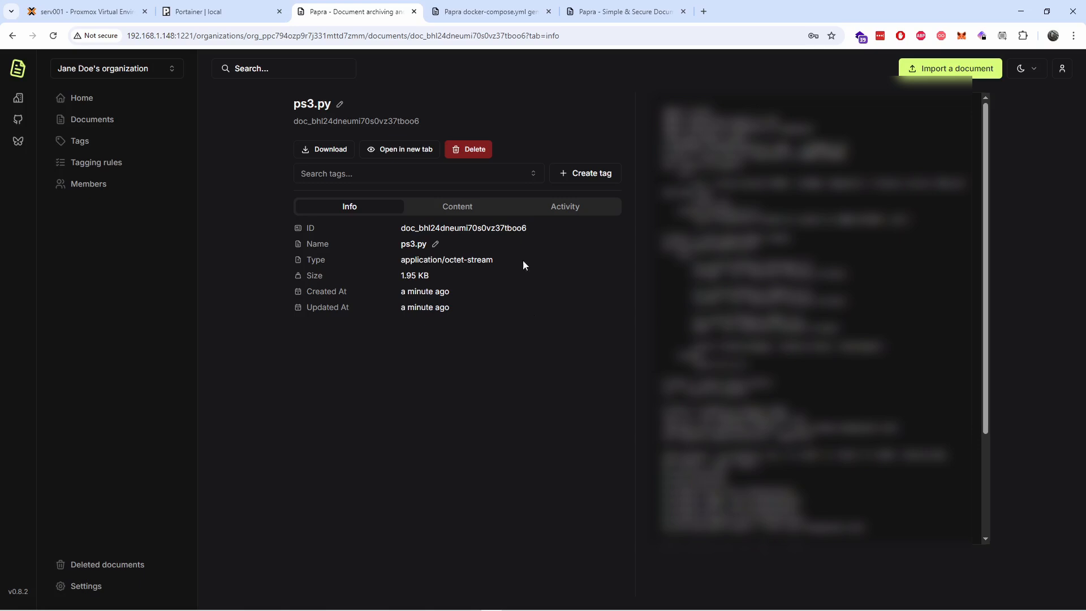
mouse_move(79, 141)
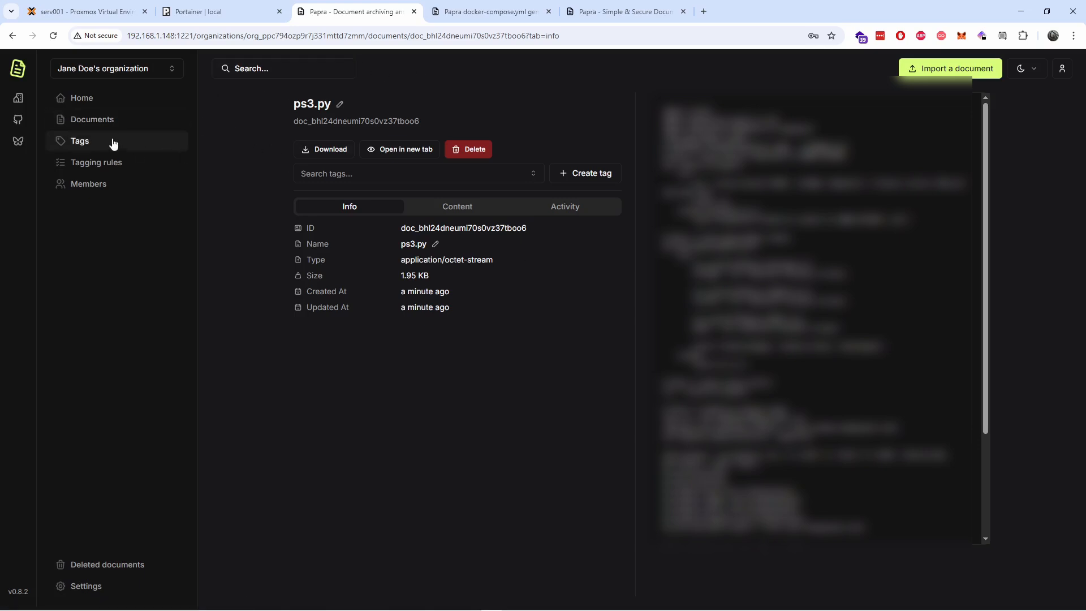
Step: Visit the empty Tags page, close the create-tag form unused, and return Home
click(79, 141)
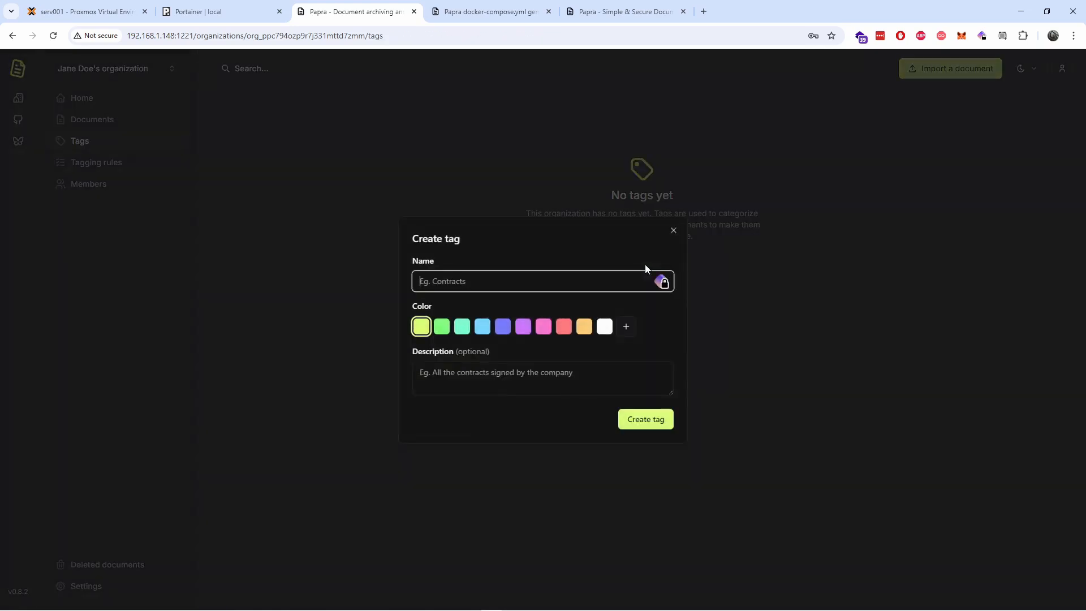
click(673, 230)
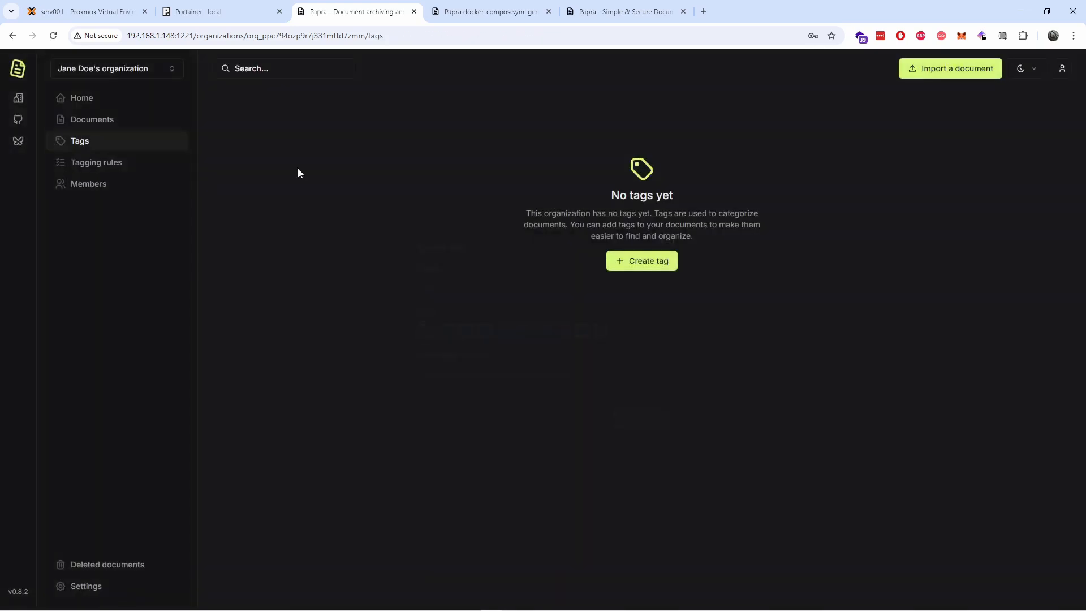
click(81, 98)
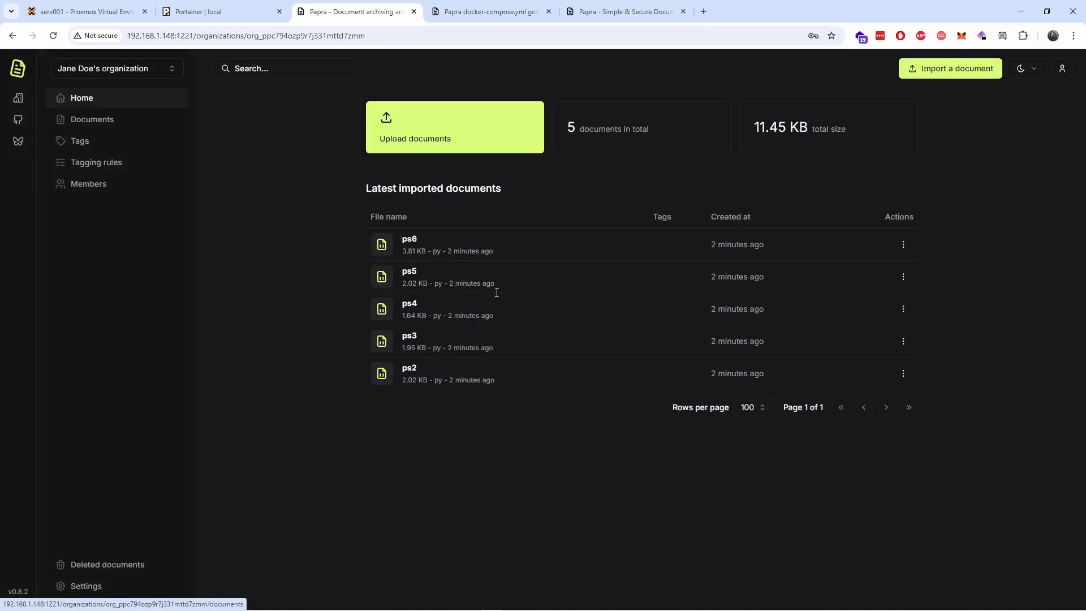
click(903, 276)
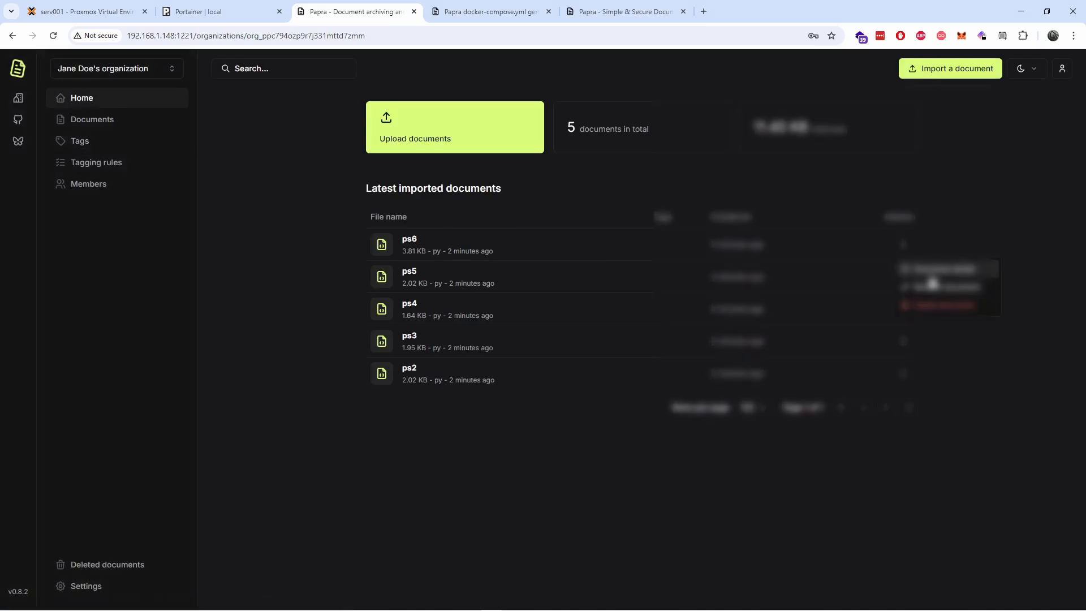
Step: Open ps6.py and delete it with confirmation, leaving ps2–ps5
click(408, 244)
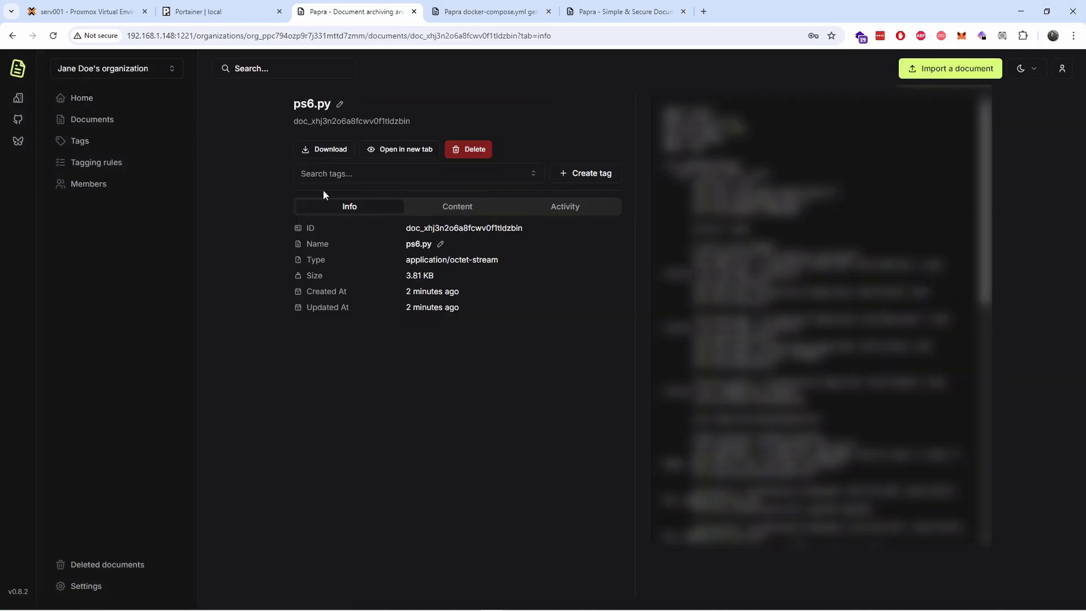
mouse_move(595, 194)
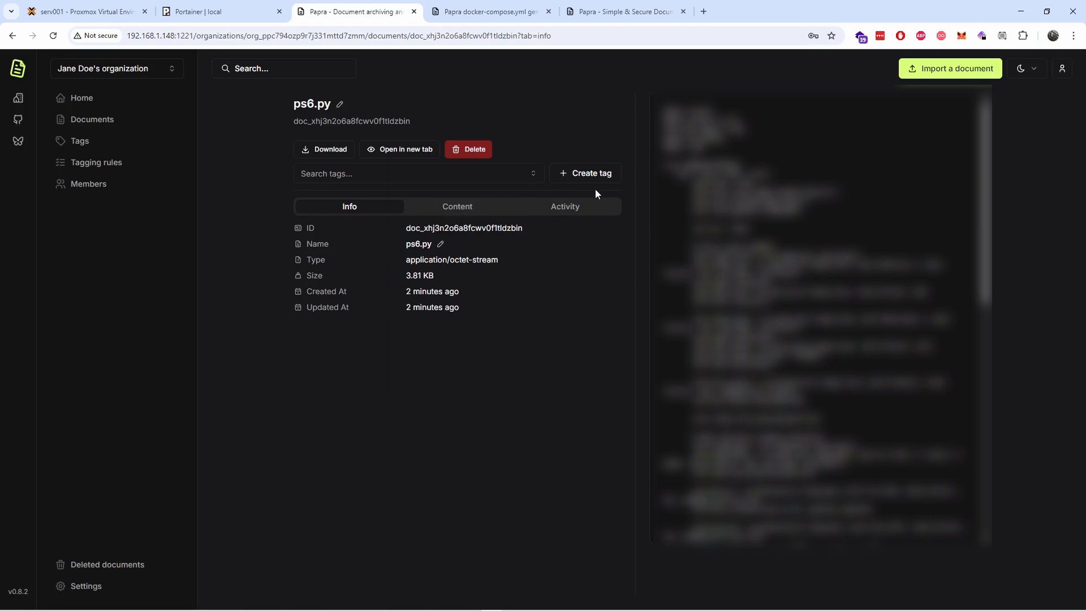
click(586, 173)
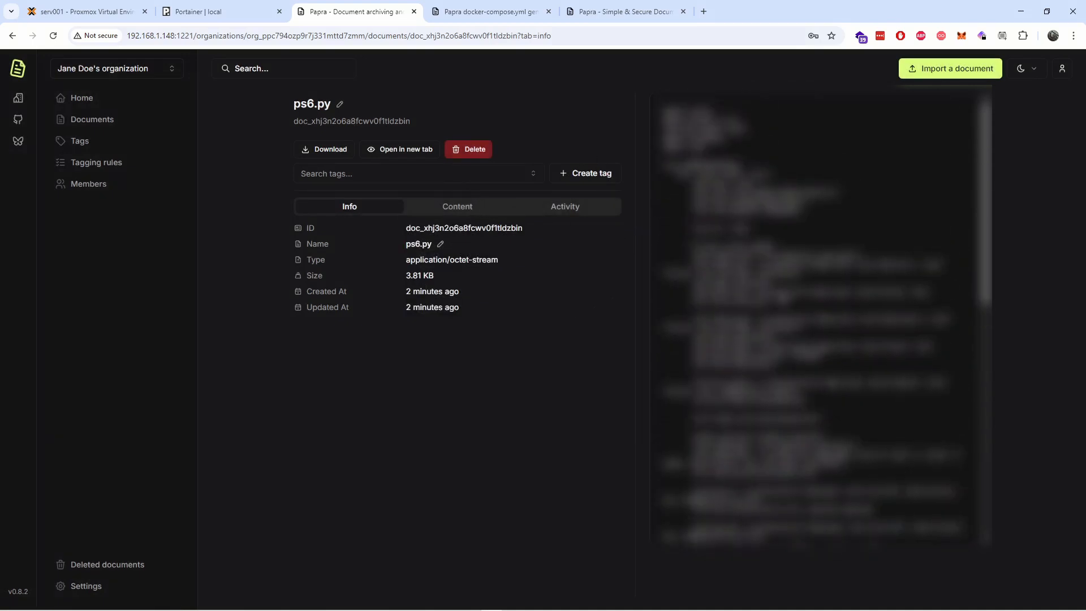
mouse_move(399, 148)
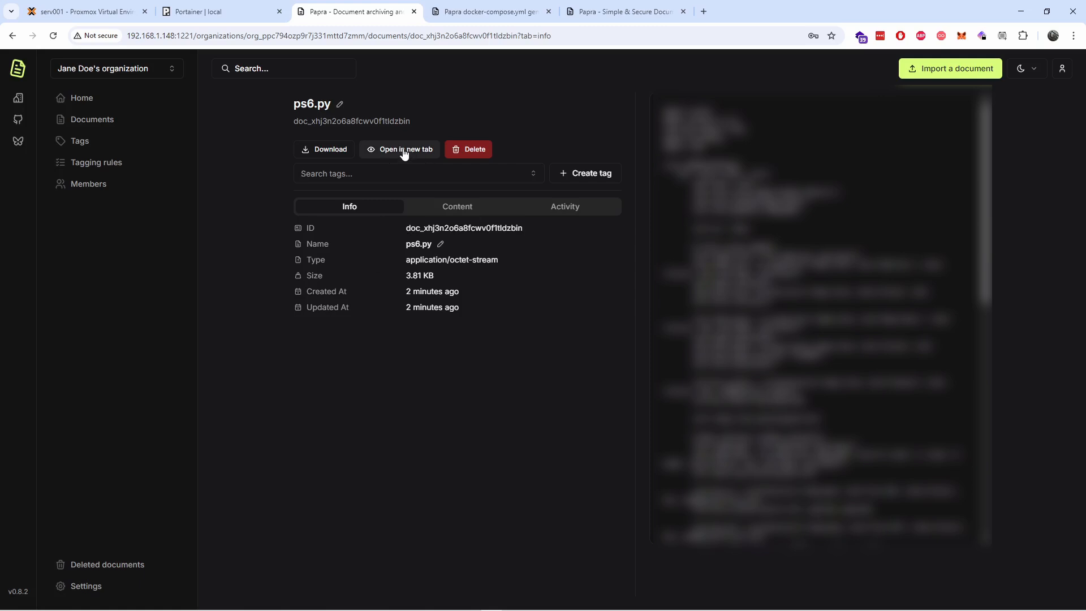
mouse_move(381, 141)
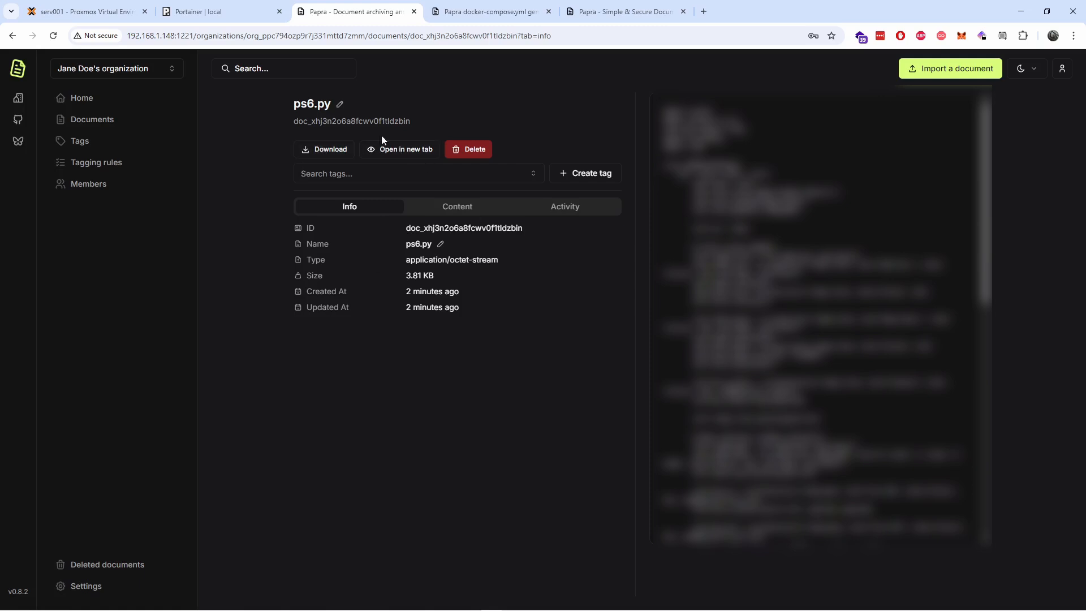
click(474, 149)
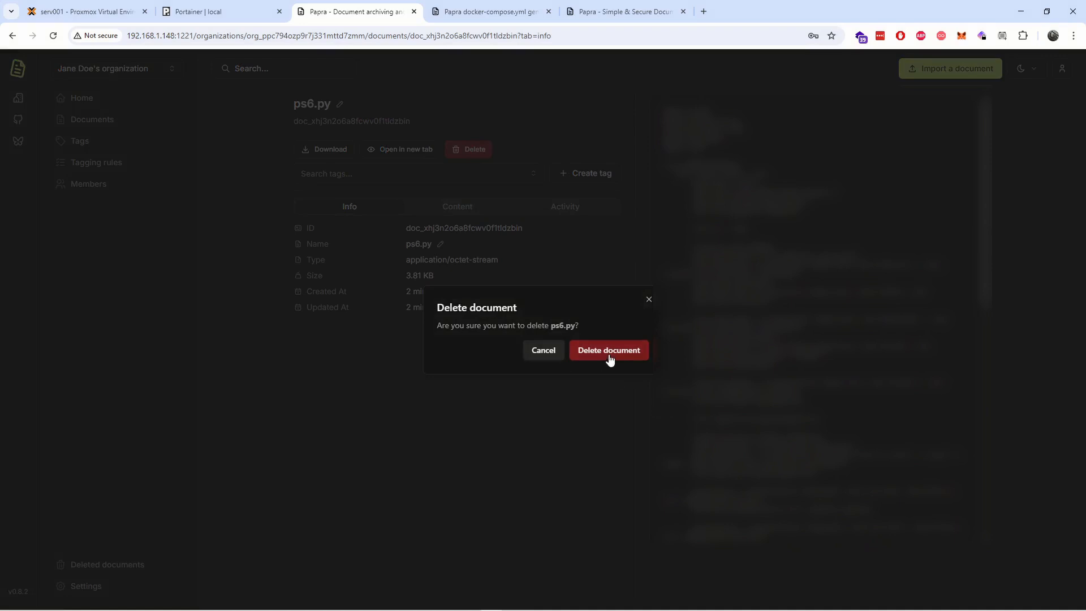
click(608, 349)
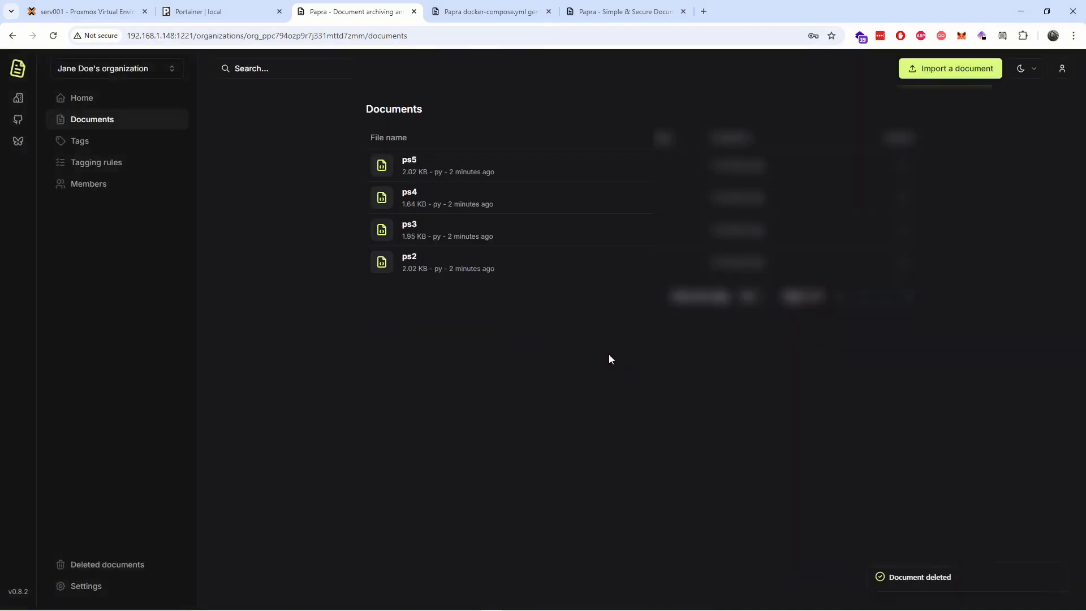